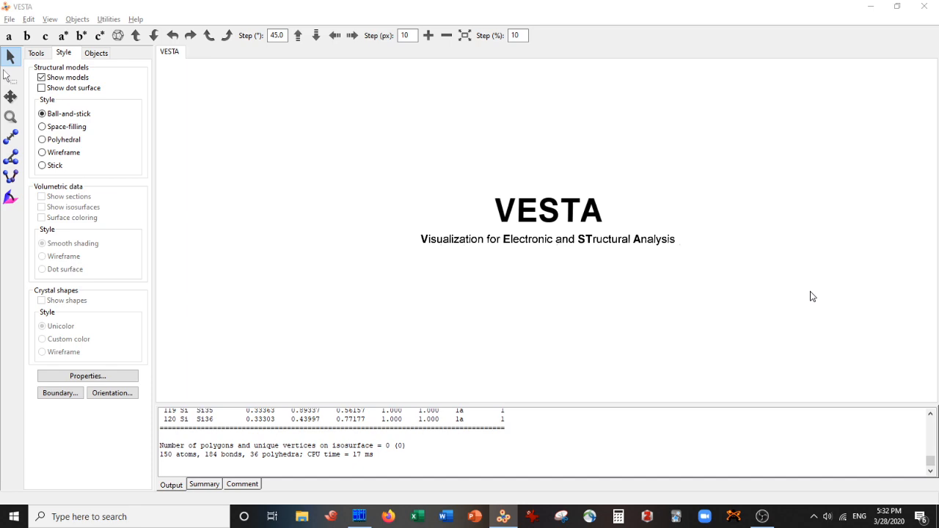
# - Load the CHA.vasp chabazite structure from the file dialog
pyautogui.click(9, 19)
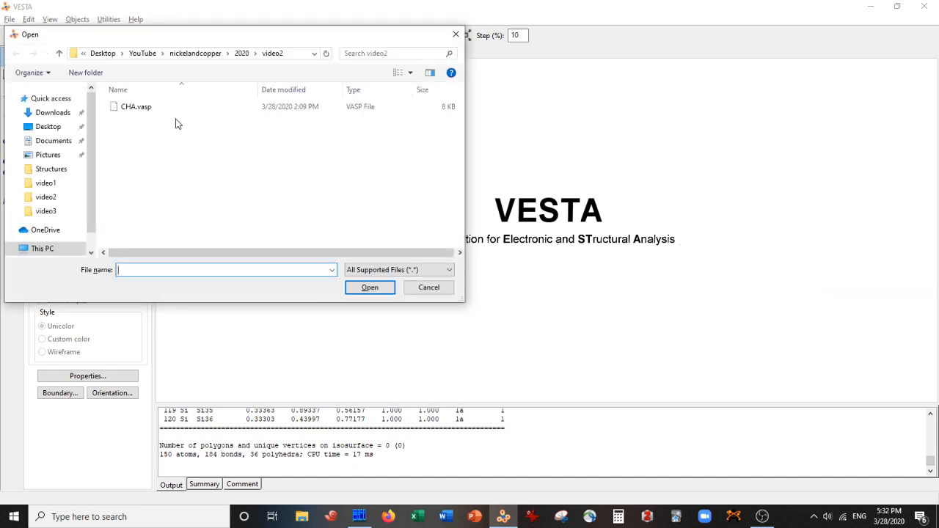
pyautogui.doubleClick(135, 106)
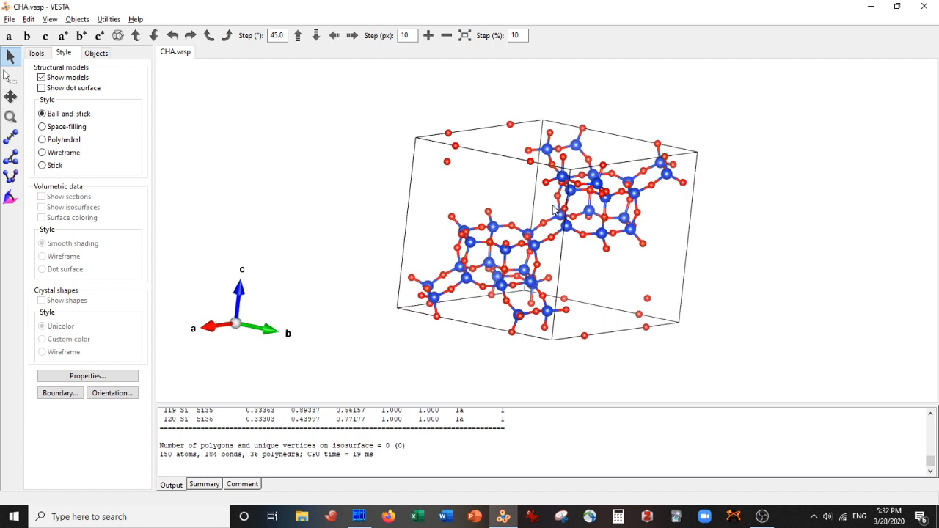
# - Rotate the chabazite cell through several angles to inspect it in 3D
pyautogui.moveTo(555, 213); pyautogui.dragTo(529, 345)
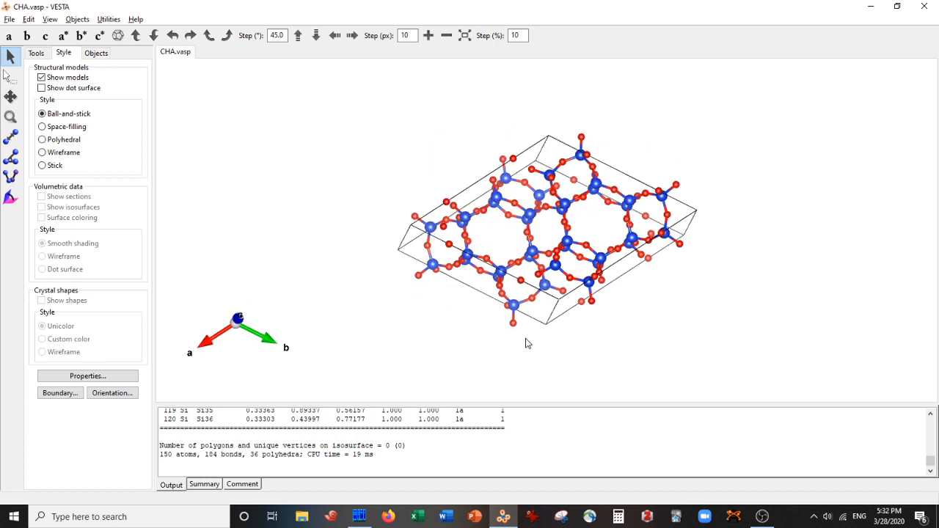
pyautogui.moveTo(528, 344); pyautogui.dragTo(514, 242)
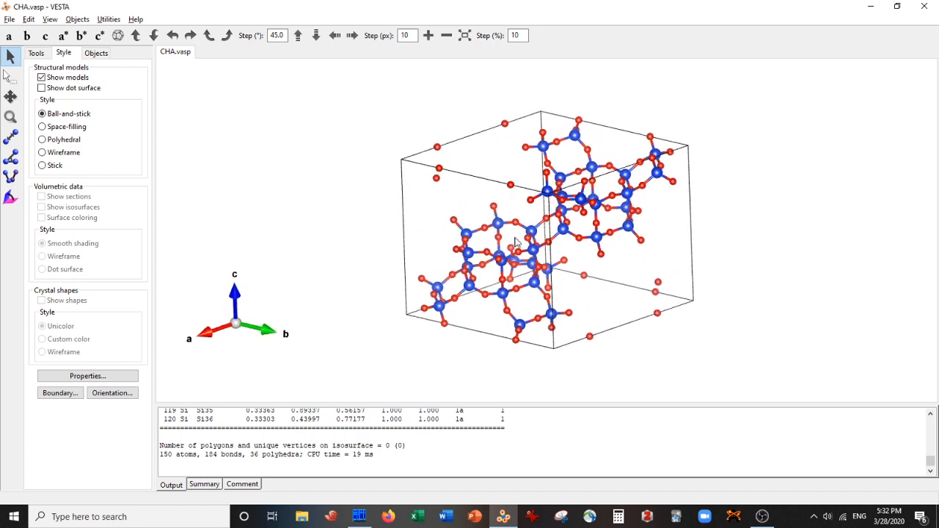
pyautogui.moveTo(513, 242); pyautogui.dragTo(510, 196)
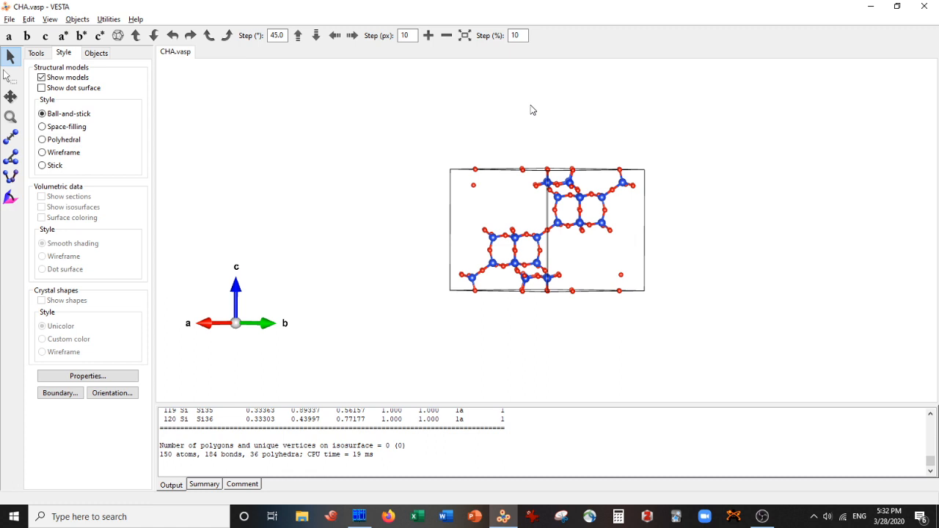
pyautogui.moveTo(538, 91)
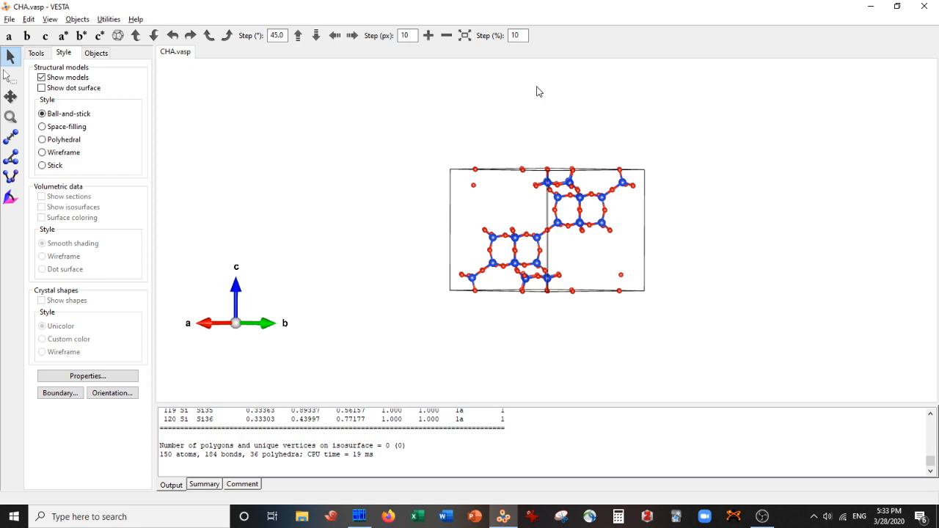
pyautogui.moveTo(546, 232); pyautogui.dragTo(594, 158)
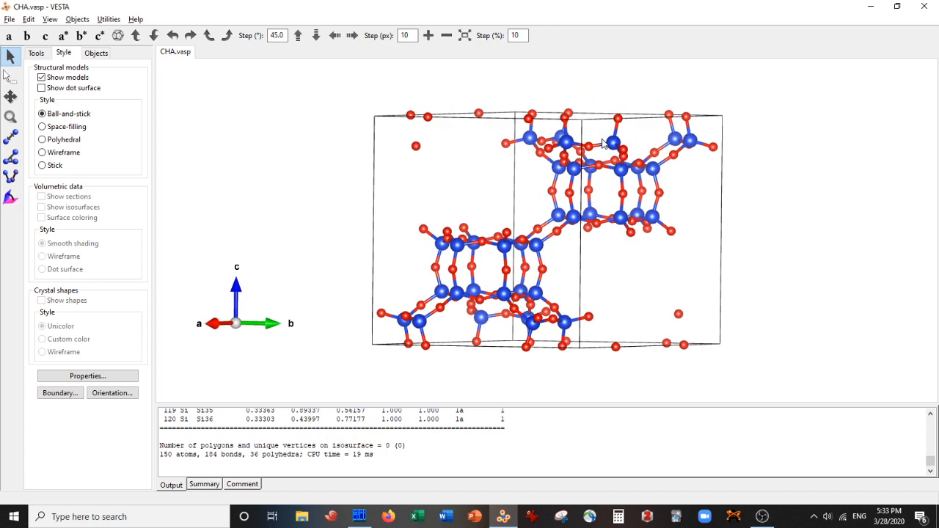
pyautogui.moveTo(602, 144); pyautogui.dragTo(587, 234)
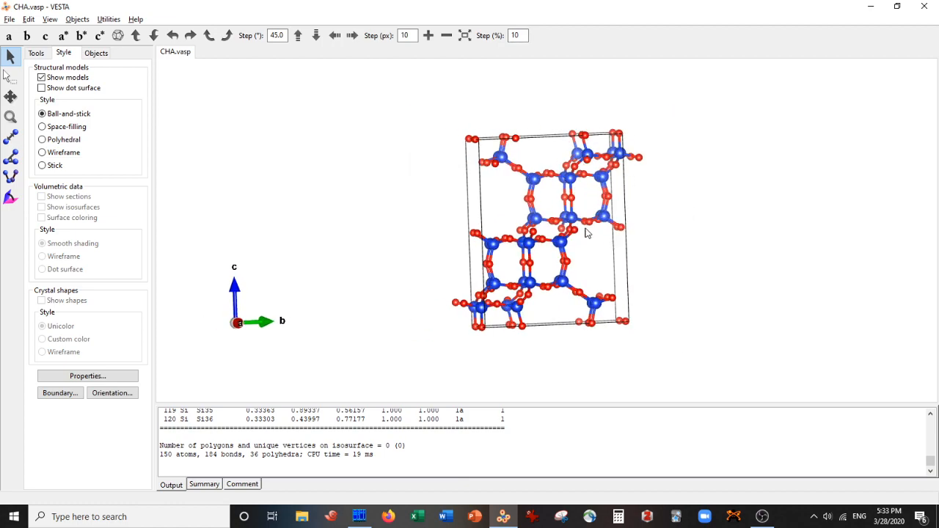
pyautogui.moveTo(586, 234); pyautogui.dragTo(545, 299)
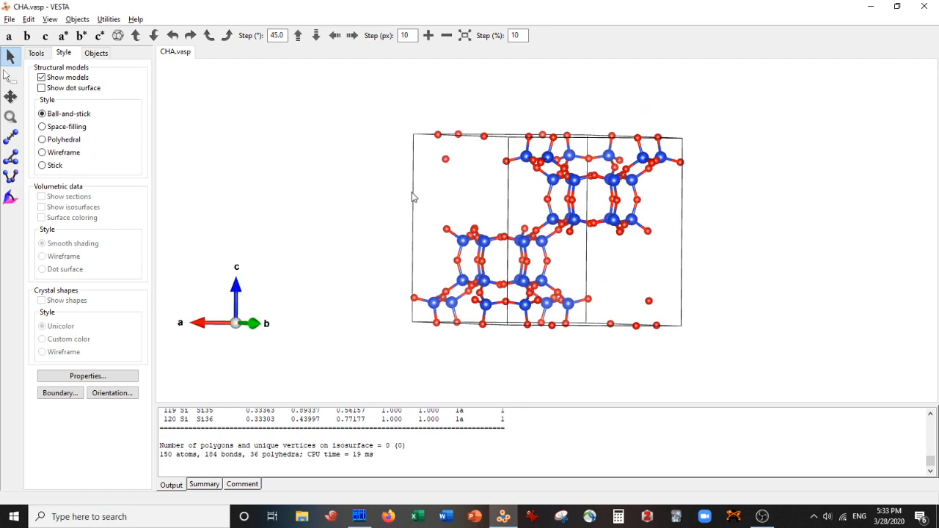
pyautogui.moveTo(414, 198); pyautogui.dragTo(638, 302)
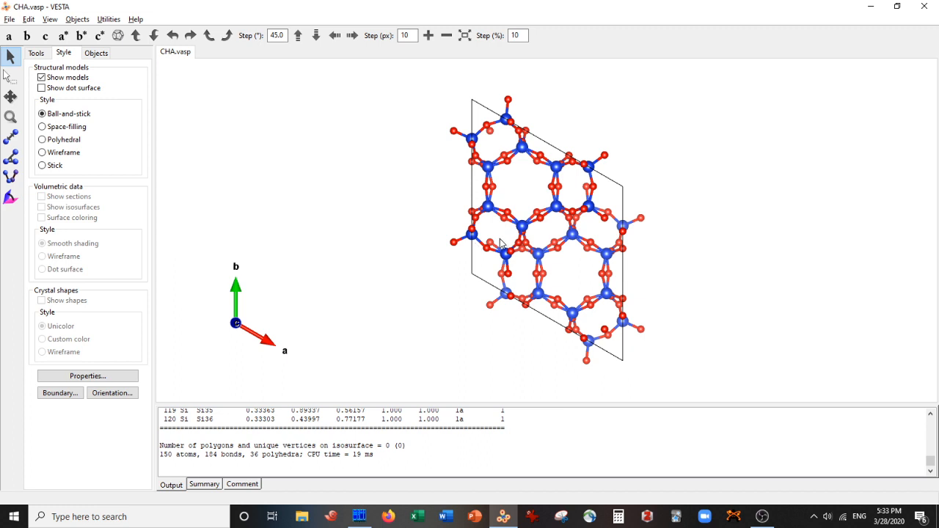
pyautogui.moveTo(551, 261)
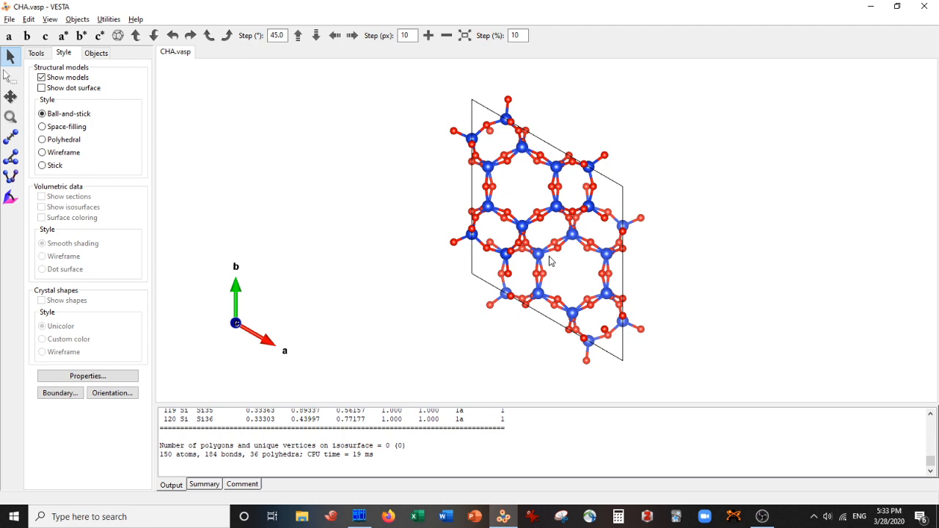
pyautogui.moveTo(537, 122)
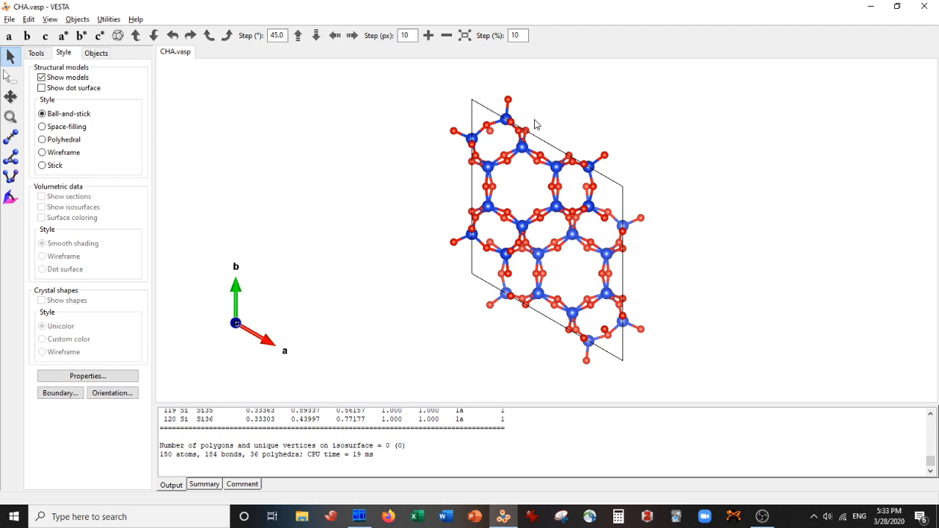
pyautogui.moveTo(634, 182)
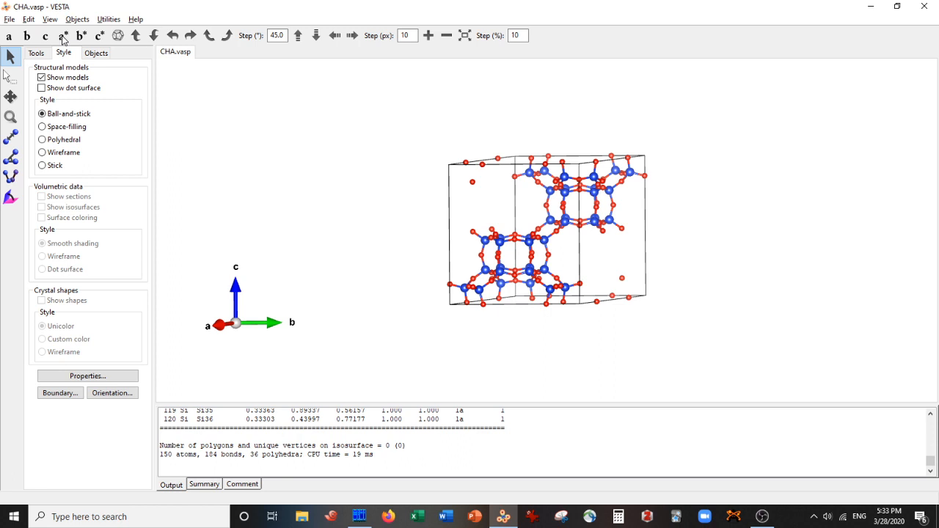
pyautogui.moveTo(30, 20)
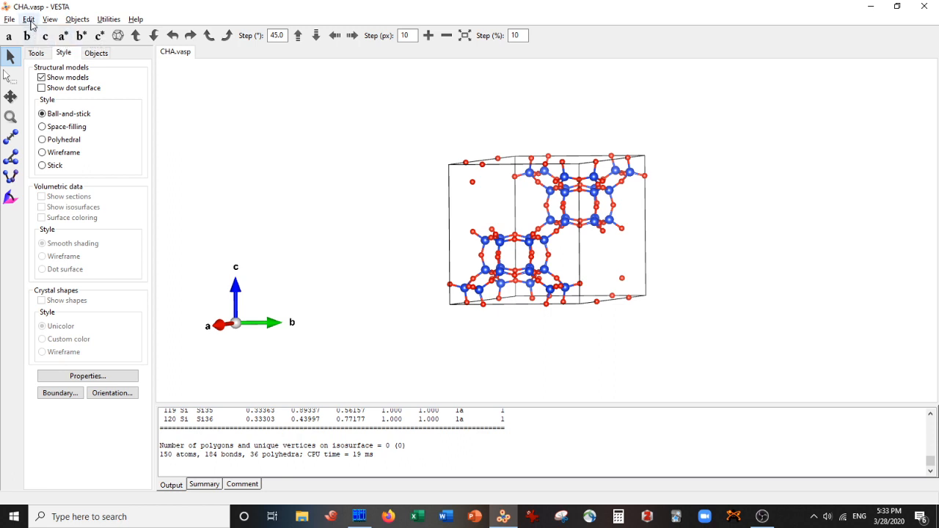
# - Transform the unit cell with matrix diag(1,1,2), adding equivalent positions, to a 29.53 Å c axis with 290 atoms
pyautogui.click(29, 19)
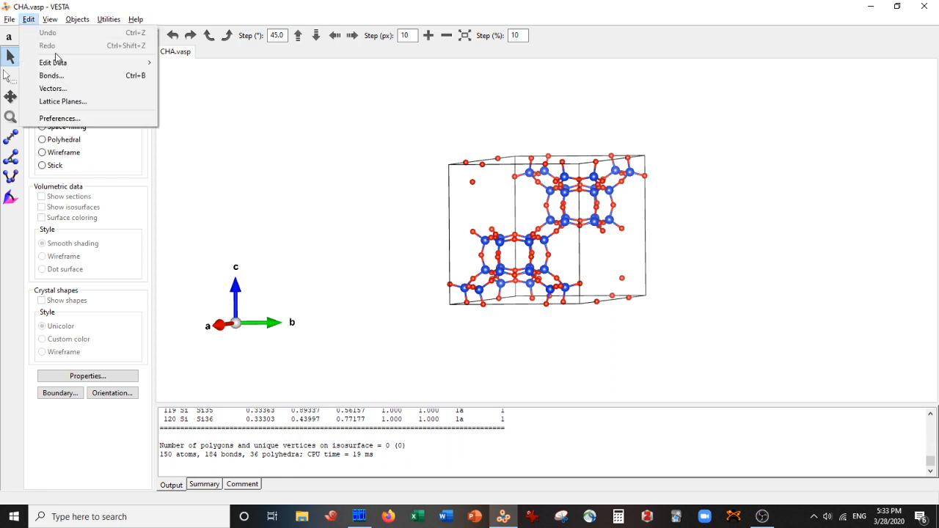
pyautogui.moveTo(53, 61)
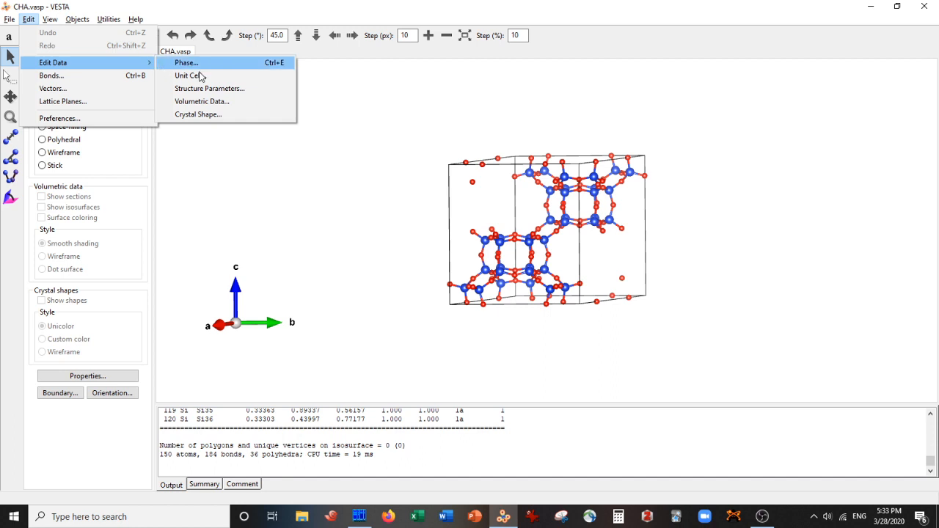
pyautogui.click(191, 77)
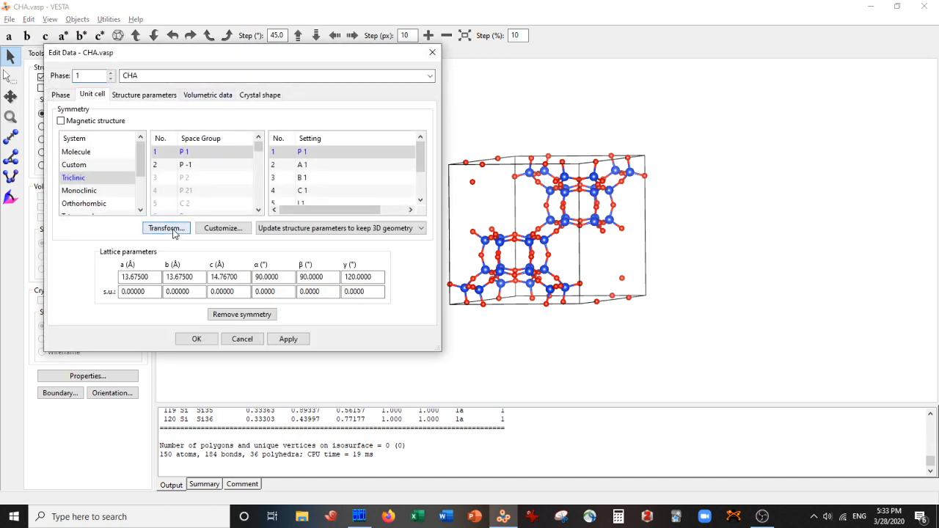
pyautogui.click(166, 229)
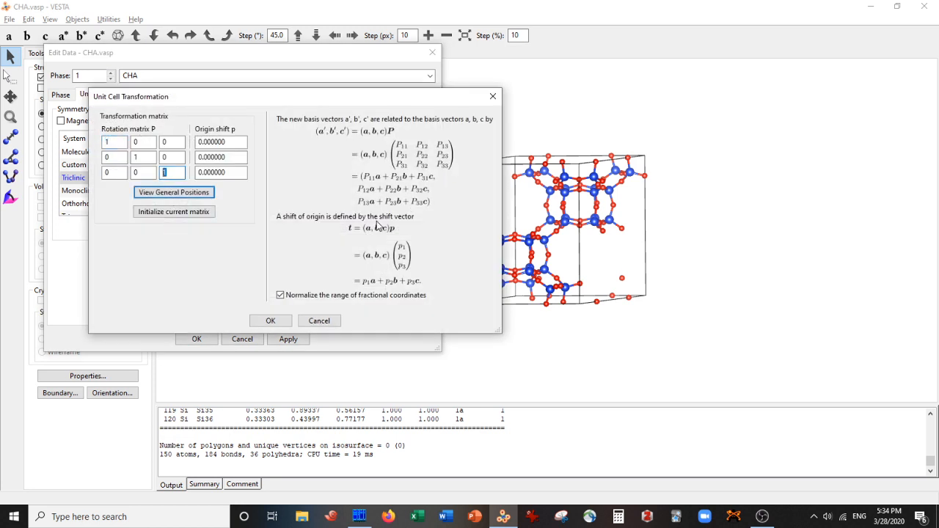
pyautogui.moveTo(431, 243)
pyautogui.write('2')
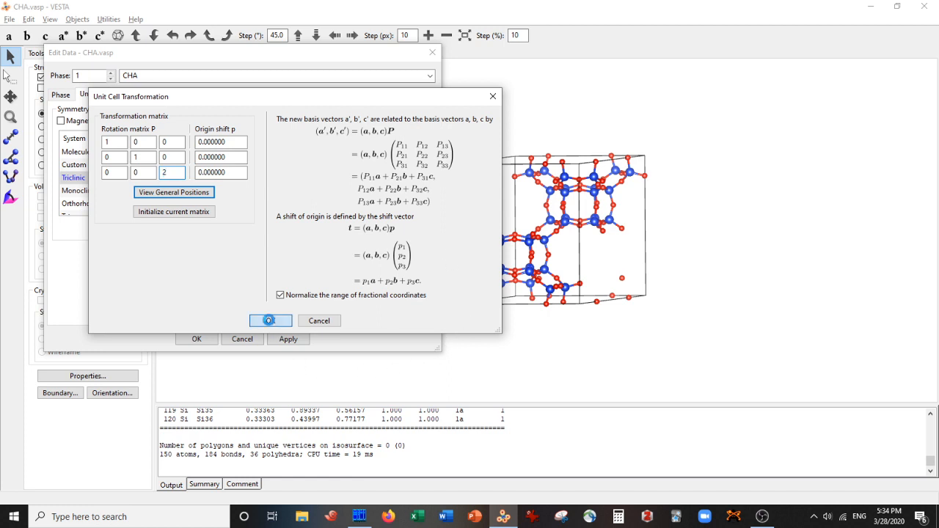
pyautogui.click(270, 319)
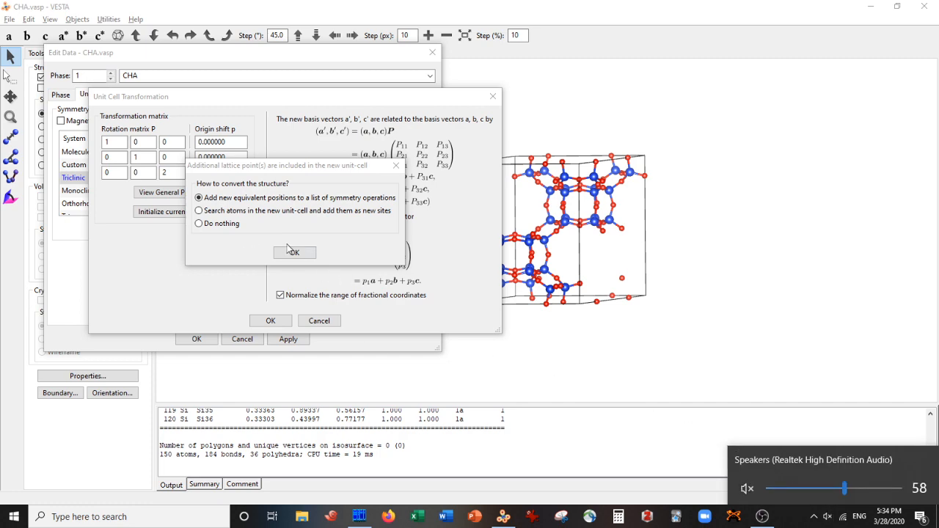
pyautogui.click(293, 252)
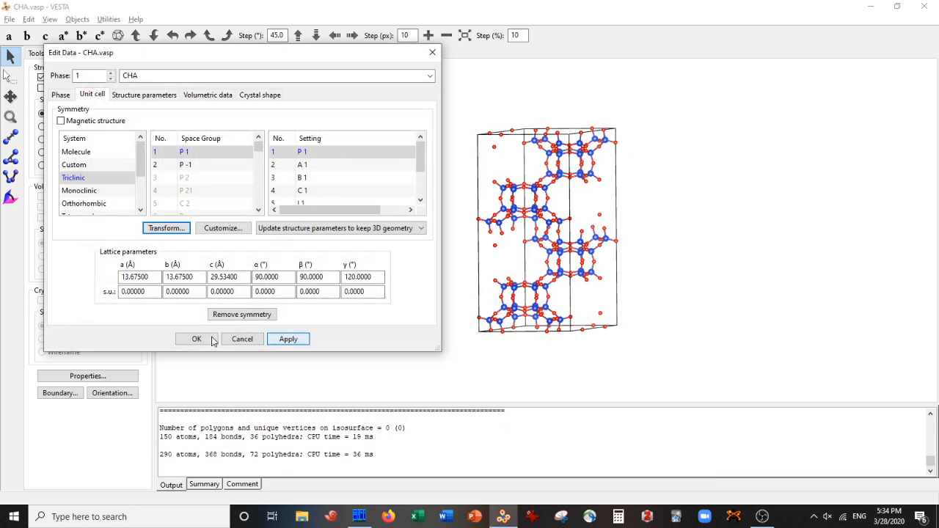
pyautogui.click(196, 339)
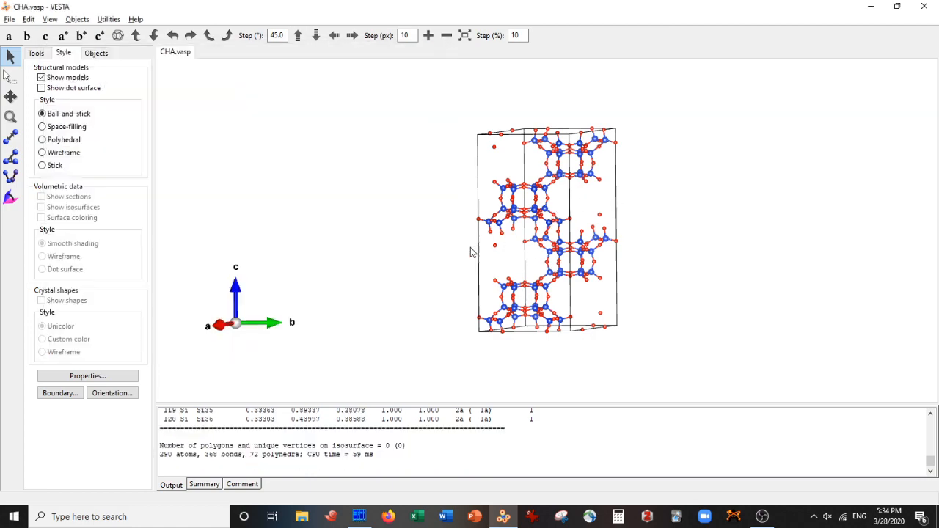
# - Rotate the doubled cell to inspect the new supercell
pyautogui.moveTo(472, 253); pyautogui.dragTo(604, 360)
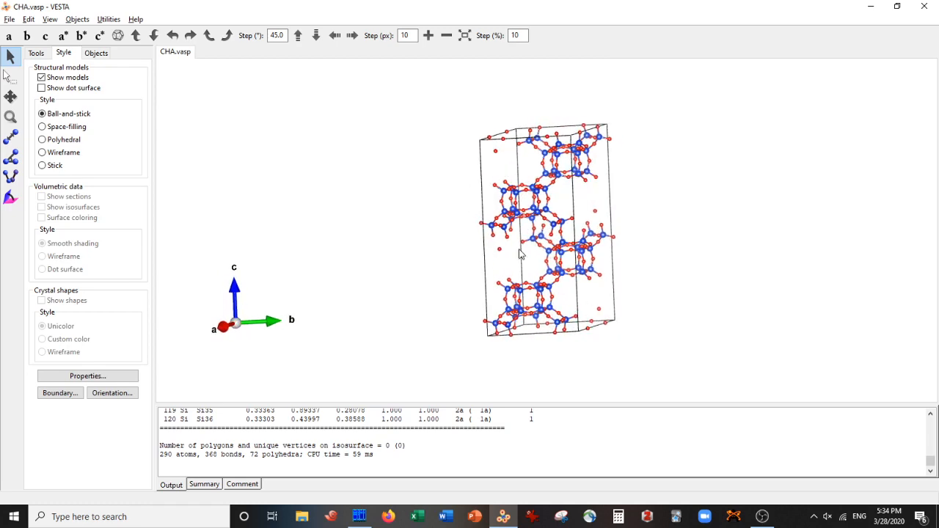
pyautogui.moveTo(521, 252); pyautogui.dragTo(455, 247)
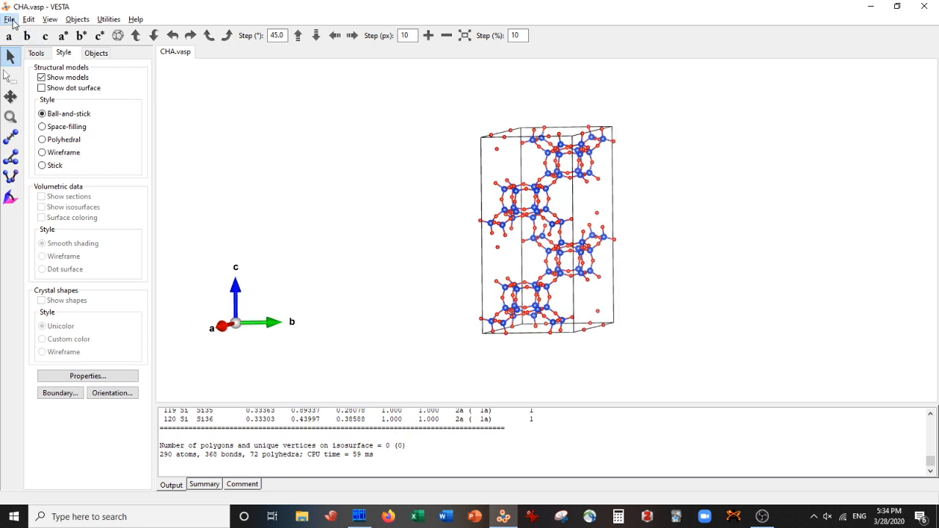
# - Export the doubled cell as CHA_1x1x2.vasp written in Cartesian coordinates
pyautogui.click(9, 17)
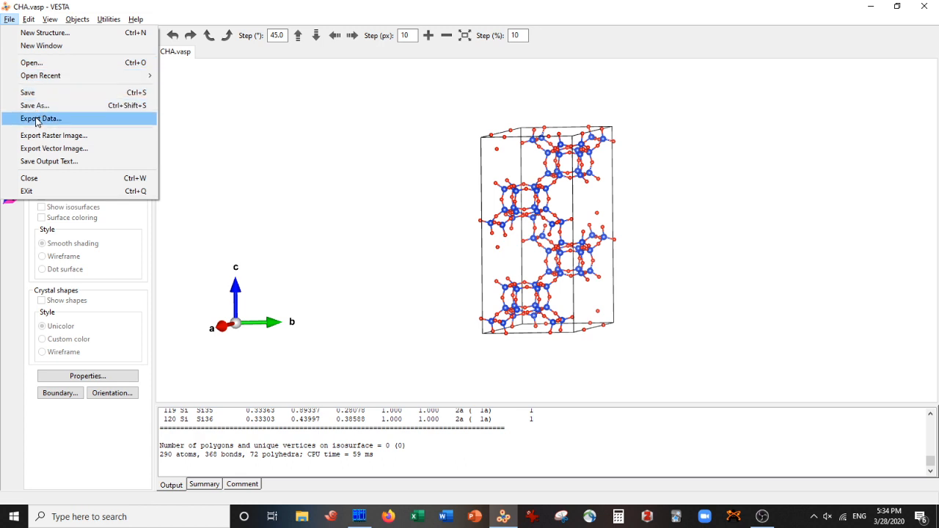
pyautogui.click(41, 117)
pyautogui.write('CHA_1x1x2.vasp')
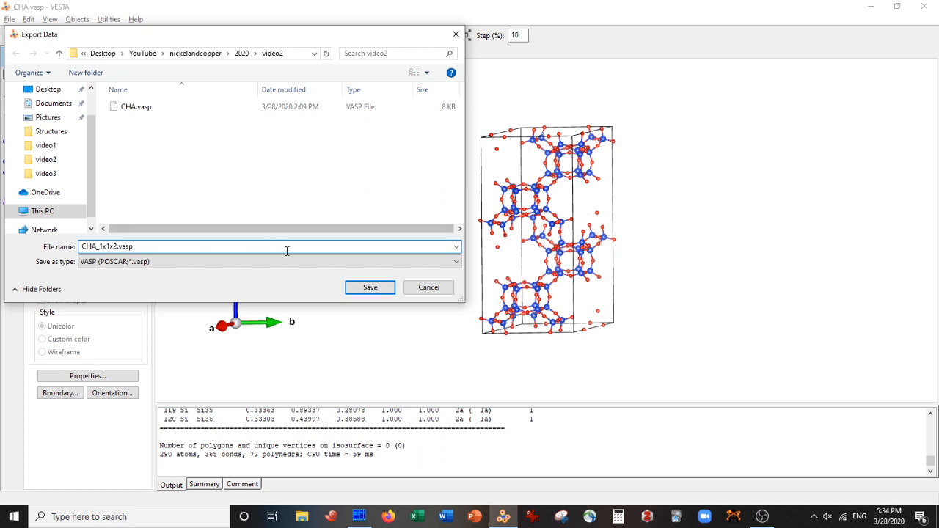
pyautogui.moveTo(370, 287)
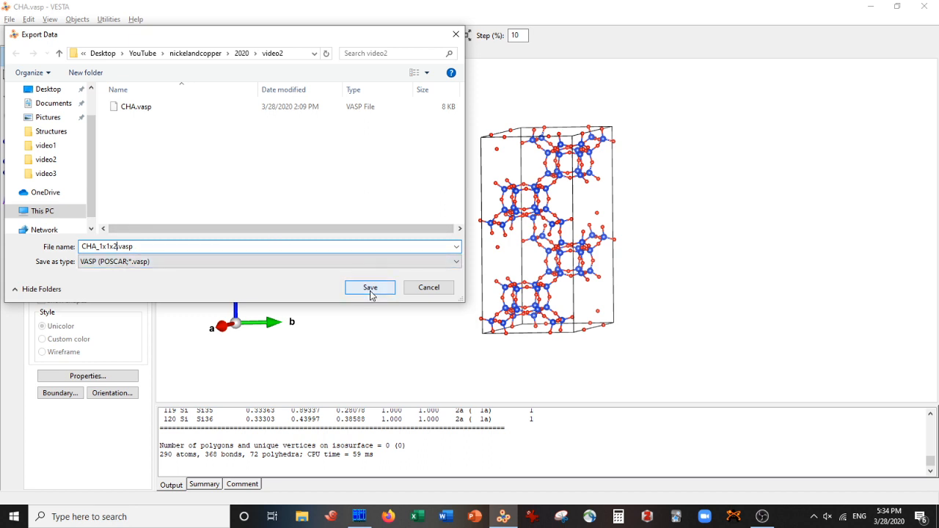
pyautogui.click(370, 287)
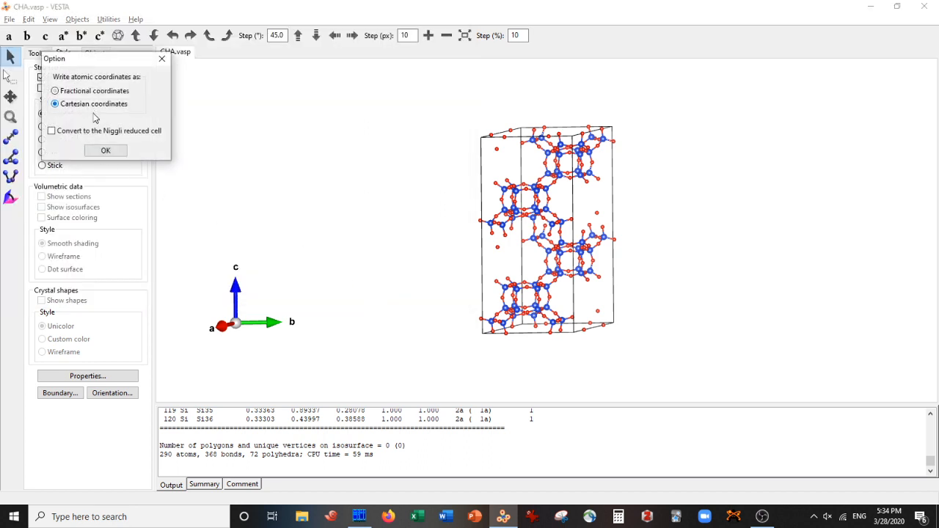
pyautogui.click(105, 149)
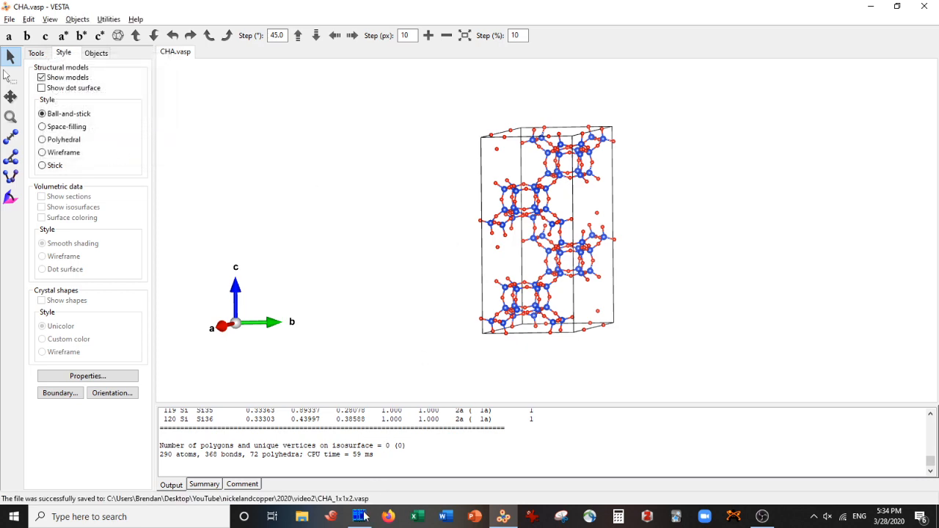
pyautogui.click(359, 516)
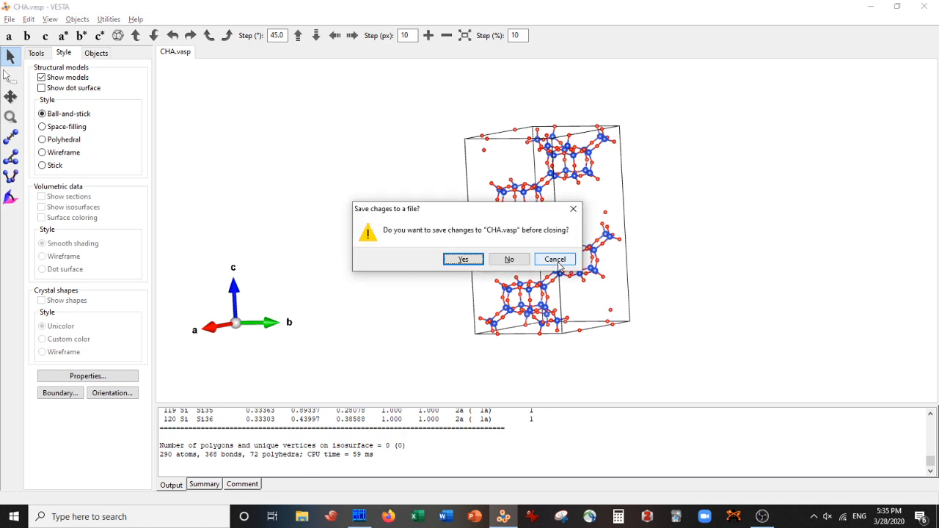
# - Answer the save prompt, then turn the slab from side-on to an oblique view
pyautogui.click(508, 258)
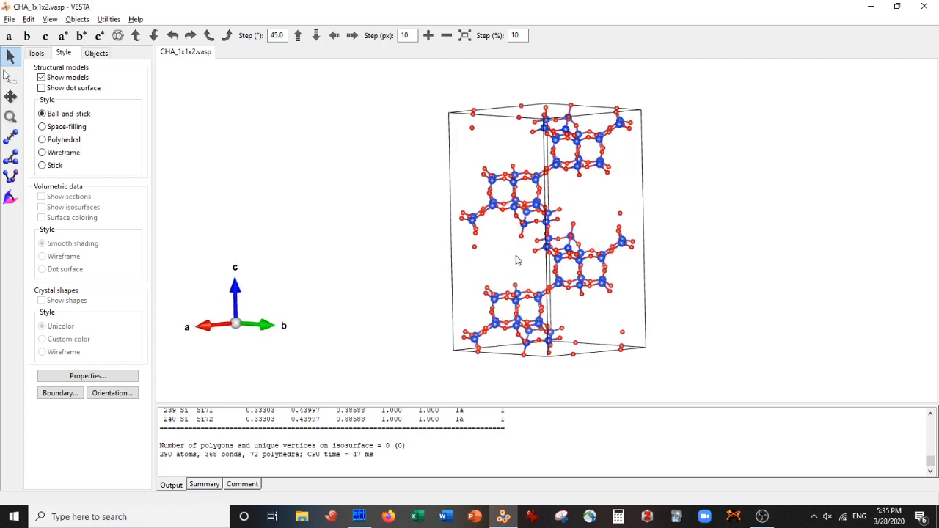
pyautogui.moveTo(516, 262); pyautogui.dragTo(499, 243)
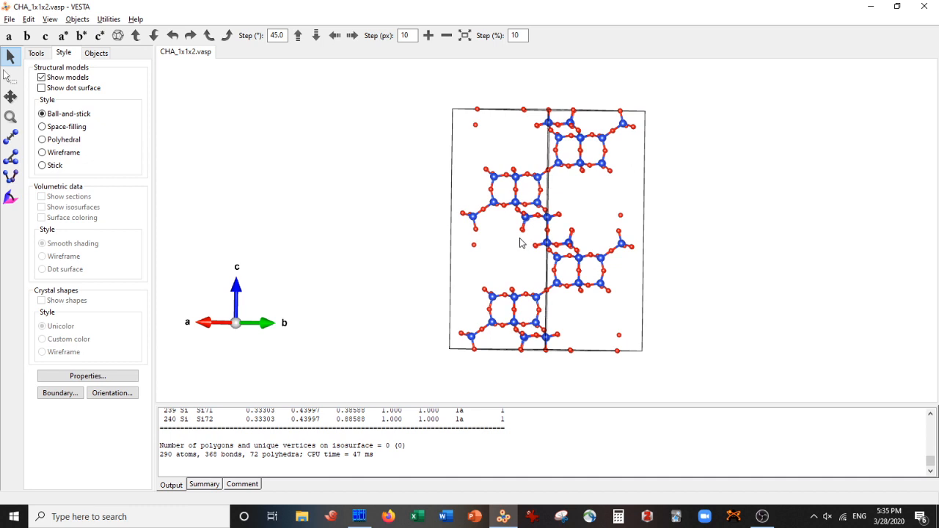
pyautogui.moveTo(521, 243); pyautogui.dragTo(569, 276)
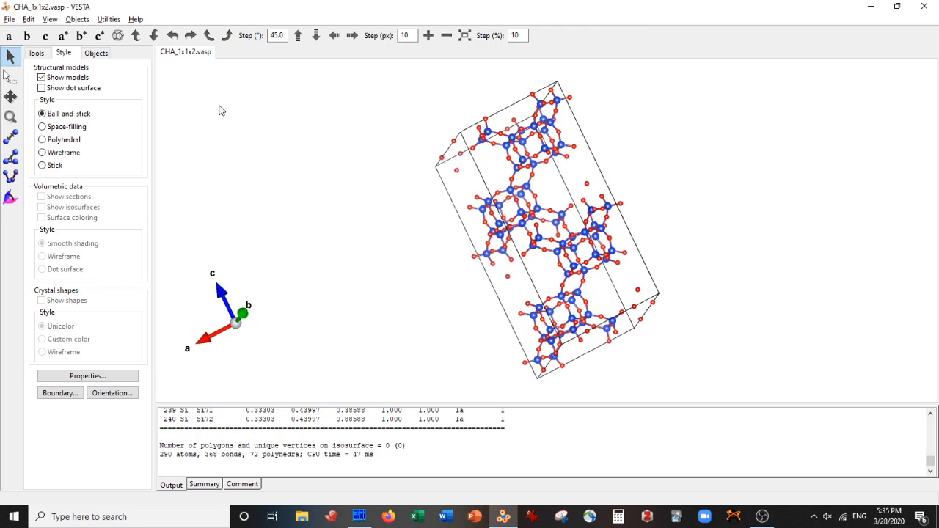
# - View the slab down the c axis and step-rotate it within the ab plane
pyautogui.click(100, 37)
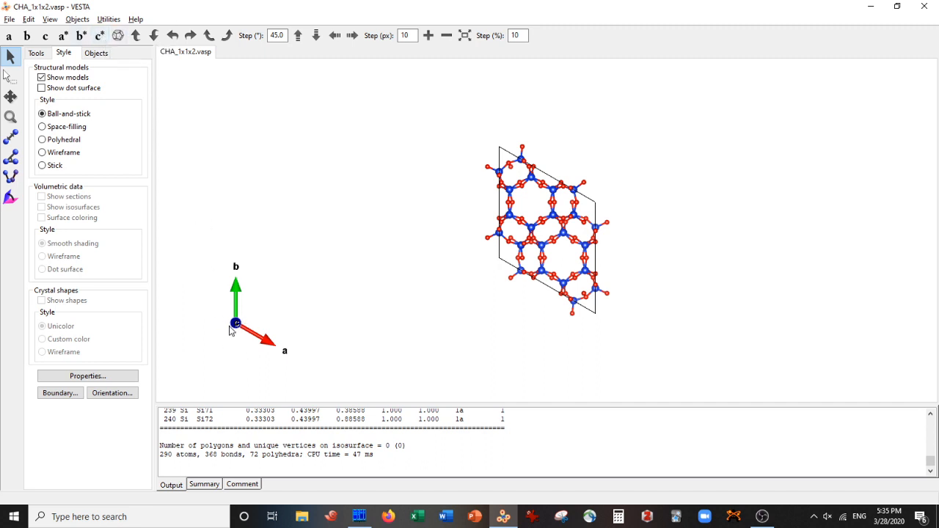
pyautogui.moveTo(228, 246)
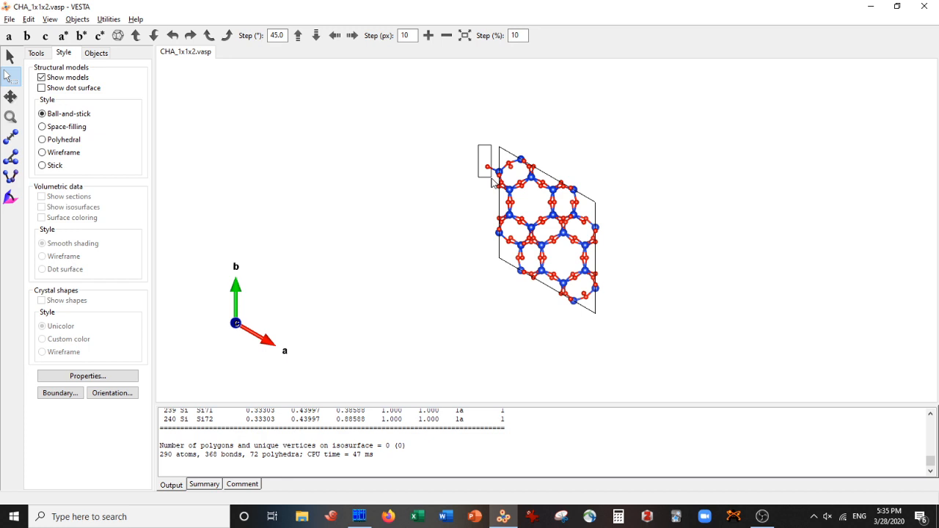
pyautogui.click(191, 35)
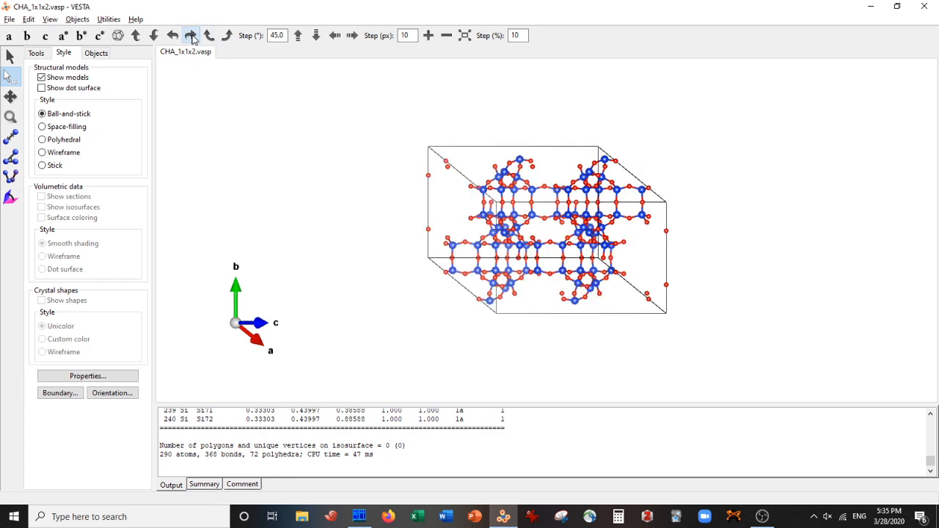
pyautogui.click(190, 35)
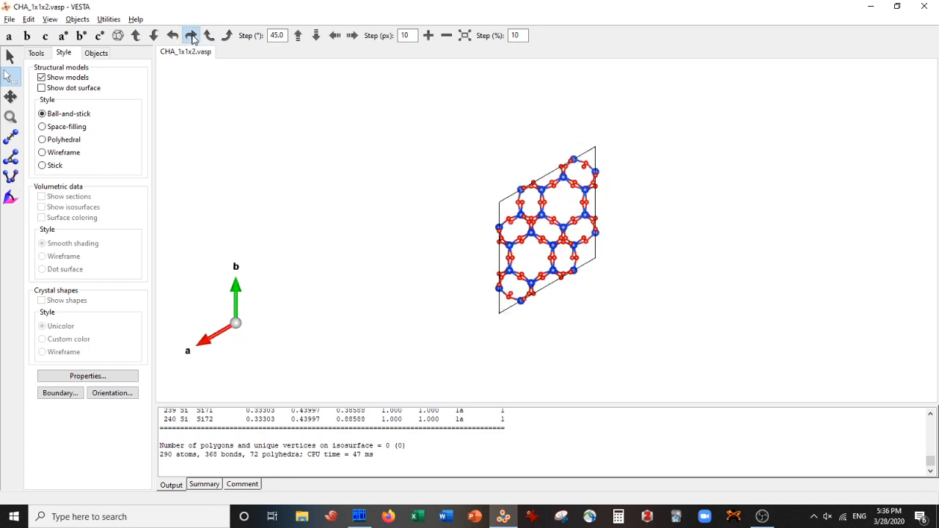
pyautogui.click(191, 35)
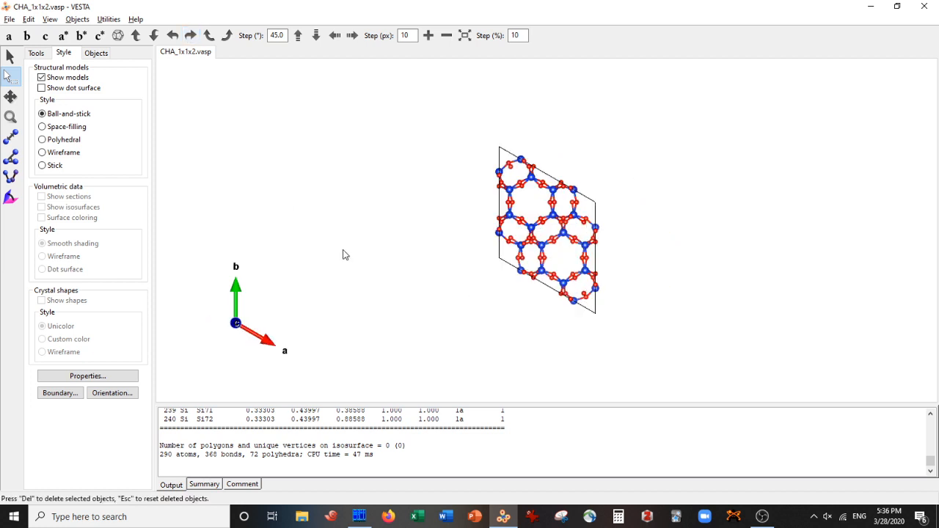
pyautogui.moveTo(135, 93)
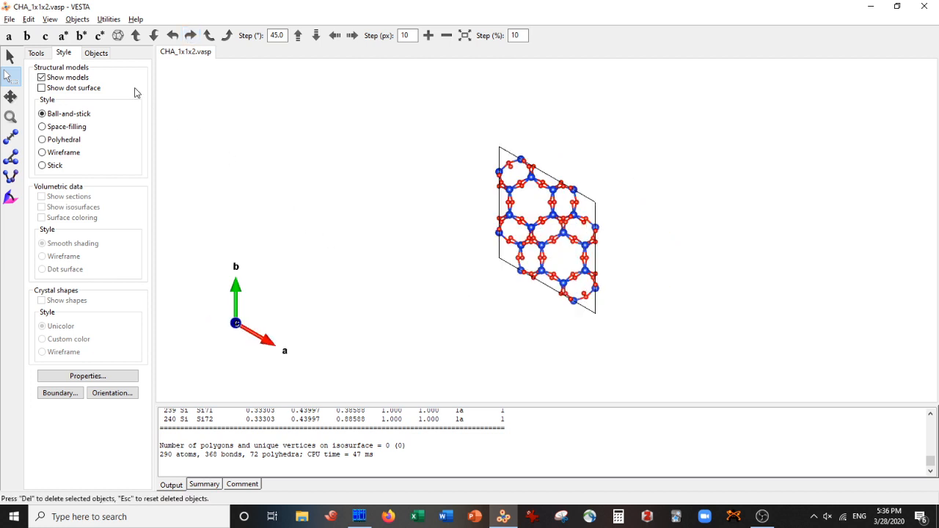
# - View the slab along the b axis and then along a, stepping the rotation between them
pyautogui.click(82, 38)
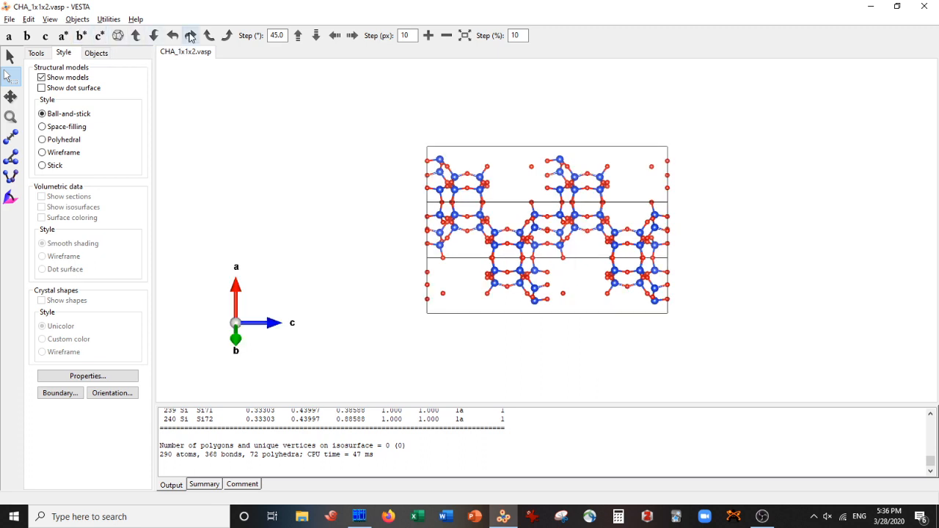
pyautogui.click(190, 35)
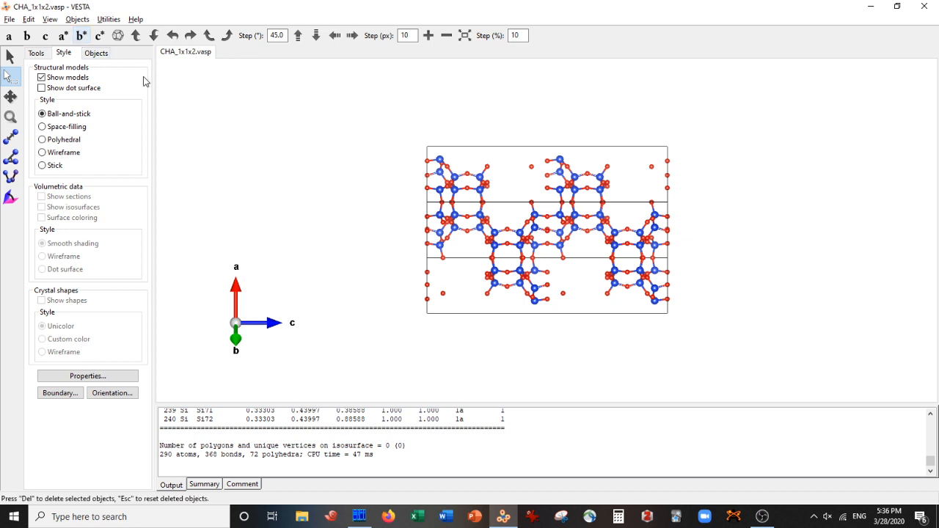
pyautogui.click(191, 35)
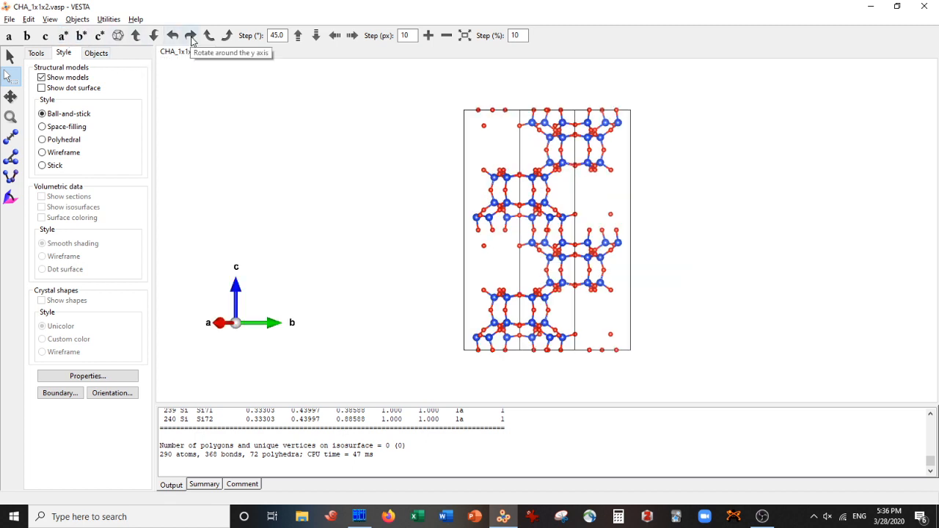
pyautogui.click(191, 35)
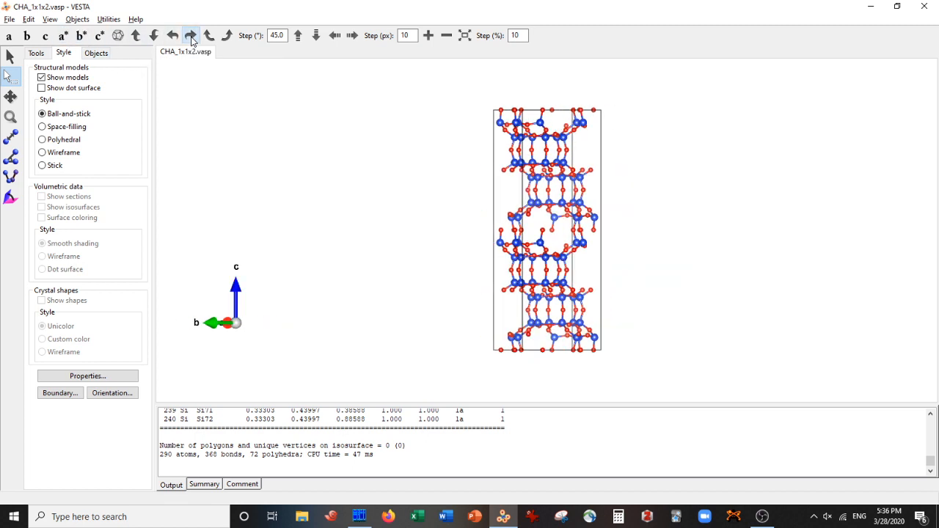
pyautogui.click(191, 35)
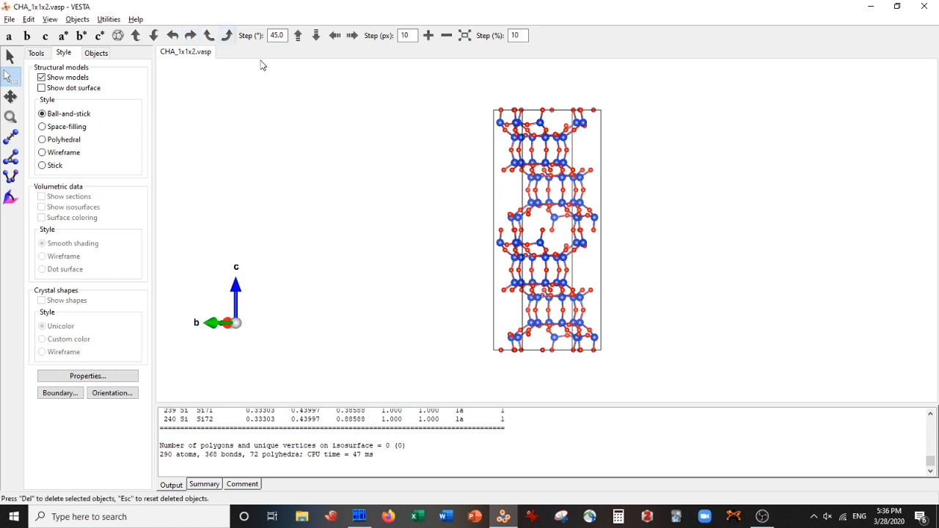
pyautogui.moveTo(62, 35)
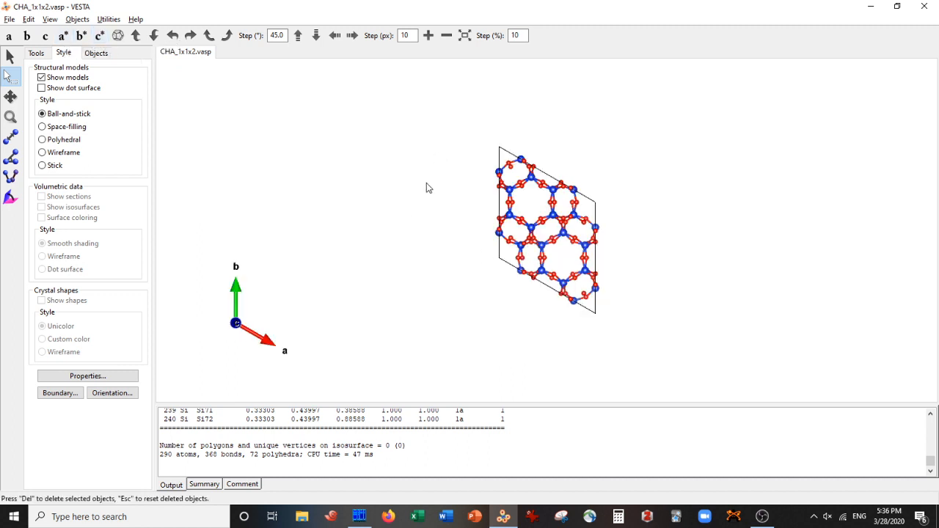
pyautogui.moveTo(73, 88)
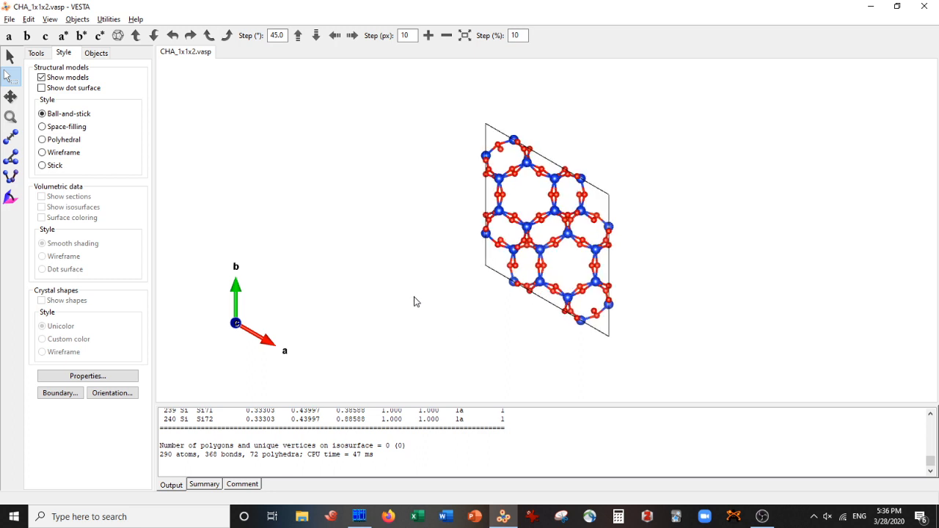
# - Spin the slab between a-axis, below and diagonal views to inspect its pores and vacuum layer
pyautogui.moveTo(417, 302); pyautogui.dragTo(458, 156)
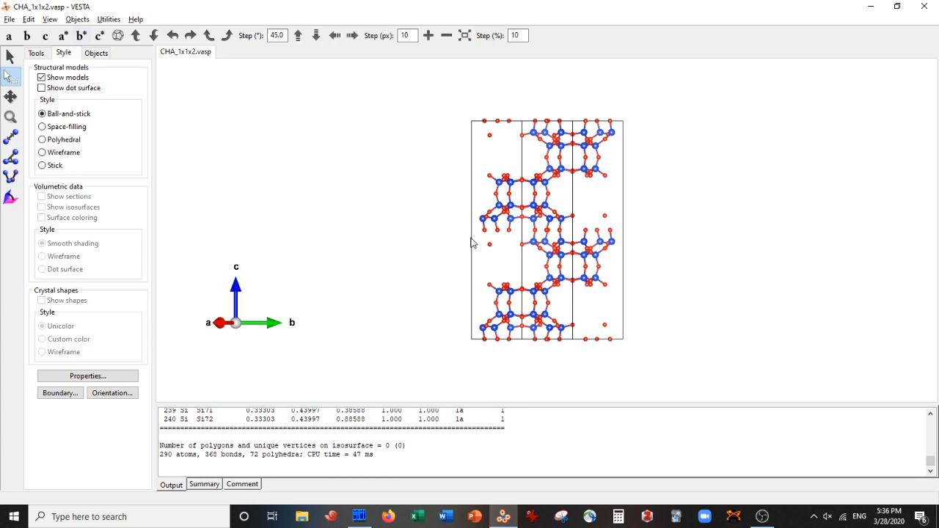
pyautogui.moveTo(370, 152)
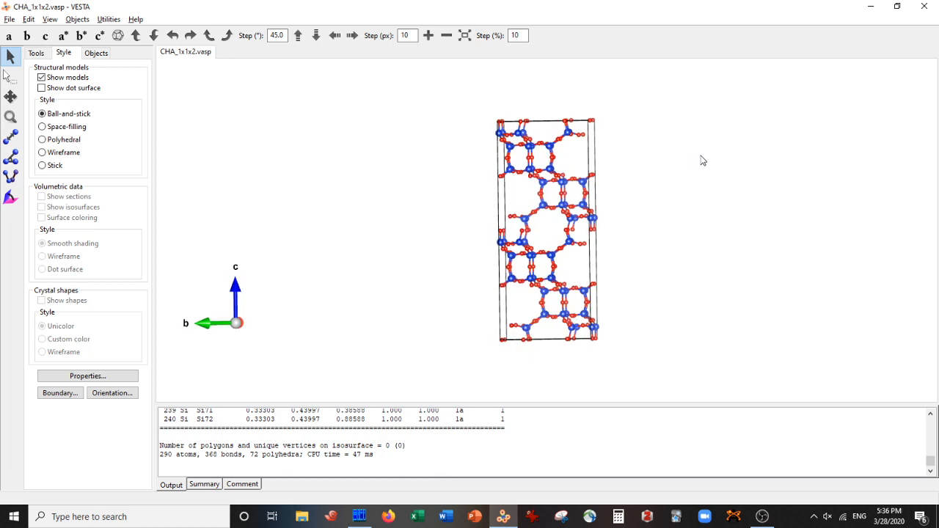
pyautogui.moveTo(701, 160); pyautogui.dragTo(611, 158)
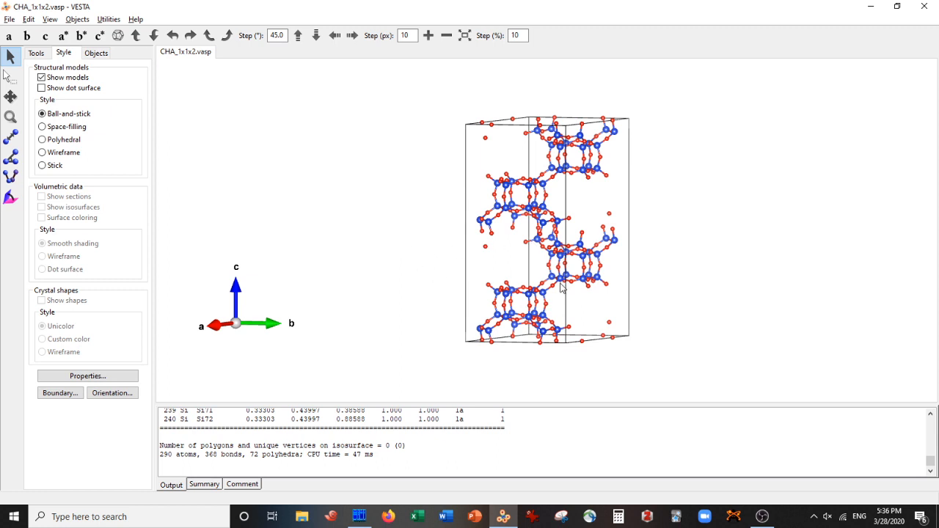
pyautogui.moveTo(560, 288); pyautogui.dragTo(546, 242)
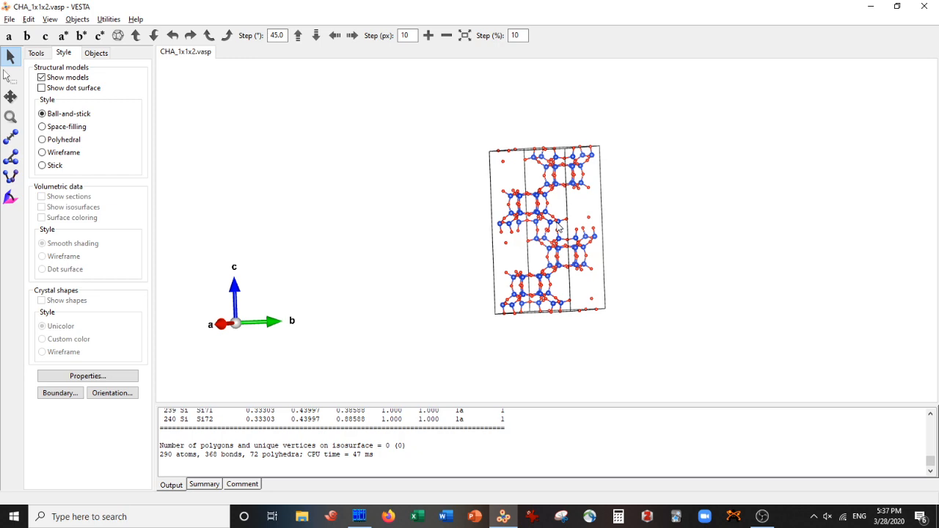
pyautogui.moveTo(557, 229); pyautogui.dragTo(587, 233)
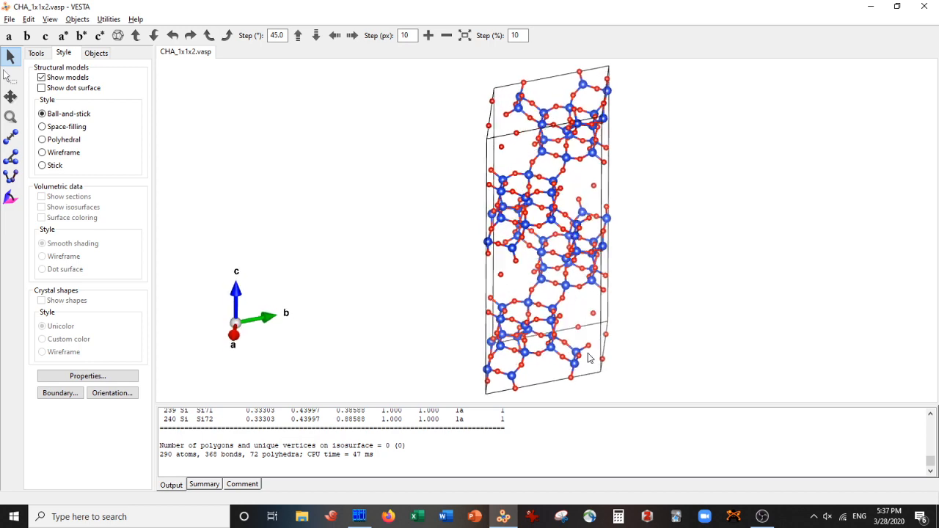
pyautogui.moveTo(586, 357); pyautogui.dragTo(602, 279)
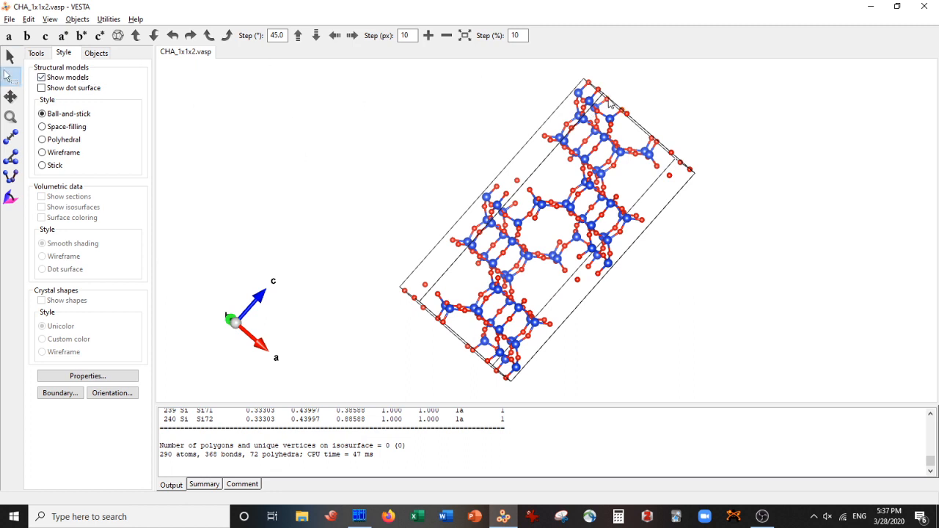
pyautogui.click(625, 116)
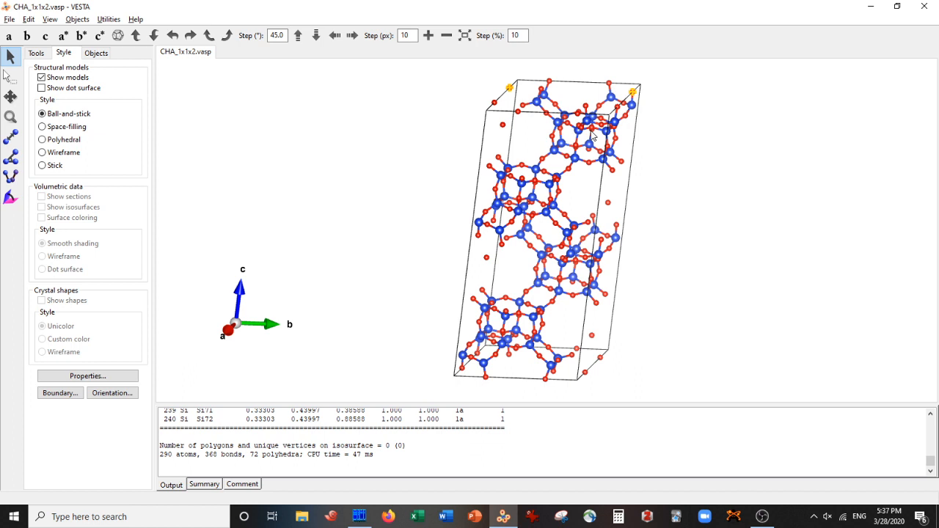
pyautogui.moveTo(735, 17)
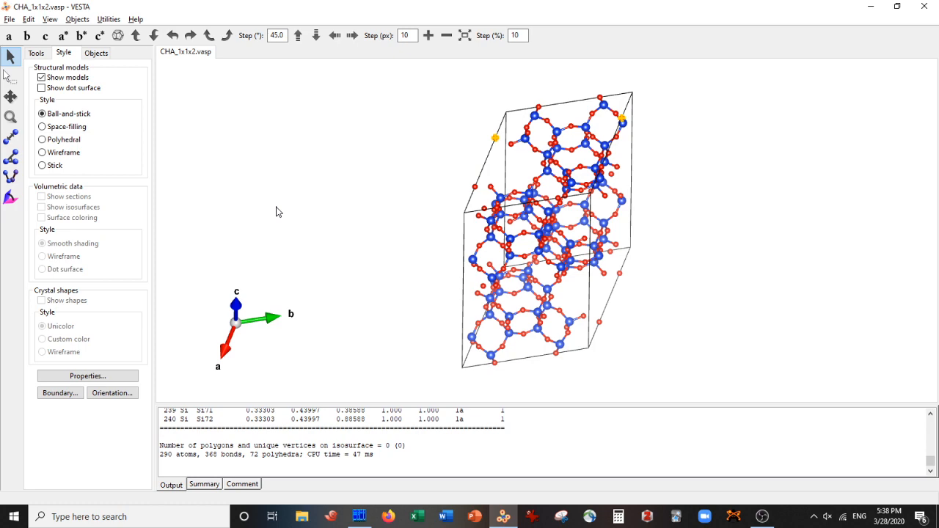
pyautogui.moveTo(441, 294)
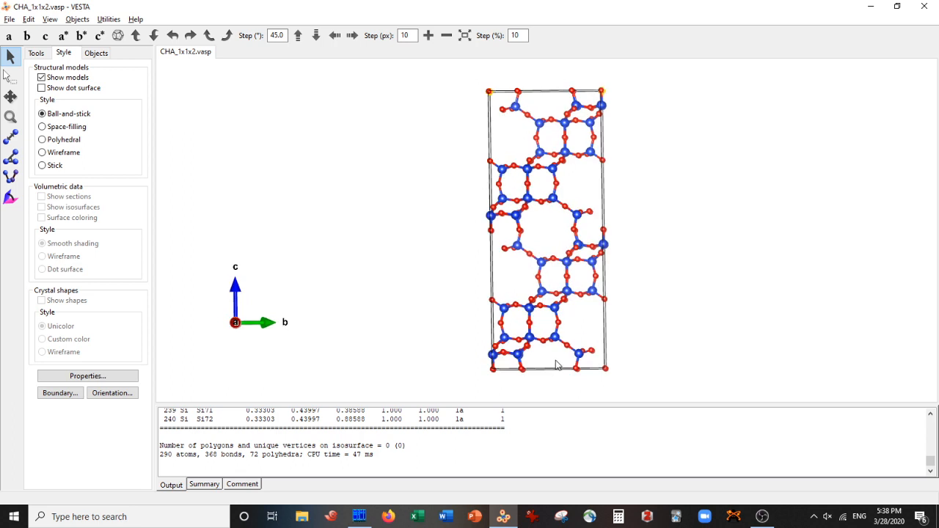
pyautogui.moveTo(550, 84)
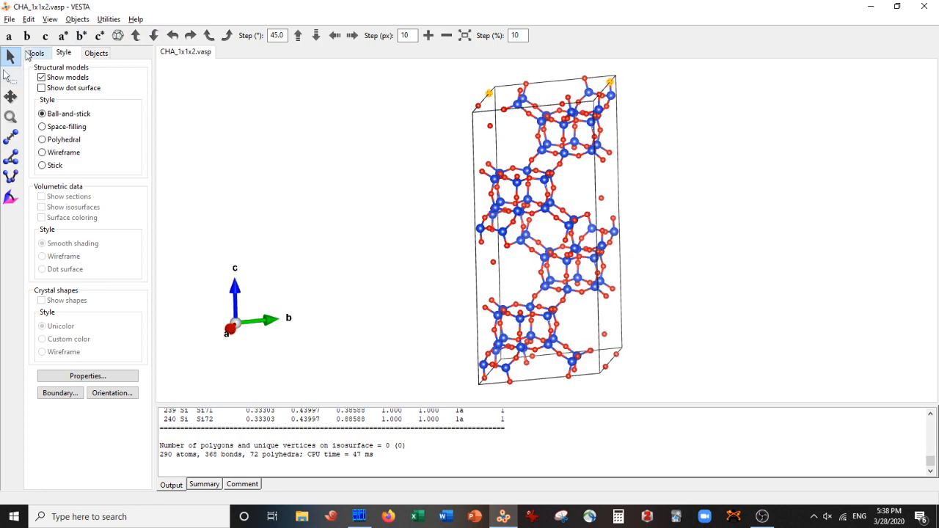
pyautogui.click(105, 38)
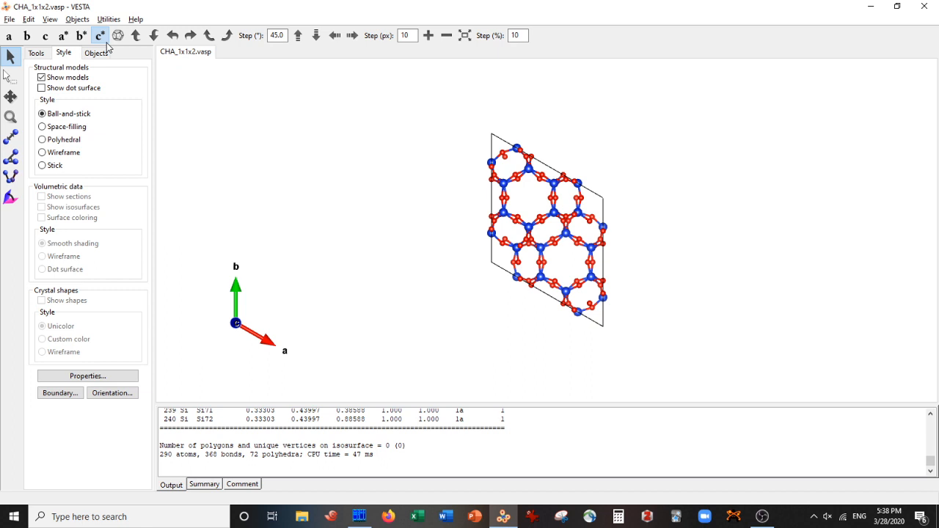
pyautogui.moveTo(407, 267)
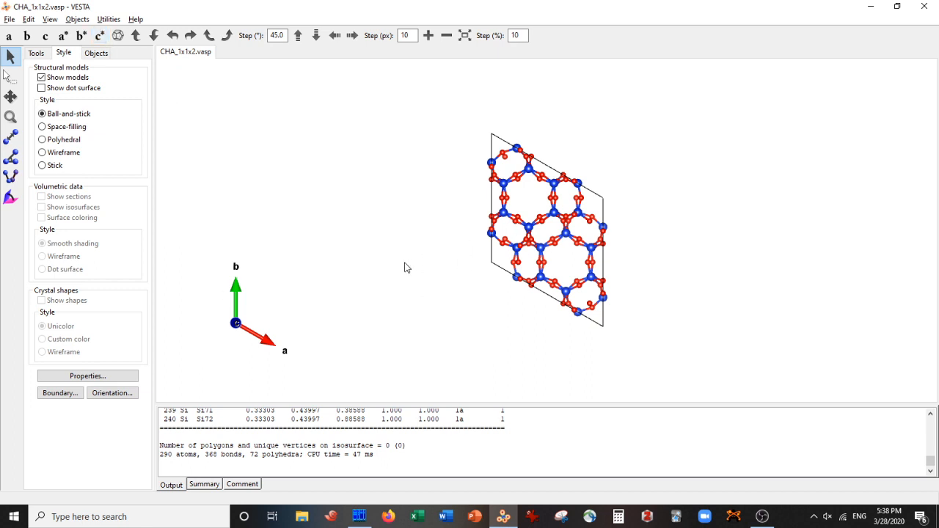
pyautogui.moveTo(556, 336)
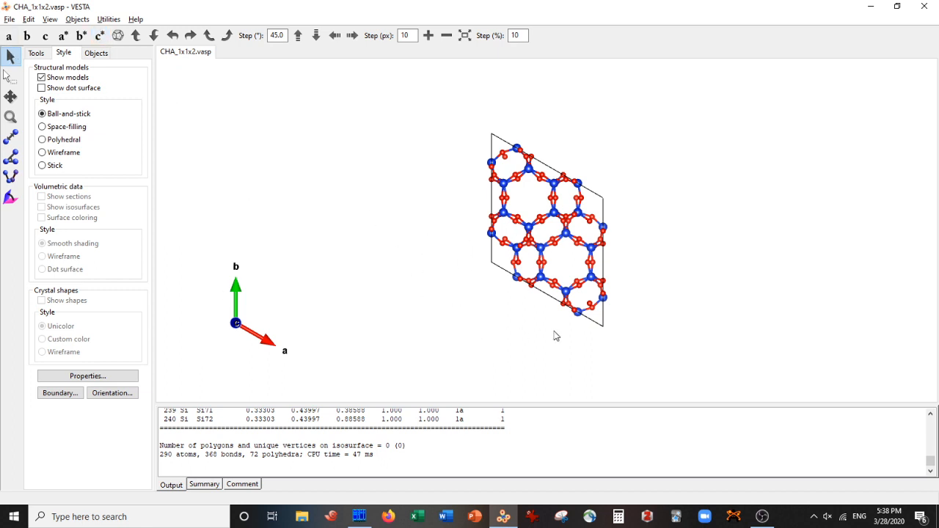
pyautogui.moveTo(513, 176)
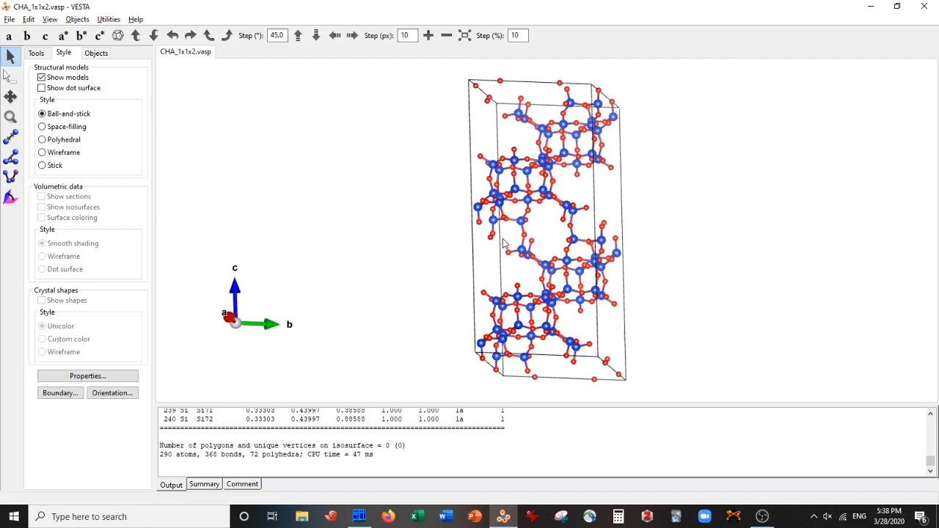
pyautogui.moveTo(506, 247); pyautogui.dragTo(520, 359)
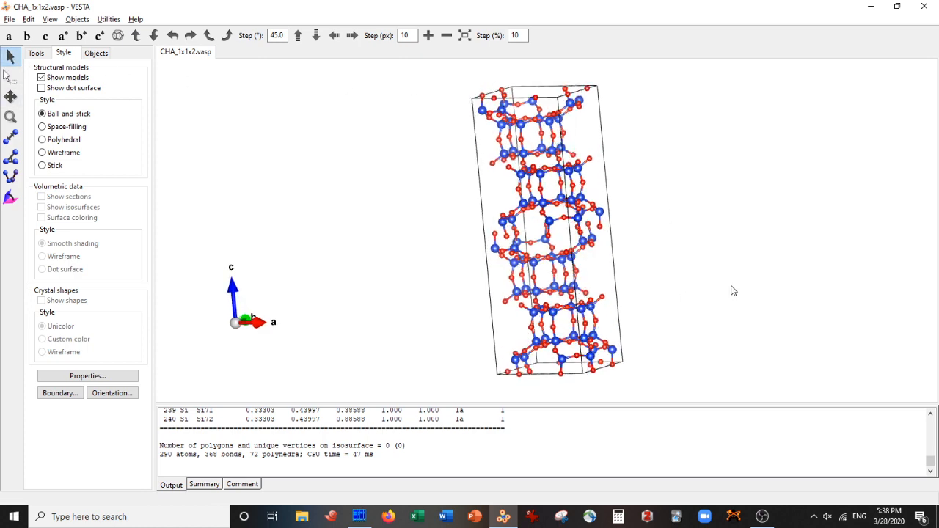
pyautogui.moveTo(733, 290); pyautogui.dragTo(634, 314)
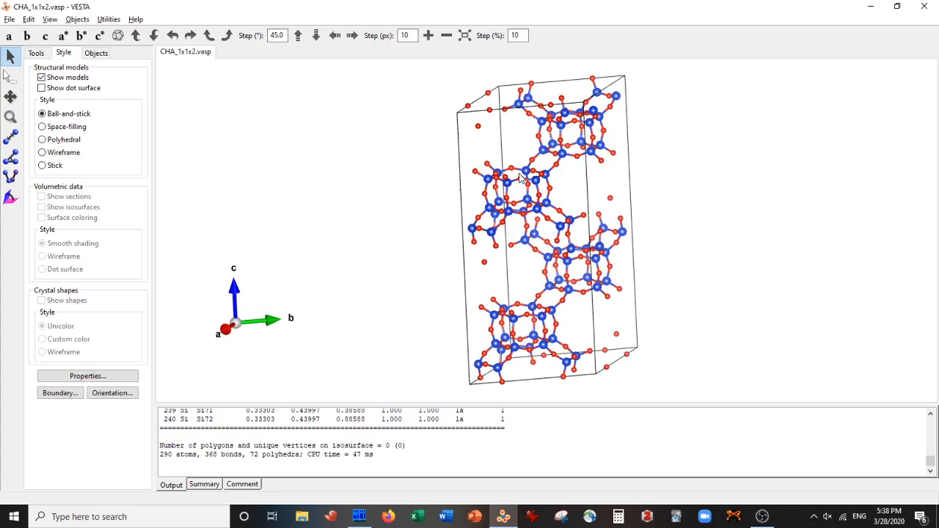
pyautogui.moveTo(520, 179); pyautogui.dragTo(425, 183)
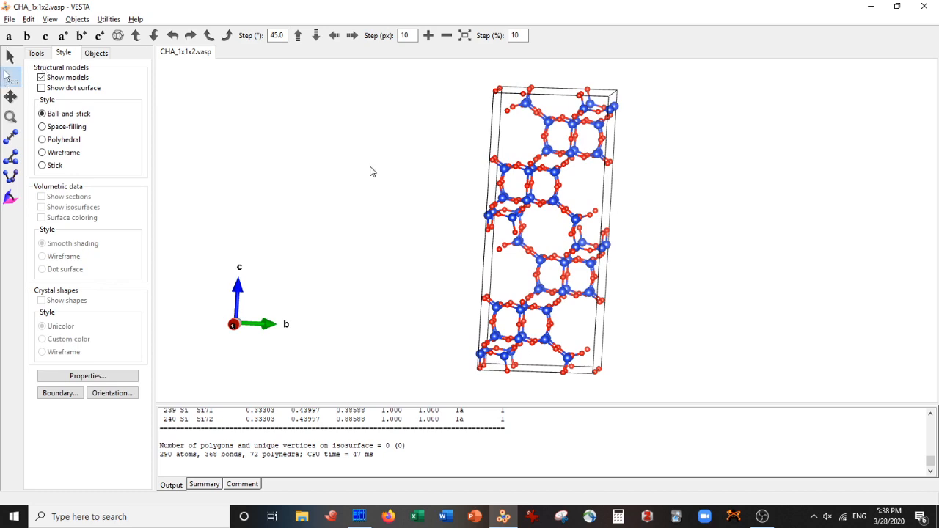
pyautogui.click(488, 229)
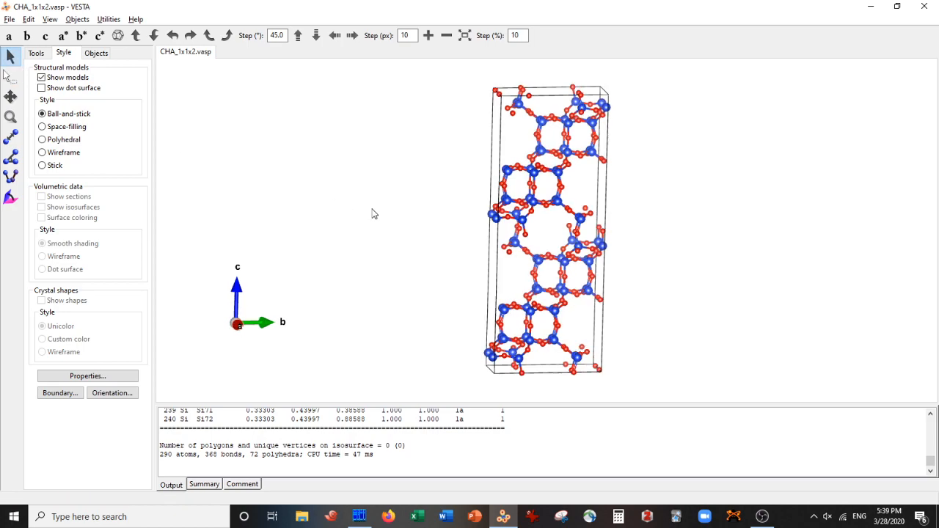
pyautogui.moveTo(374, 213); pyautogui.dragTo(443, 213)
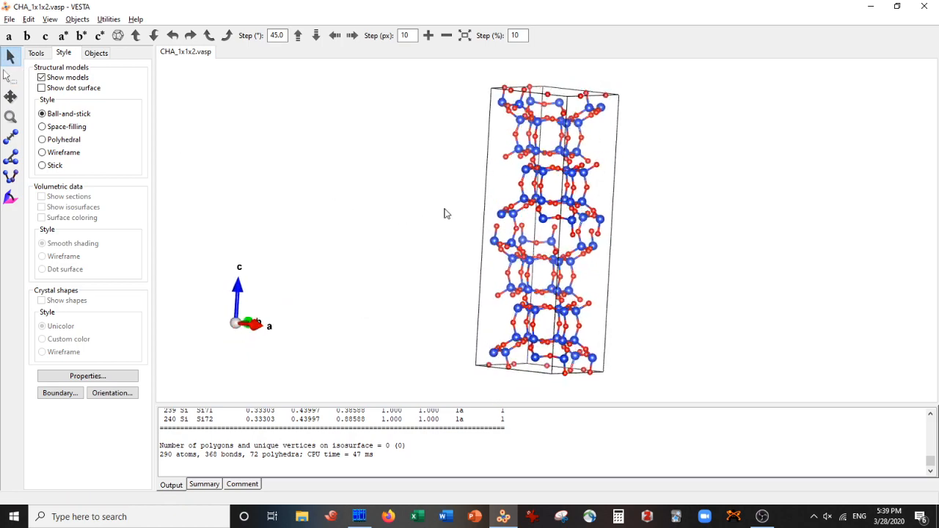
pyautogui.moveTo(448, 215); pyautogui.dragTo(370, 211)
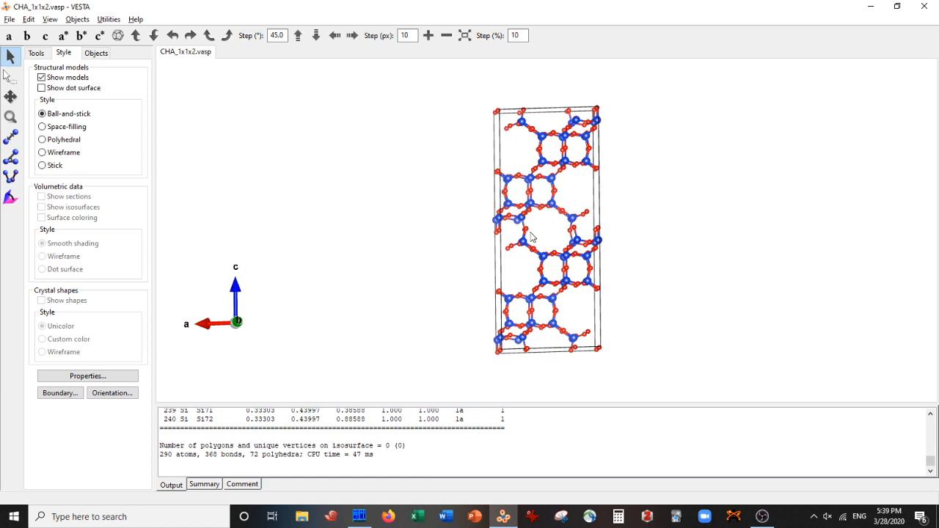
pyautogui.moveTo(532, 235); pyautogui.dragTo(520, 311)
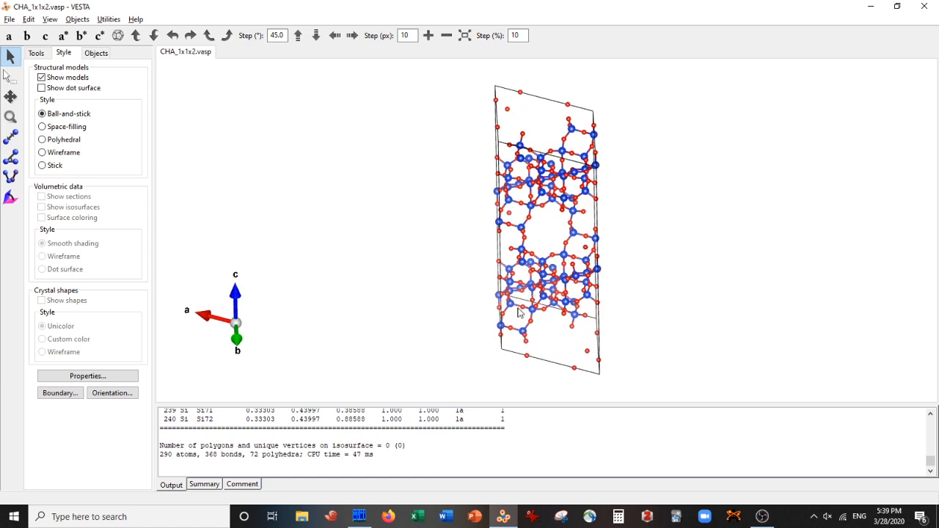
pyautogui.moveTo(550, 336)
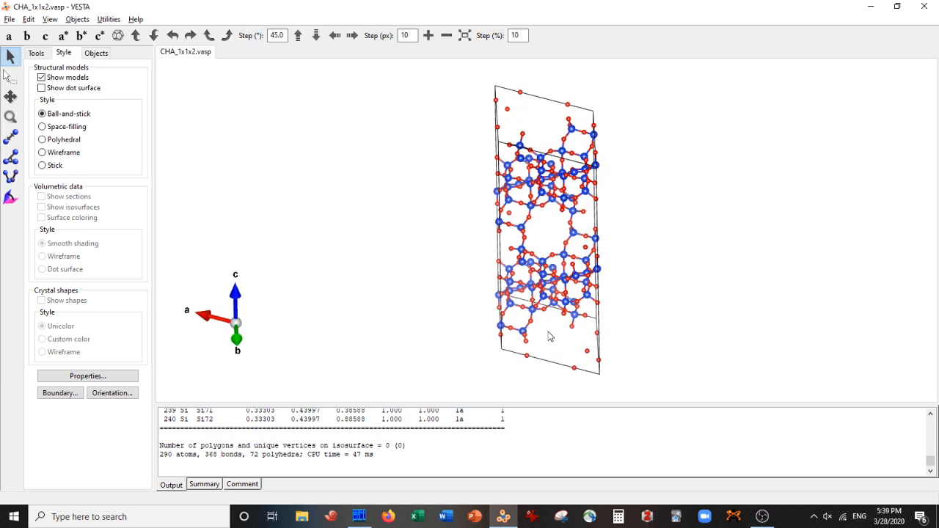
pyautogui.moveTo(550, 336); pyautogui.dragTo(619, 314)
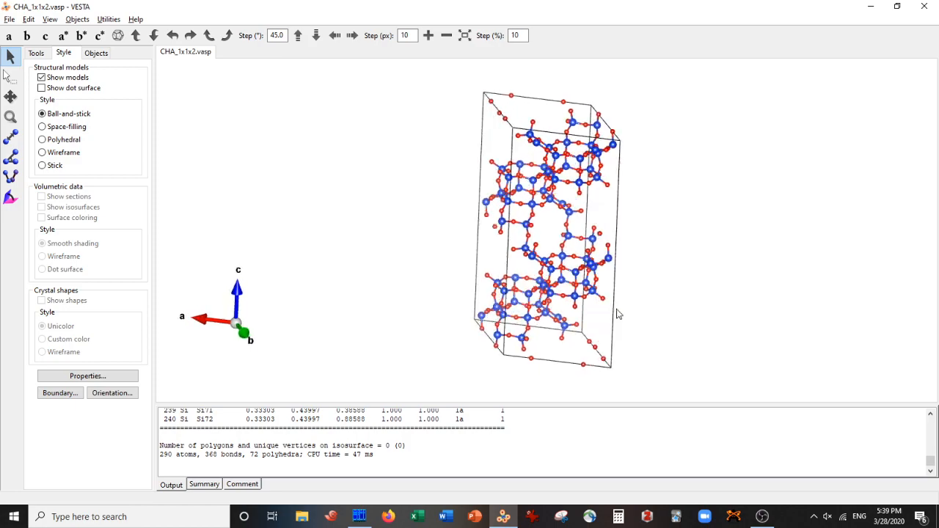
pyautogui.moveTo(619, 315); pyautogui.dragTo(786, 337)
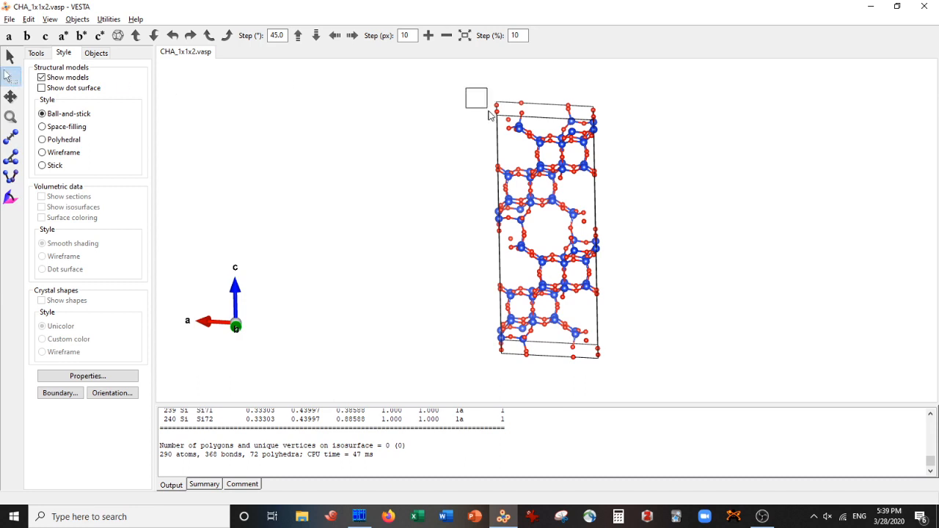
pyautogui.click(498, 111)
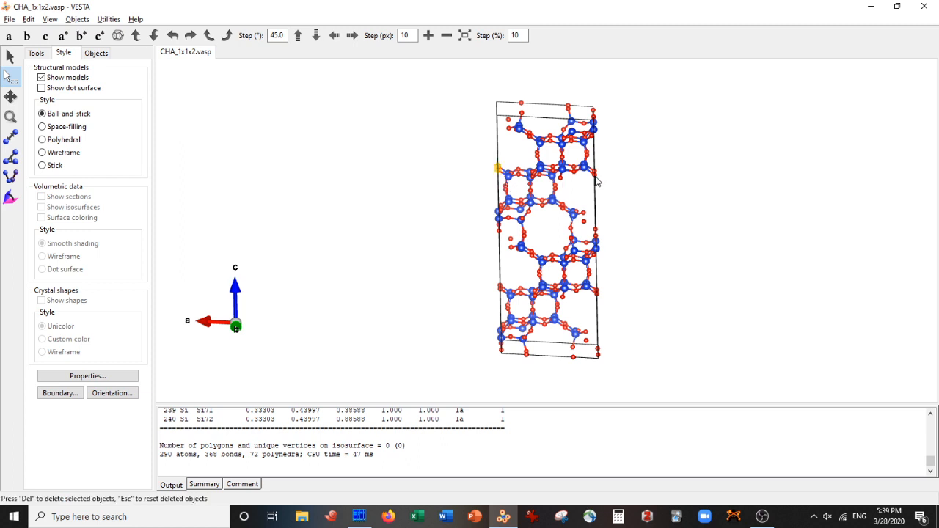
pyautogui.moveTo(487, 234)
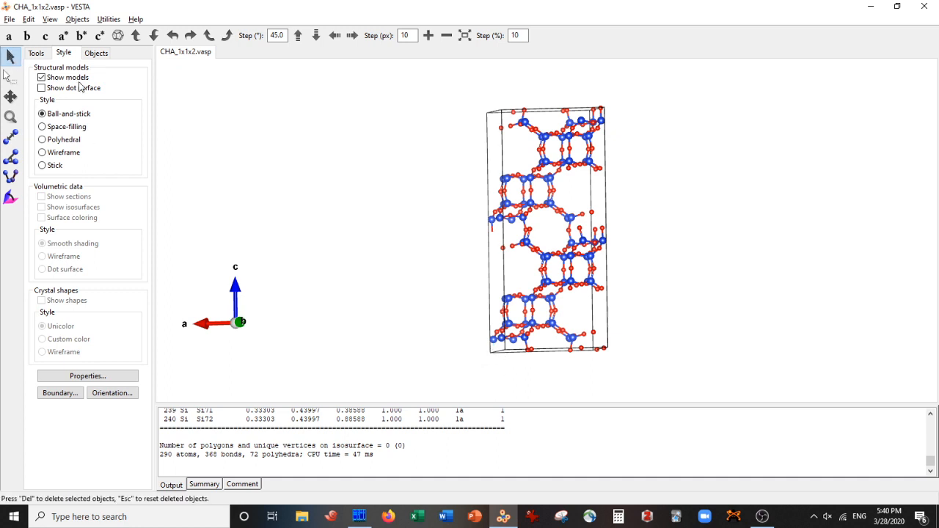
pyautogui.moveTo(546, 227); pyautogui.dragTo(469, 277)
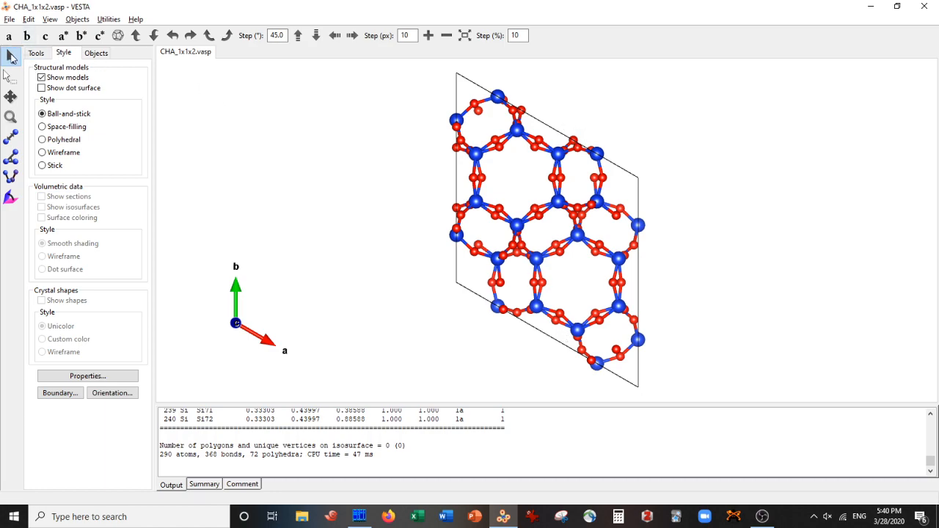
pyautogui.moveTo(514, 220); pyautogui.dragTo(601, 257)
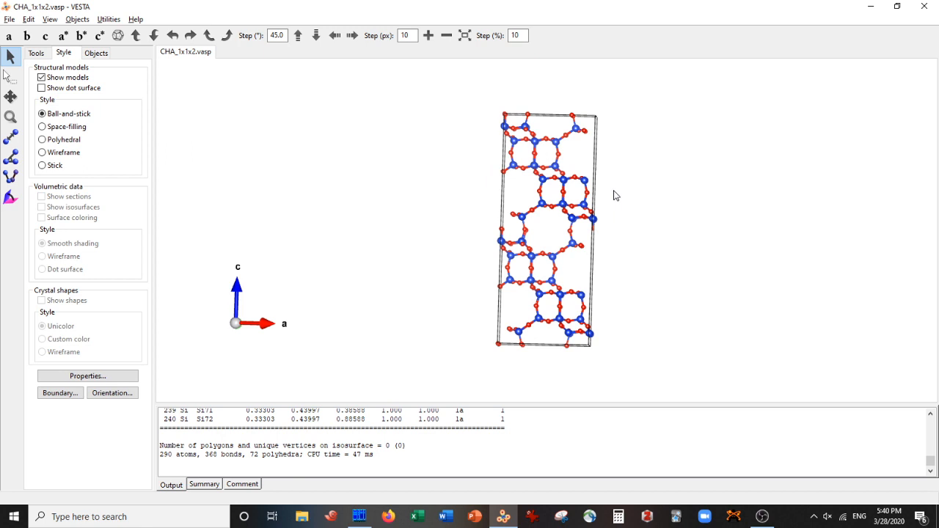
pyautogui.moveTo(546, 235); pyautogui.dragTo(545, 220)
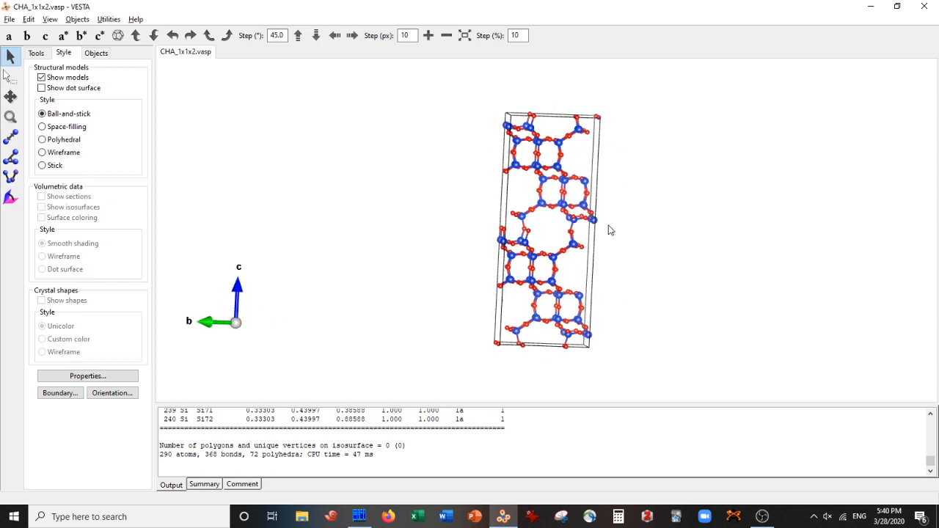
pyautogui.moveTo(610, 230); pyautogui.dragTo(601, 125)
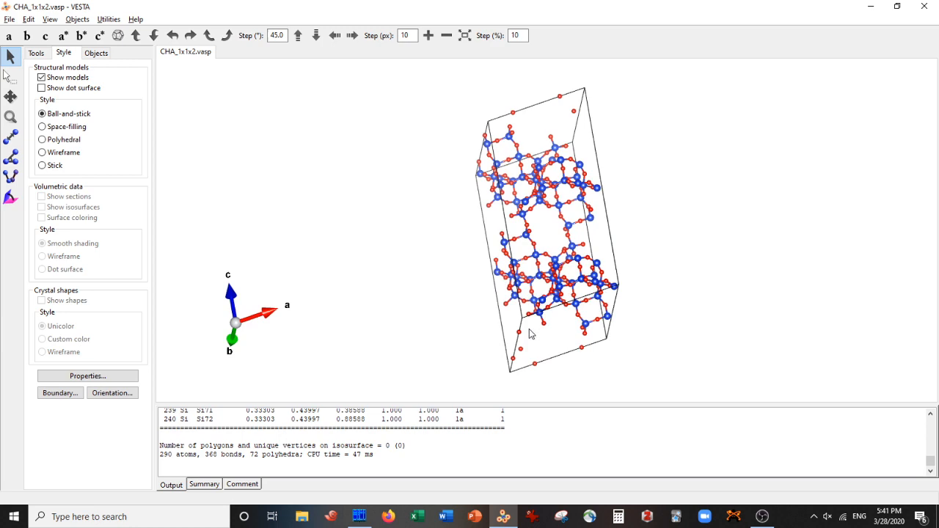
pyautogui.moveTo(531, 335); pyautogui.dragTo(585, 391)
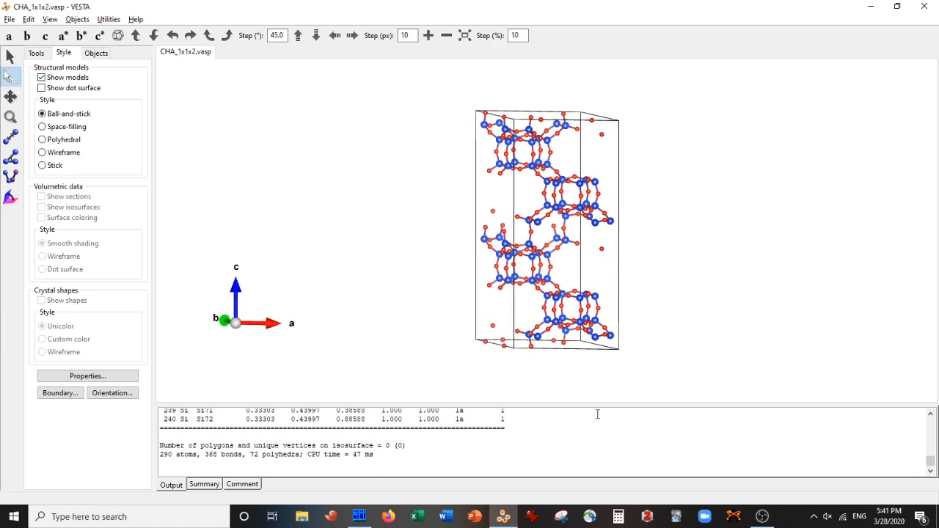
pyautogui.click(531, 360)
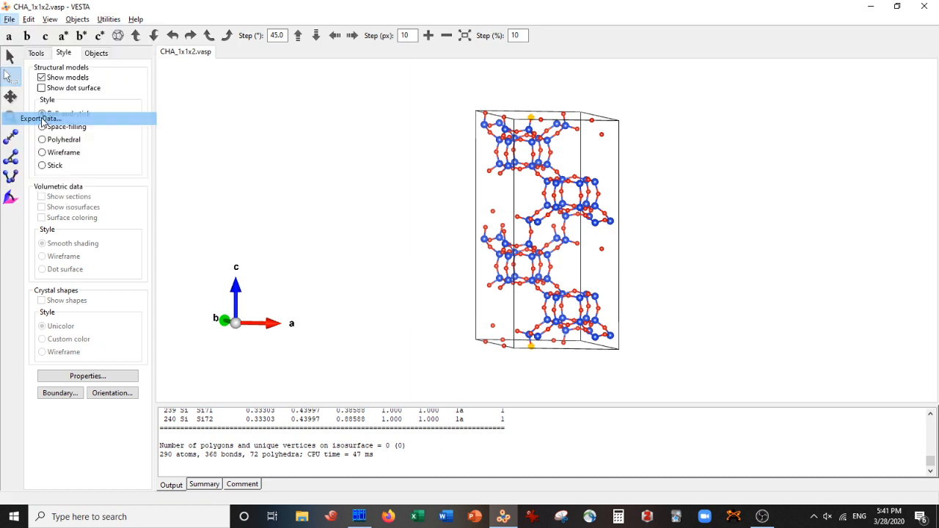
# - Export the slab as CHA_1x1x2.xyz using the XYZ file format
pyautogui.click(44, 118)
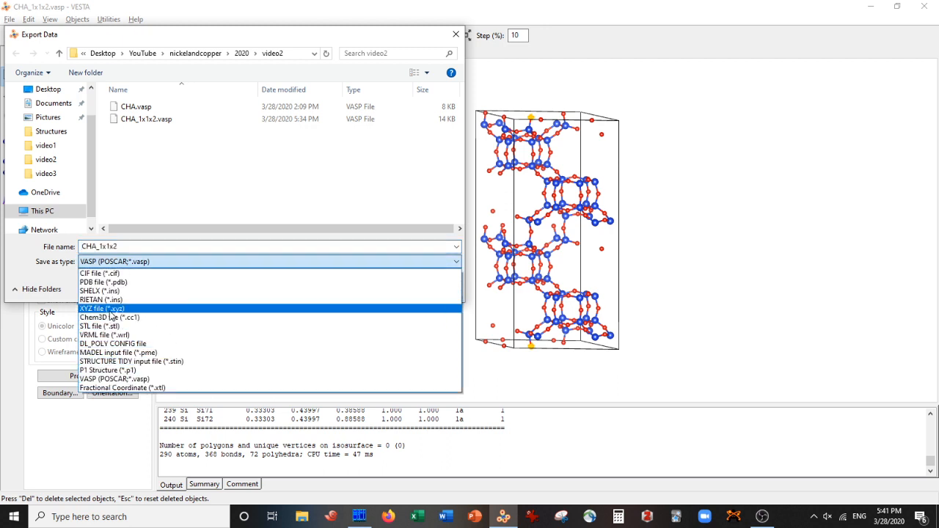
pyautogui.click(101, 308)
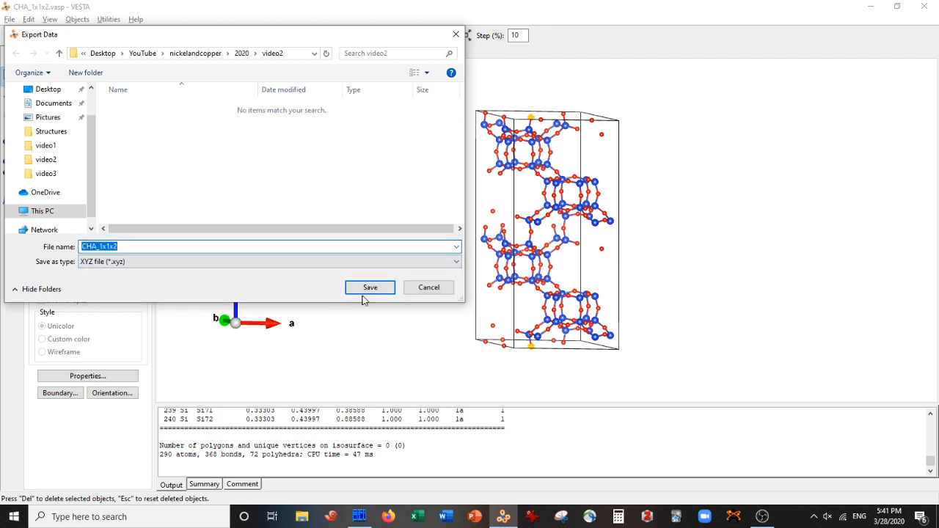
pyautogui.click(370, 288)
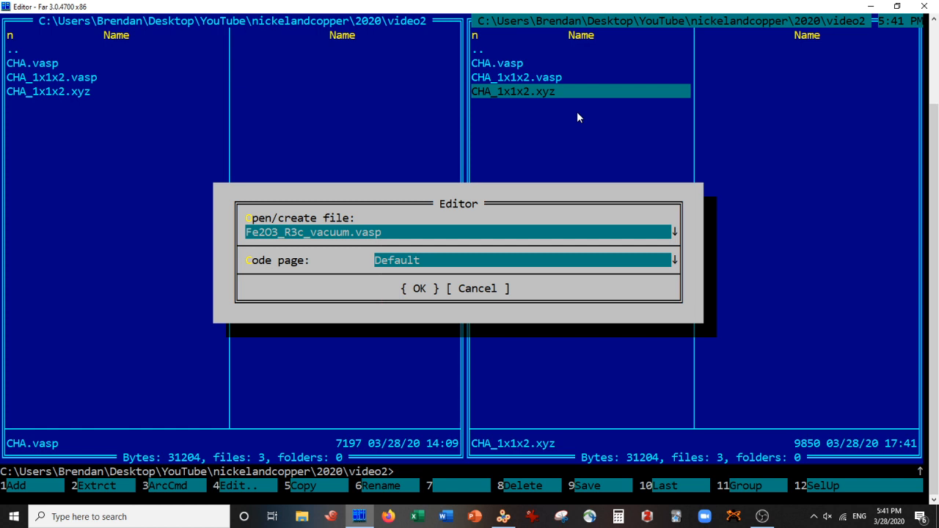
# - Name the new file CHA_1x1x2_vacuum.vasp, create it and enter it for editing
pyautogui.write('CHA')
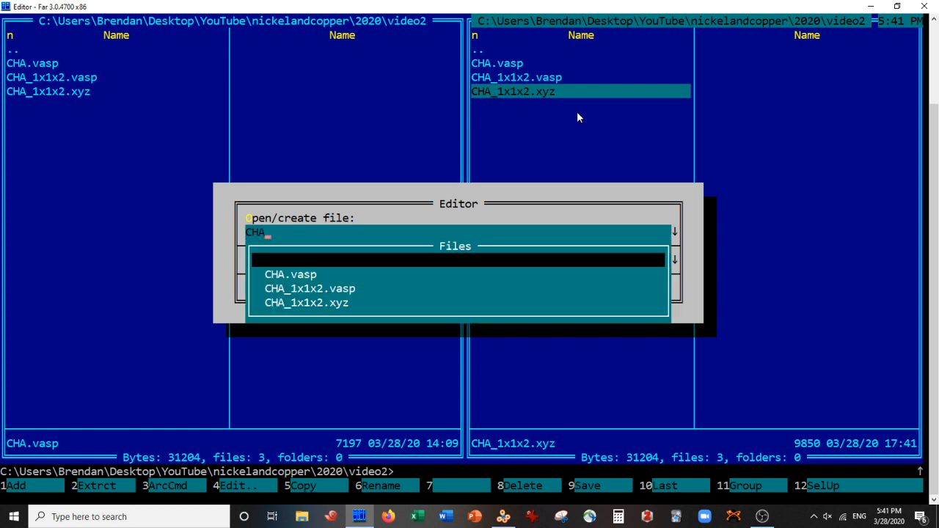
pyautogui.write('_1')
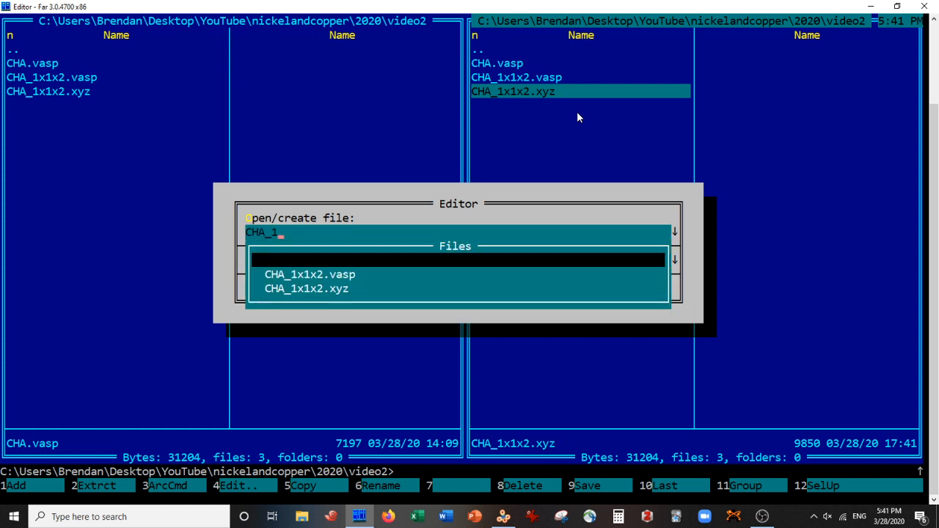
pyautogui.write('x1x2_vacuum')
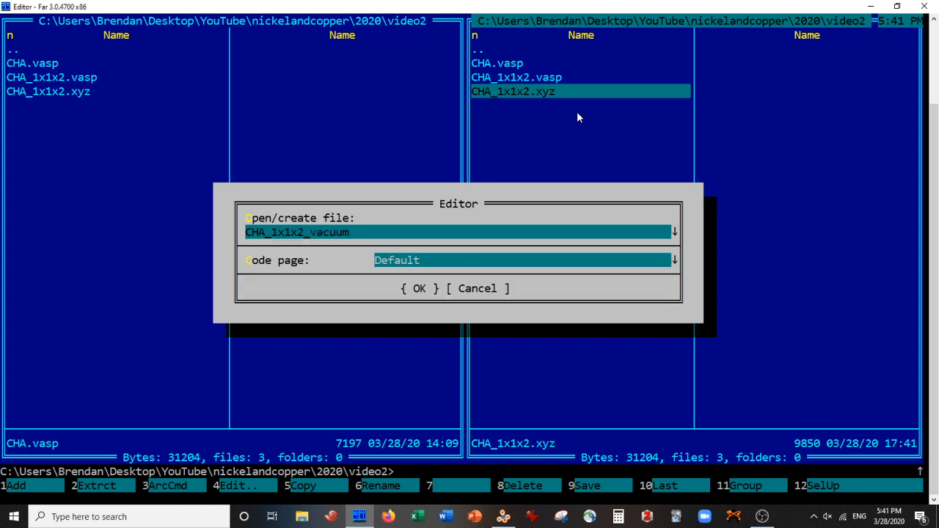
pyautogui.write('.v')
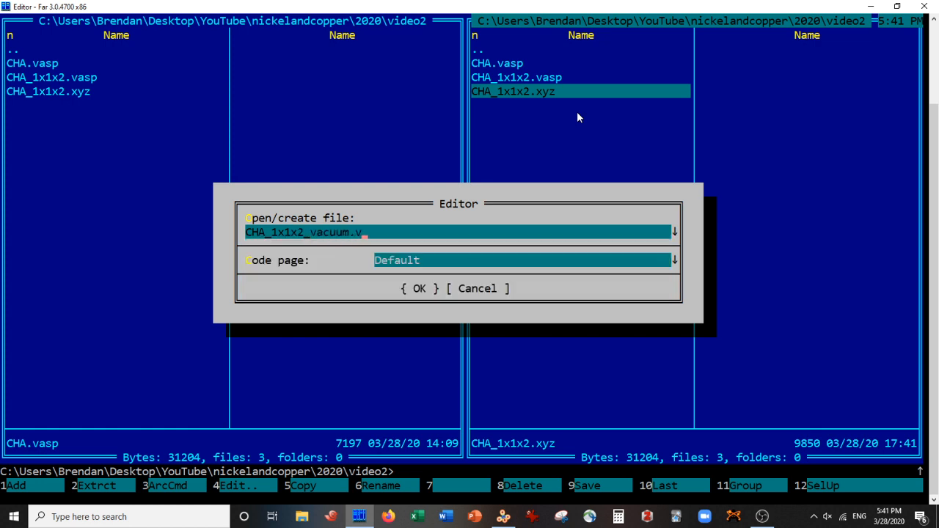
pyautogui.write('asp')
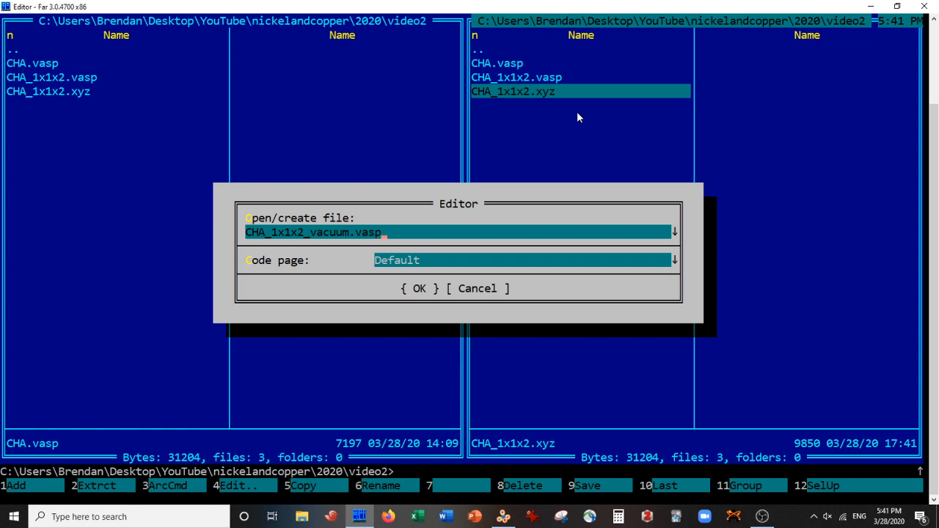
pyautogui.click(417, 288)
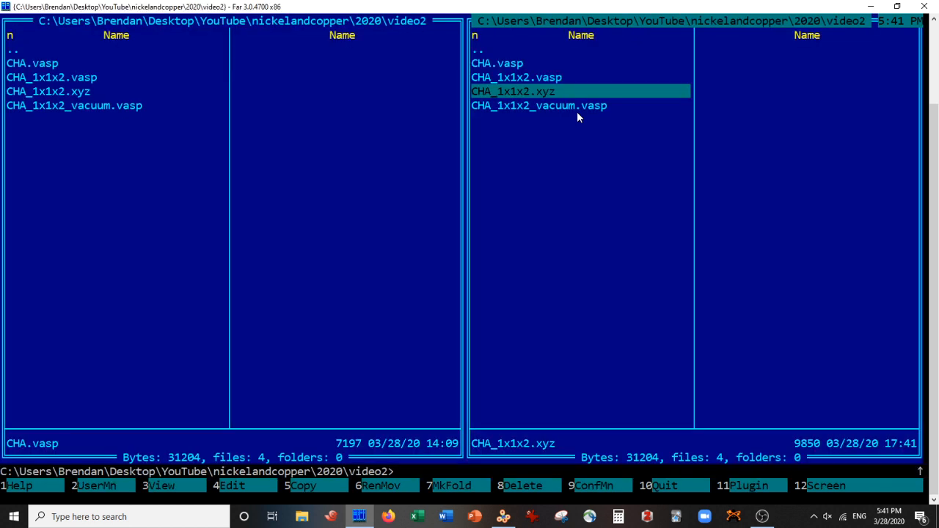
pyautogui.press('Up')
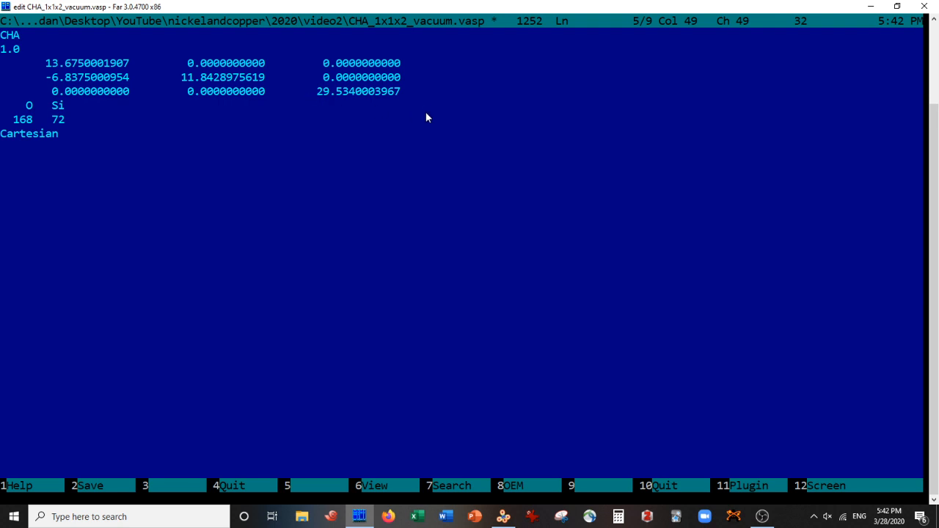
# - Replace the leading digit of the 29.534 c length with 4, then move to the XYZ file
pyautogui.press('Right')
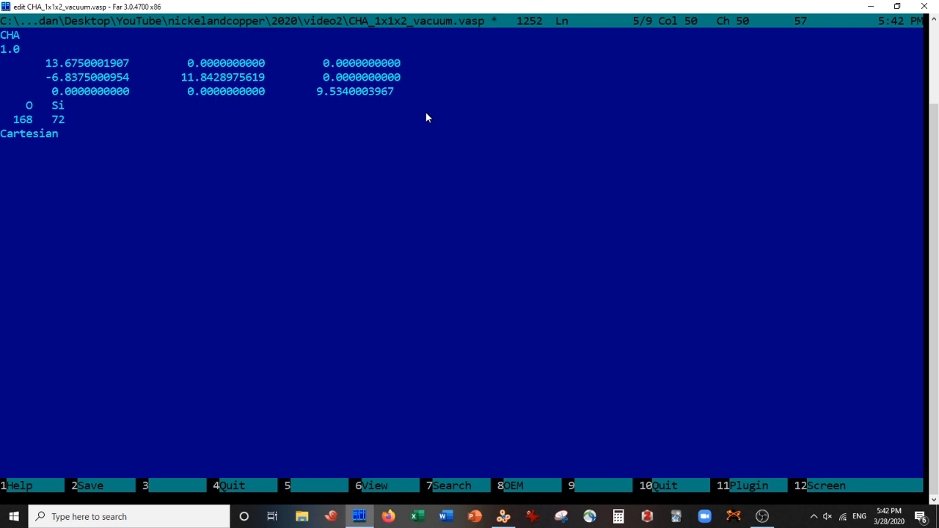
pyautogui.write('4')
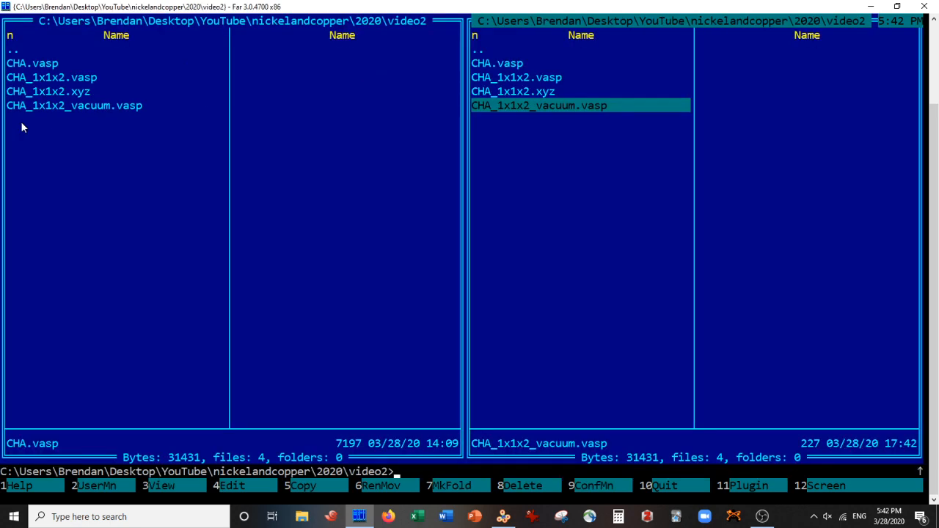
pyautogui.press('Up')
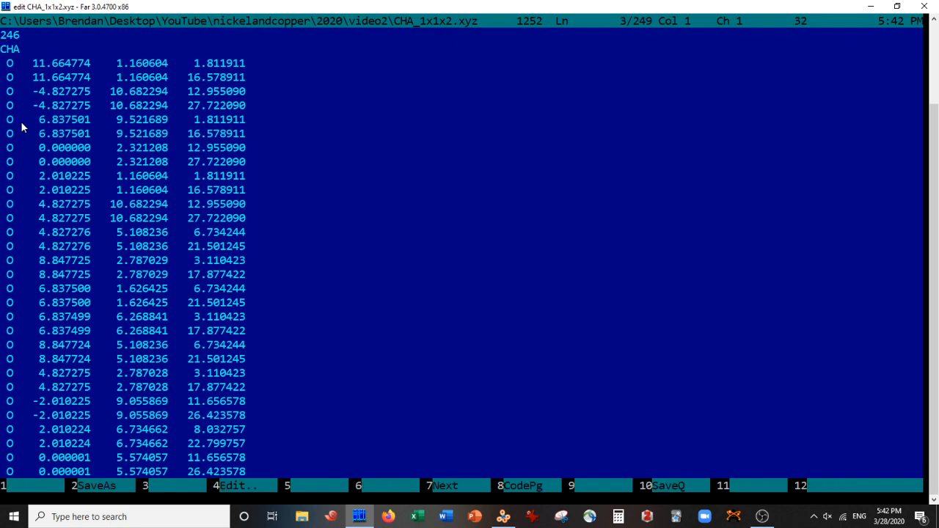
pyautogui.scroll(-3)
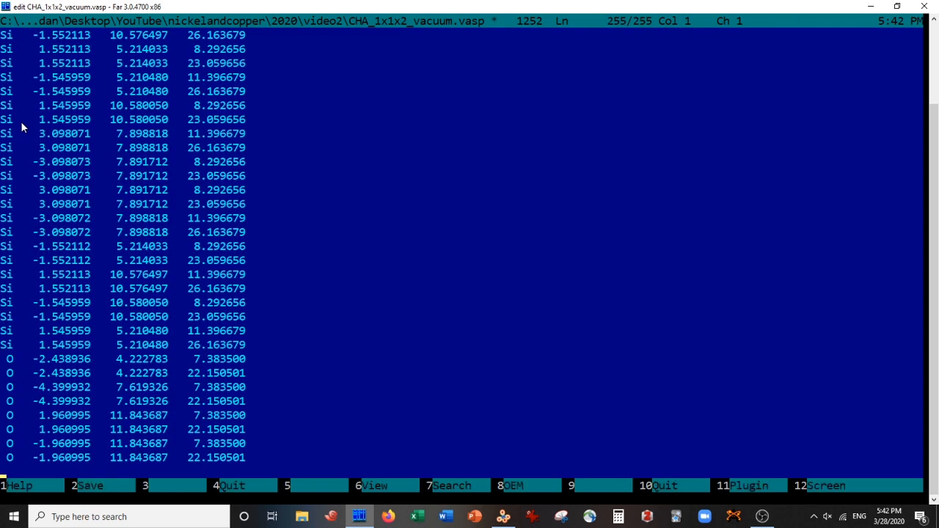
pyautogui.scroll(-3)
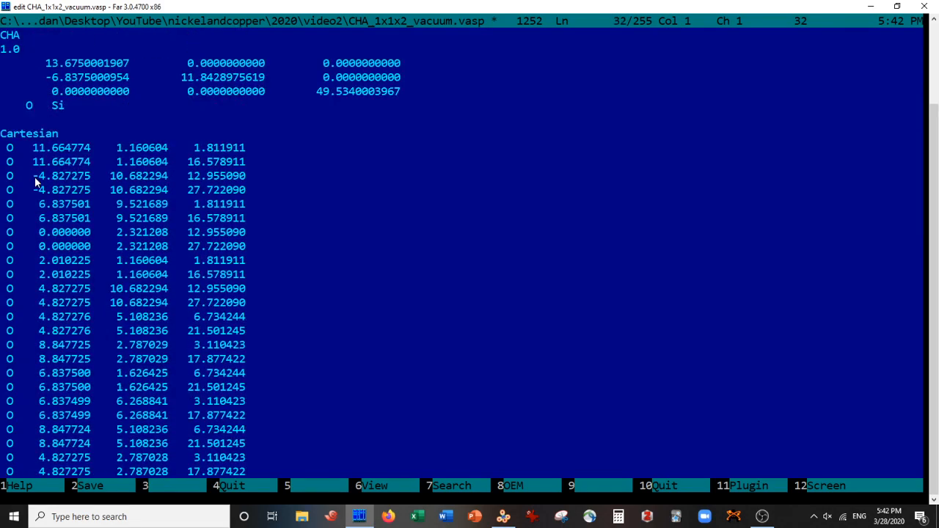
pyautogui.scroll(-3)
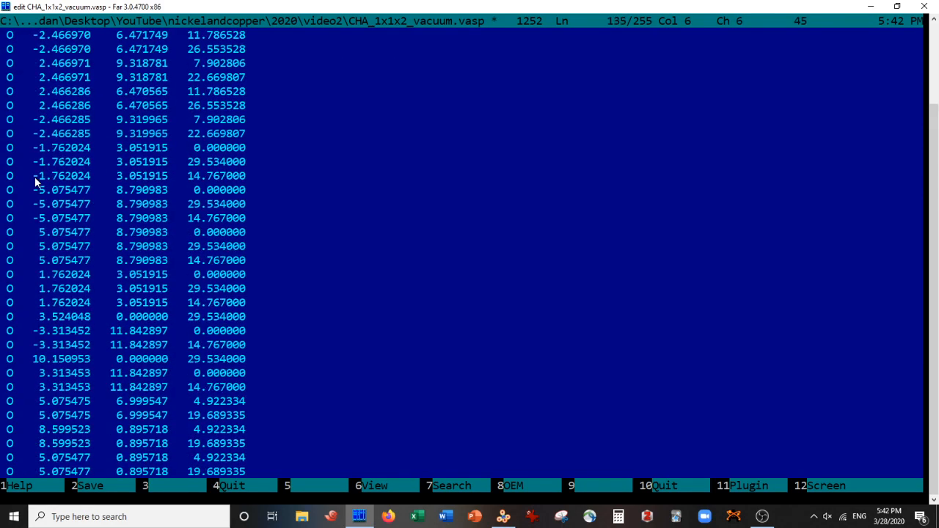
pyautogui.scroll(-3)
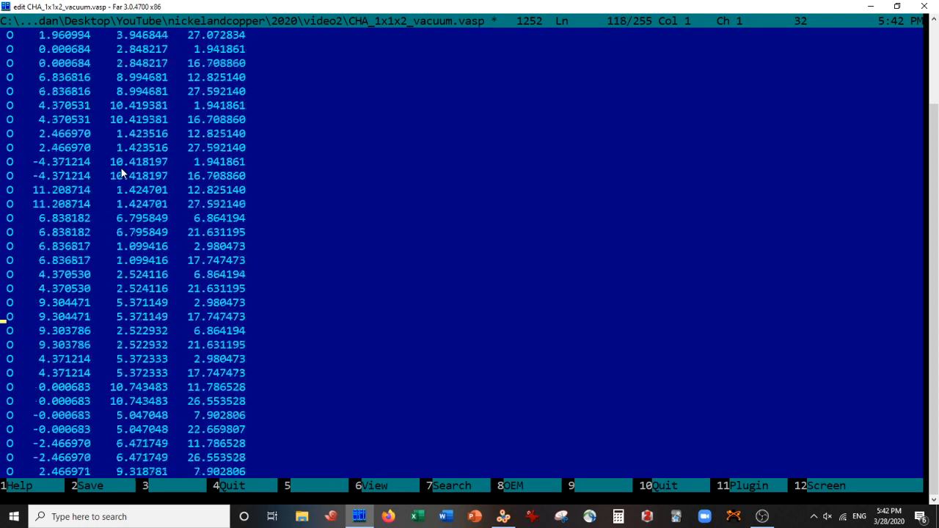
pyautogui.scroll(-3)
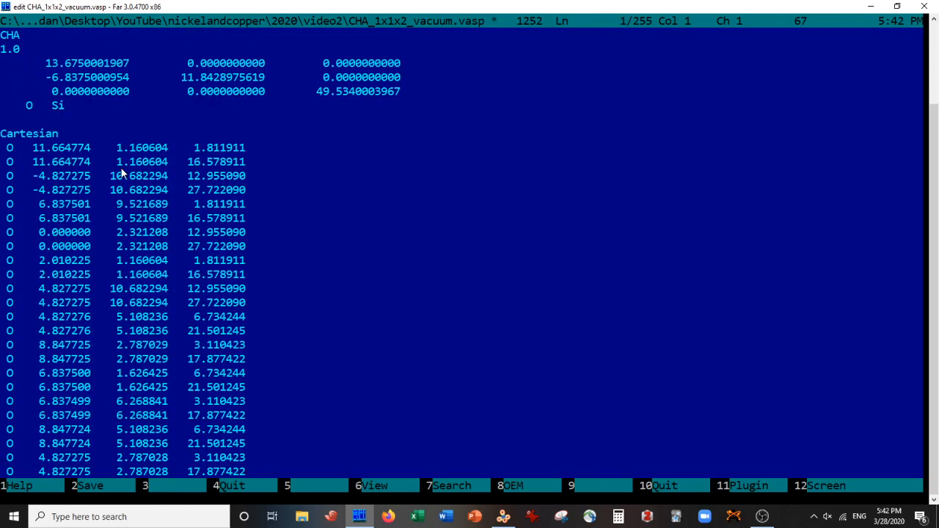
pyautogui.moveTo(24, 161)
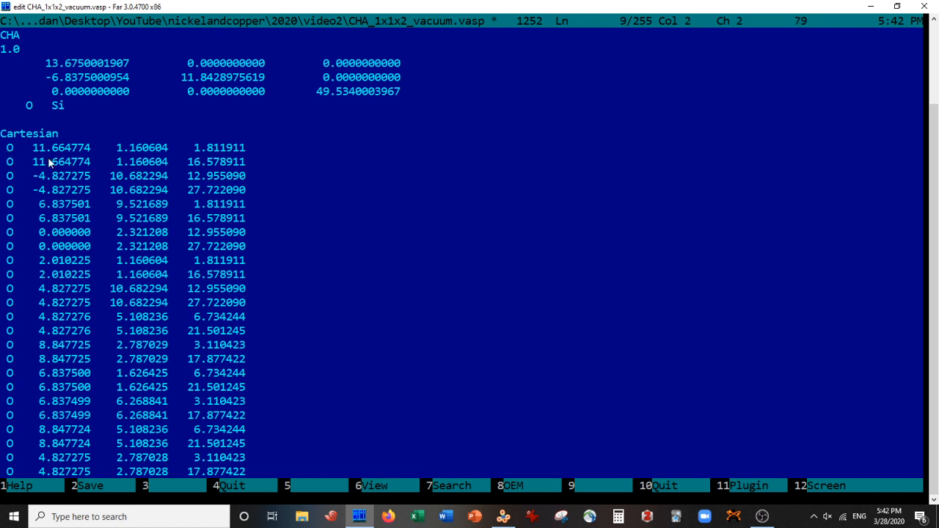
pyautogui.moveTo(617, 50)
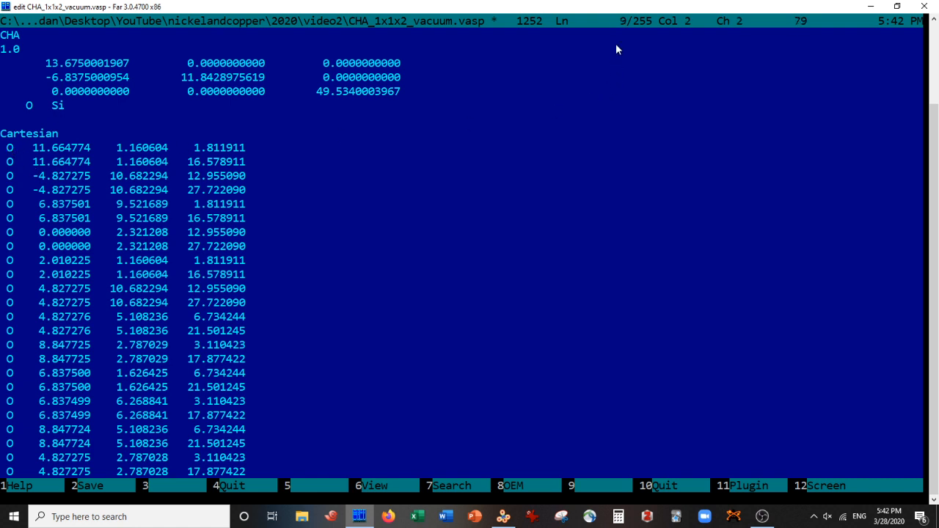
pyautogui.scroll(-3)
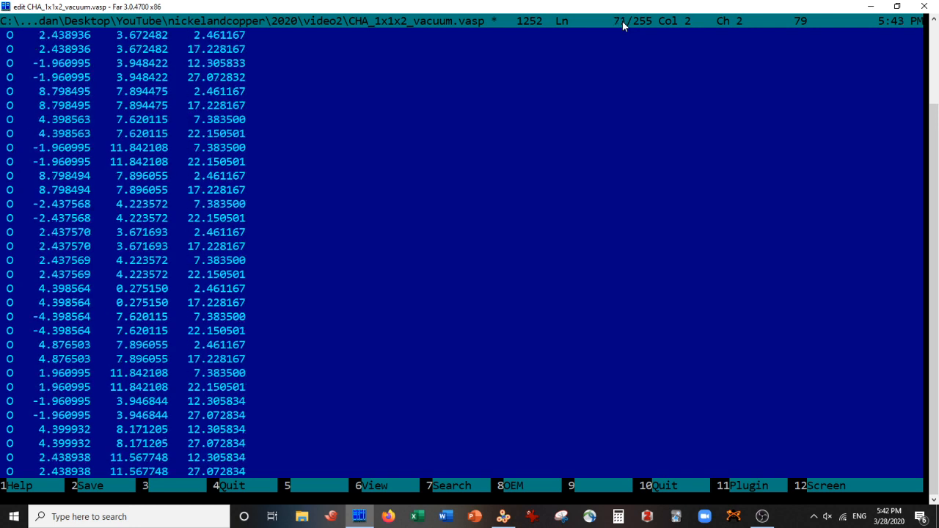
pyautogui.scroll(-3)
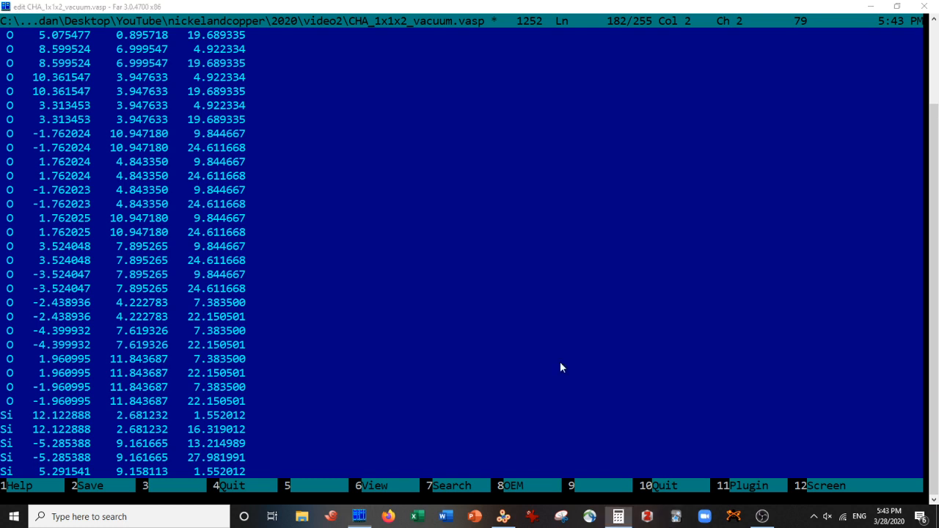
# - Count the oxygen lines with Calculator and enter 174 under O
pyautogui.click(619, 515)
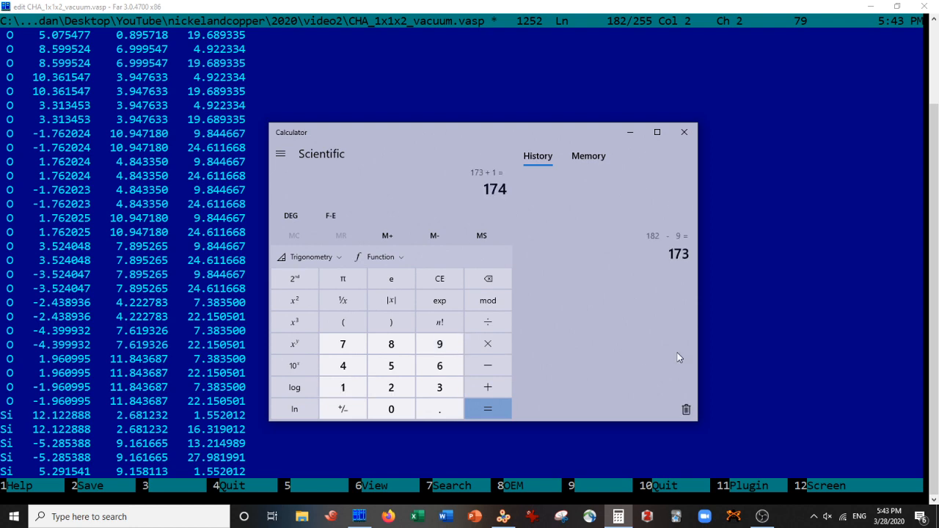
pyautogui.click(683, 132)
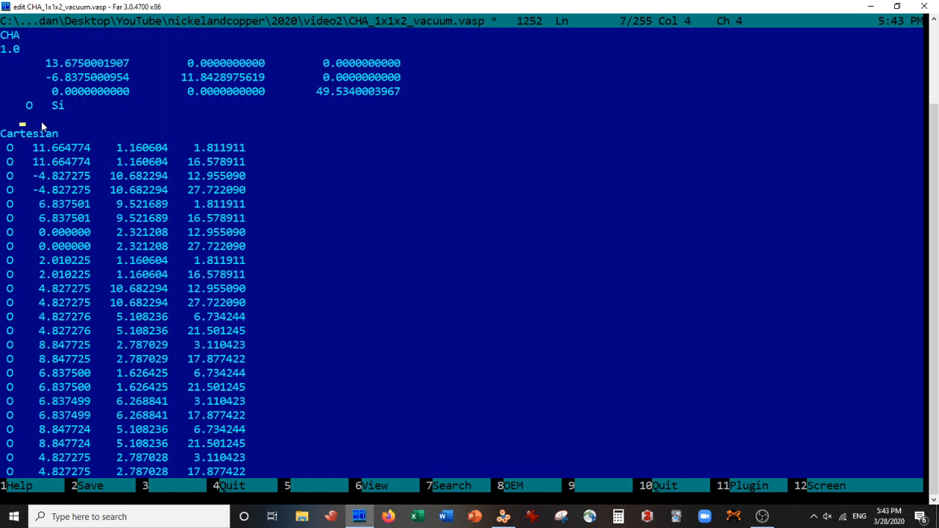
pyautogui.write('174')
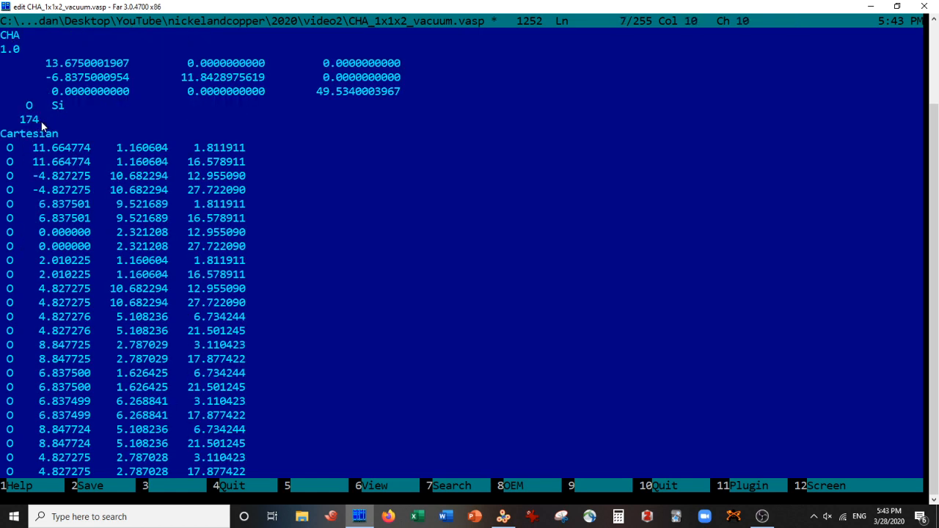
pyautogui.scroll(-3)
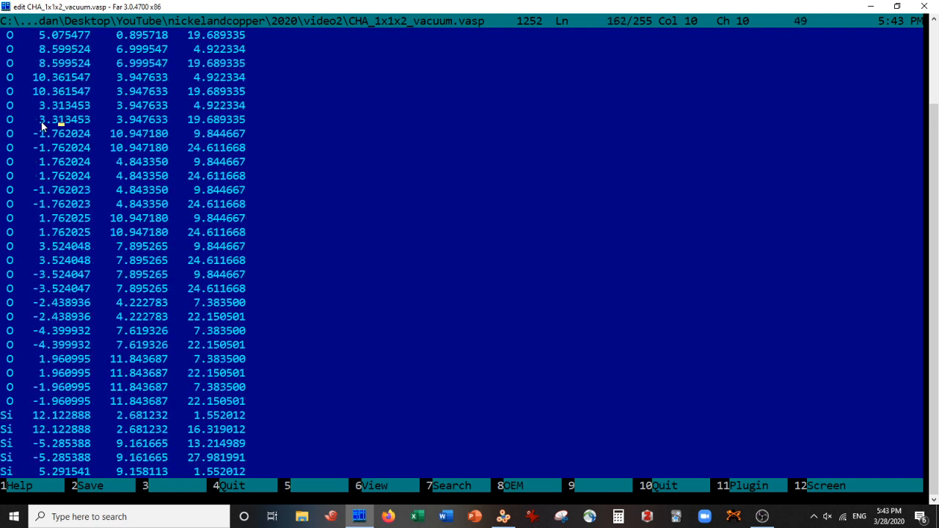
pyautogui.scroll(-3)
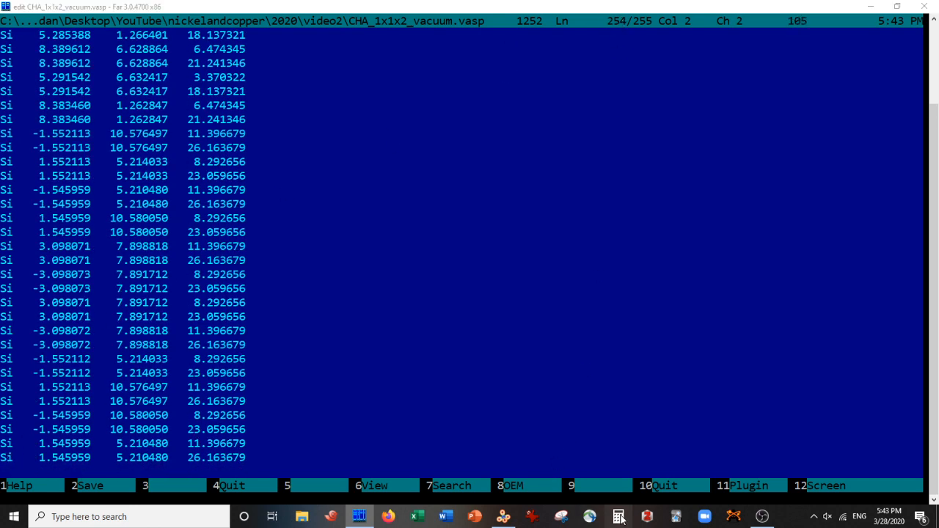
# - Count the silicon lines with Calculator and enter 72 under Si at the top of the file
pyautogui.click(619, 515)
pyautogui.write('254')
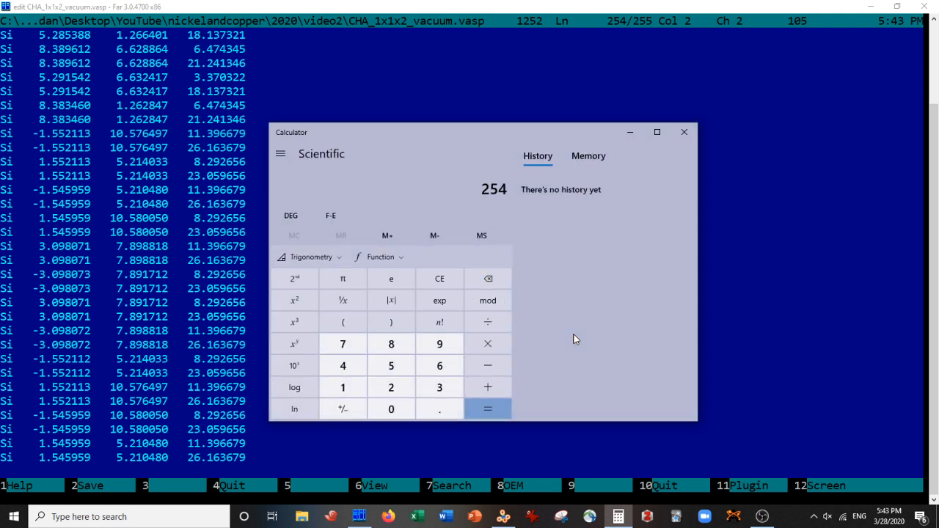
pyautogui.click(487, 408)
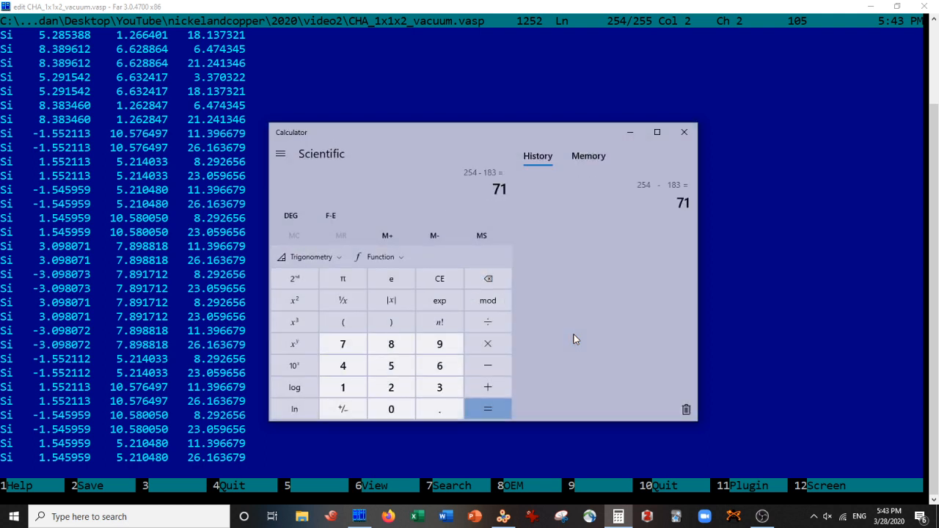
pyautogui.click(684, 132)
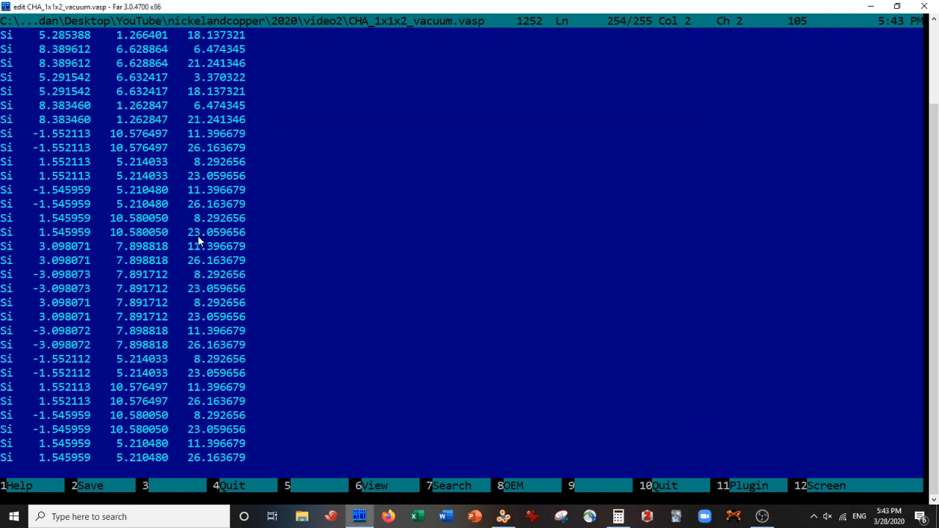
pyautogui.press('ctrl+Home')
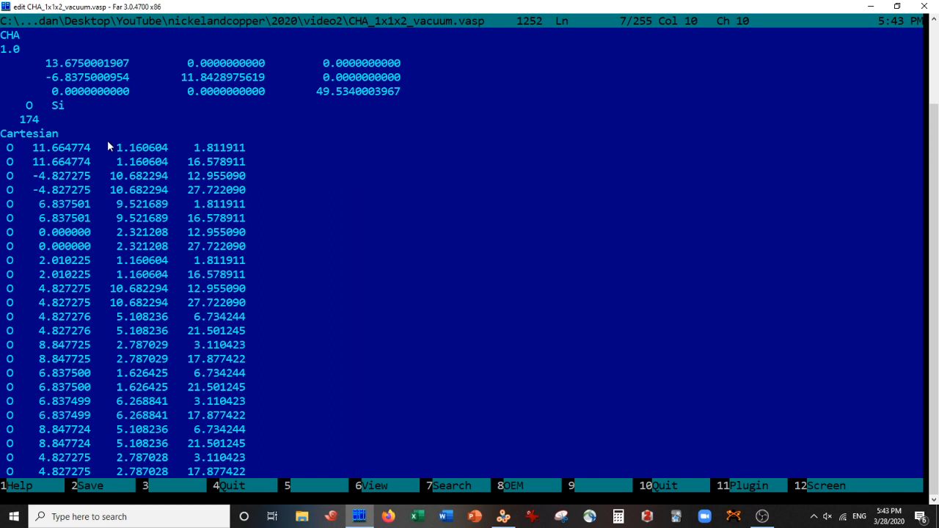
pyautogui.write('72')
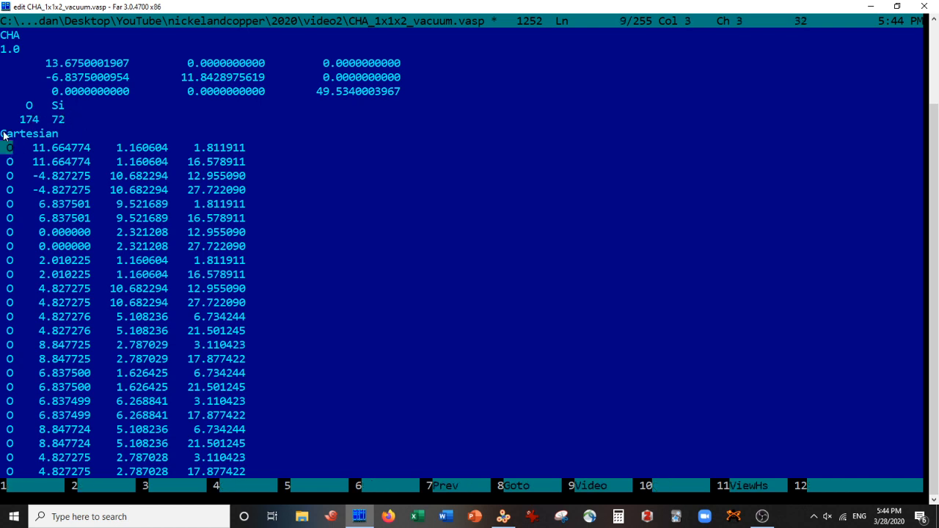
pyautogui.press('Ctrl+End')
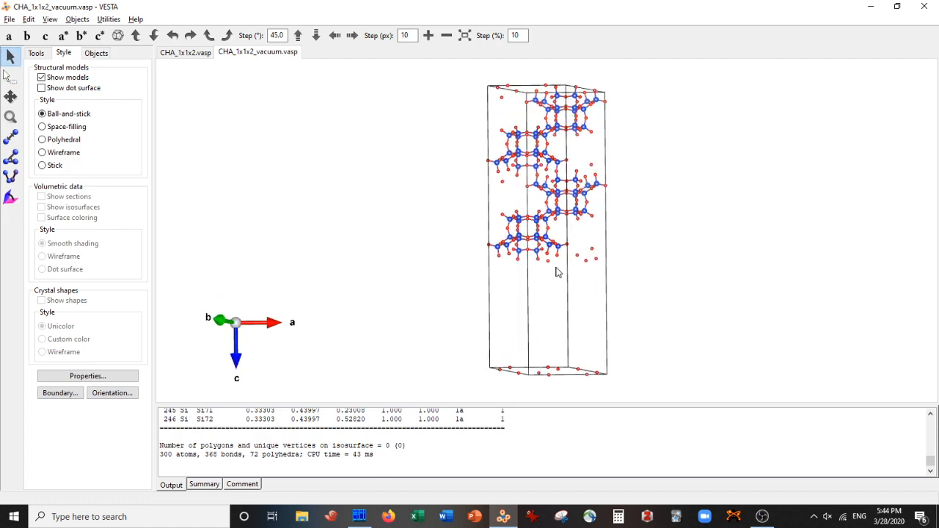
# - Rotate the vacuum slab to inspect its layers and empty space from other angles
pyautogui.moveTo(557, 271); pyautogui.dragTo(688, 194)
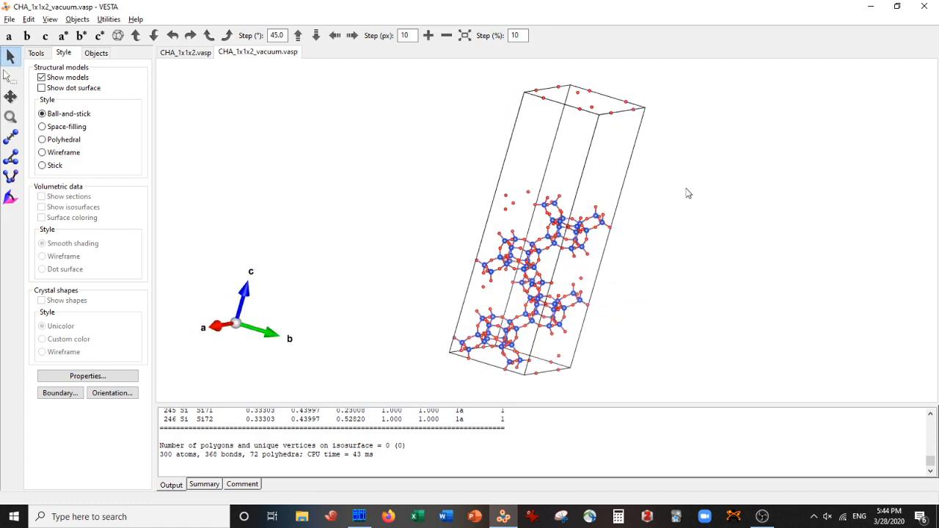
pyautogui.moveTo(688, 194); pyautogui.dragTo(555, 149)
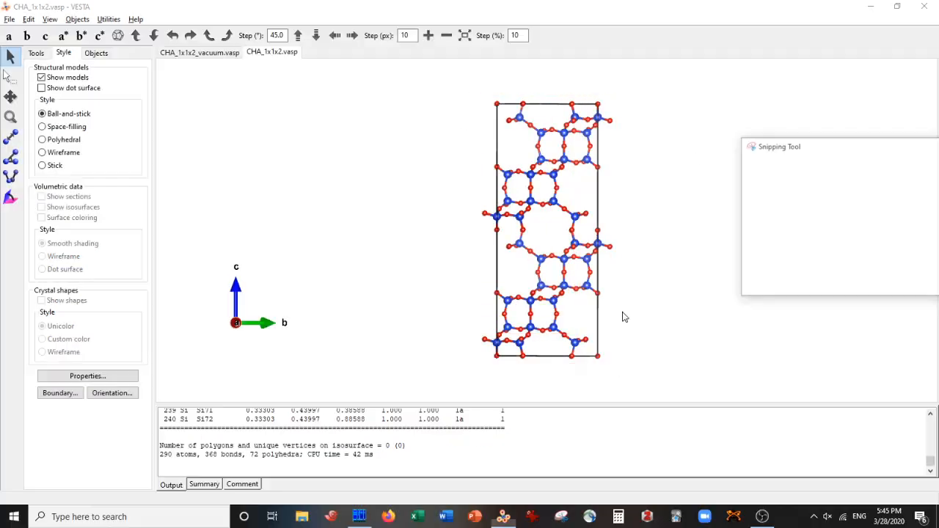
# - Snapshot the original CHA_1x1x2 view, then return to the CHA_1x1x2_vacuum.vasp slab for comparison
pyautogui.click(197, 53)
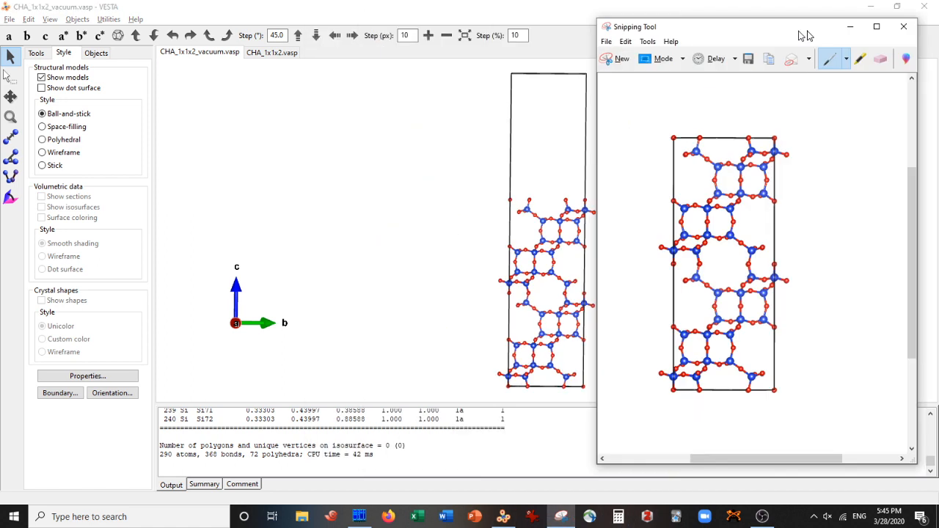
pyautogui.click(903, 27)
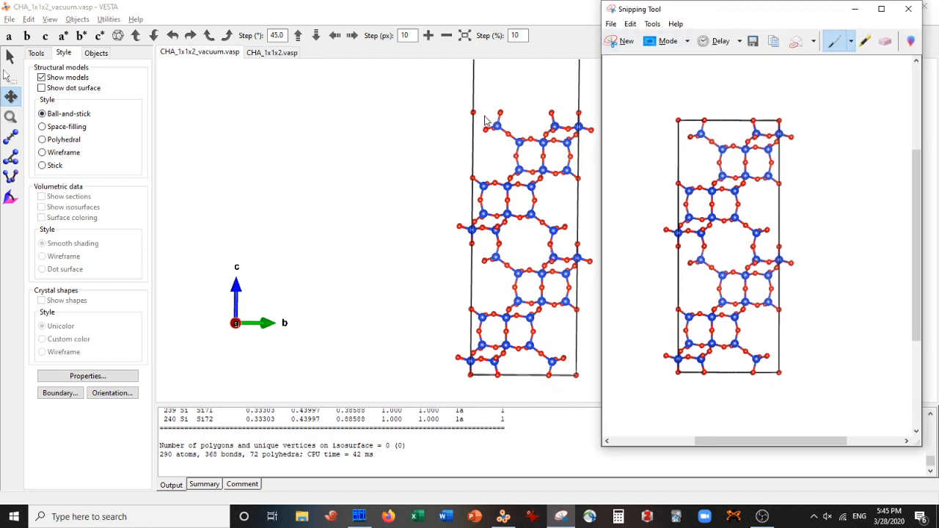
pyautogui.moveTo(556, 140)
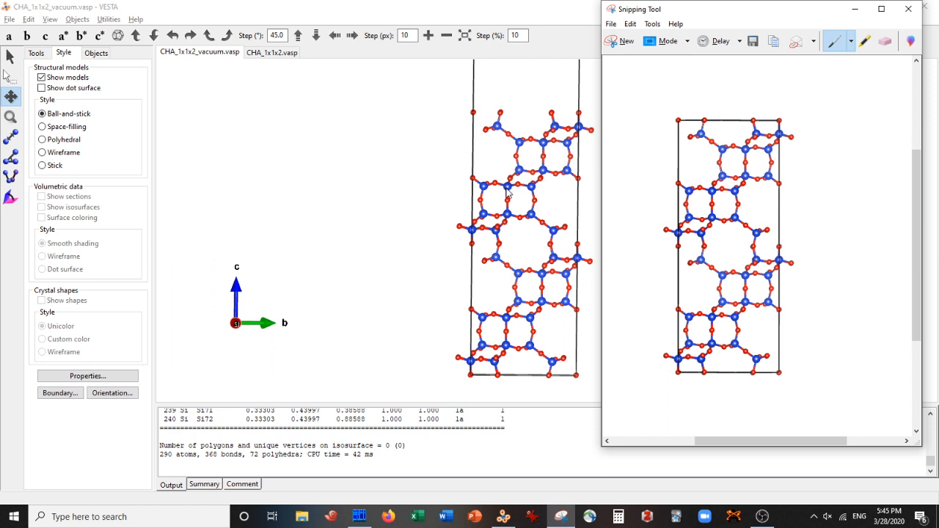
pyautogui.moveTo(528, 197)
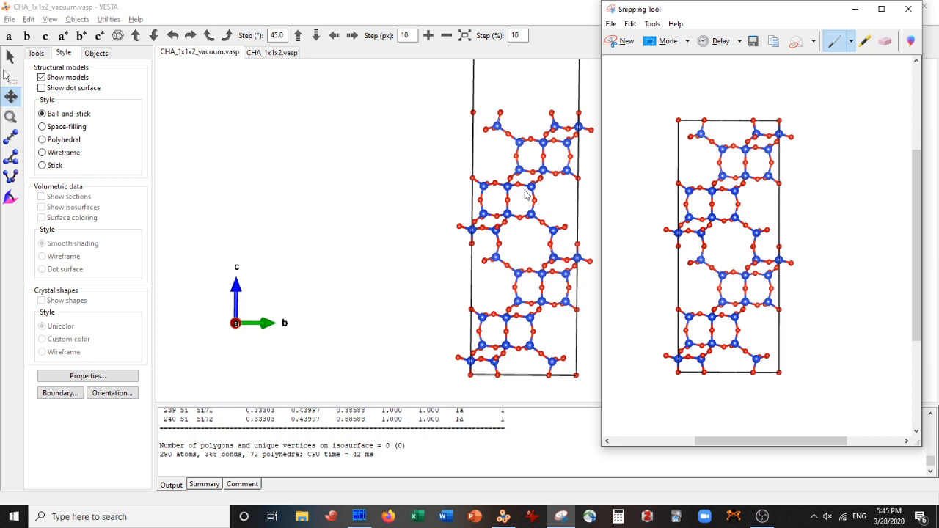
pyautogui.moveTo(535, 192)
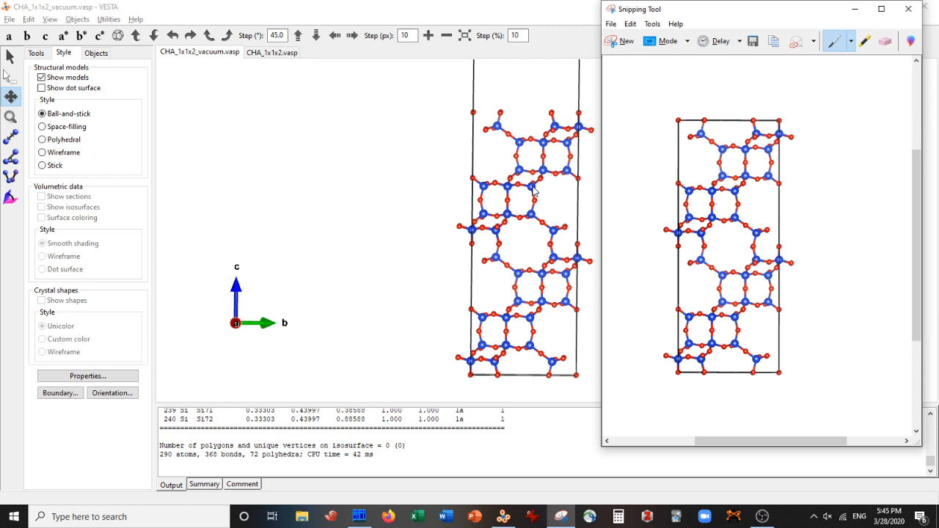
pyautogui.moveTo(361, 346)
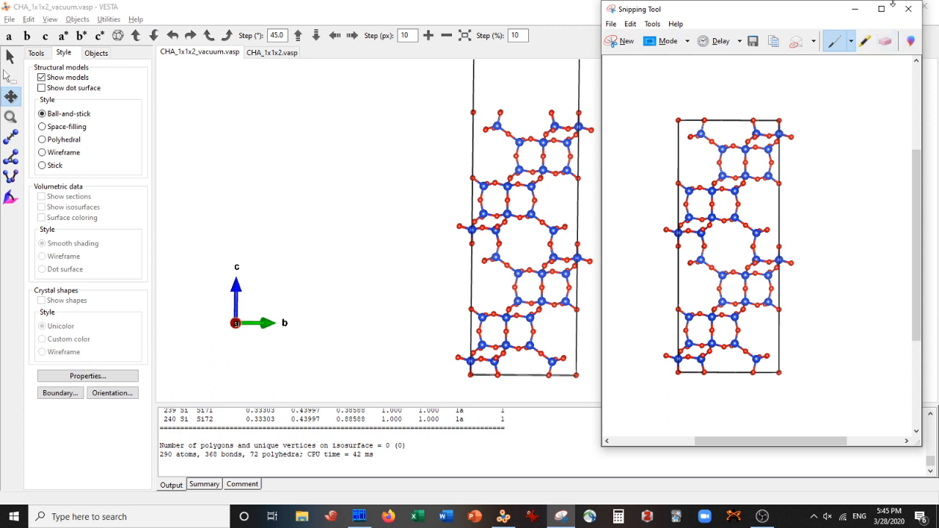
# - Take a new Snipping Tool capture of the vacuum slab viewed along b
pyautogui.click(924, 6)
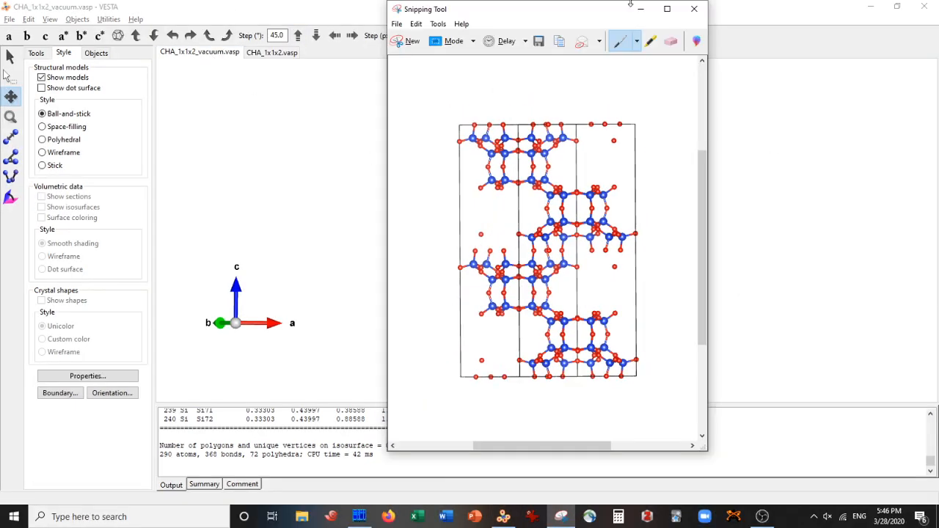
pyautogui.click(692, 9)
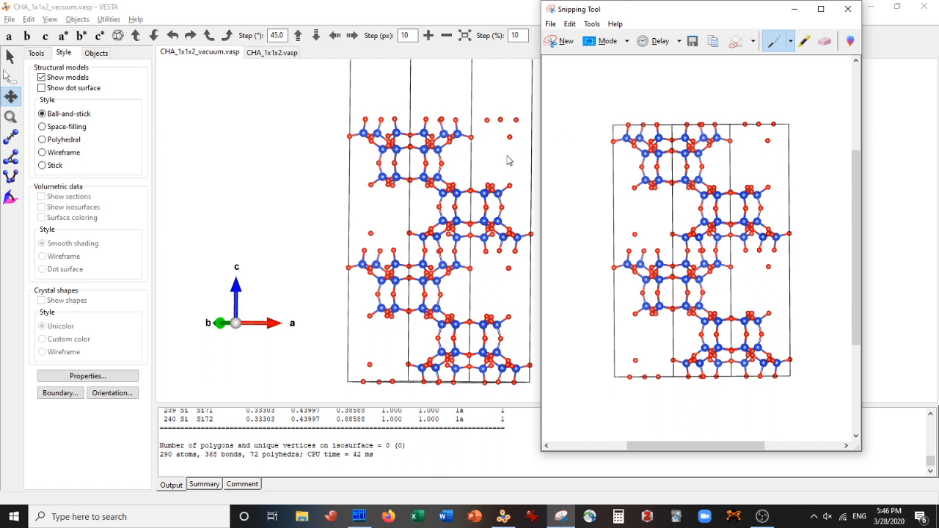
pyautogui.moveTo(406, 145)
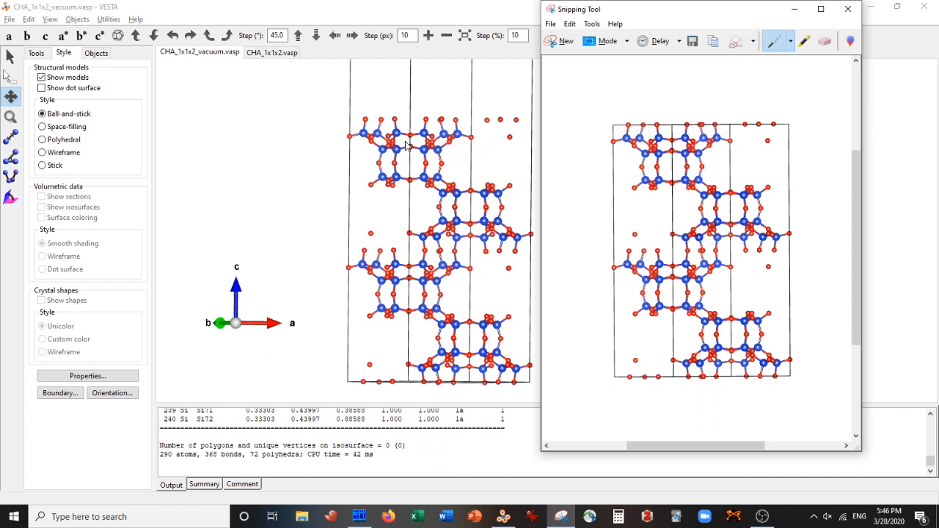
pyautogui.moveTo(431, 147)
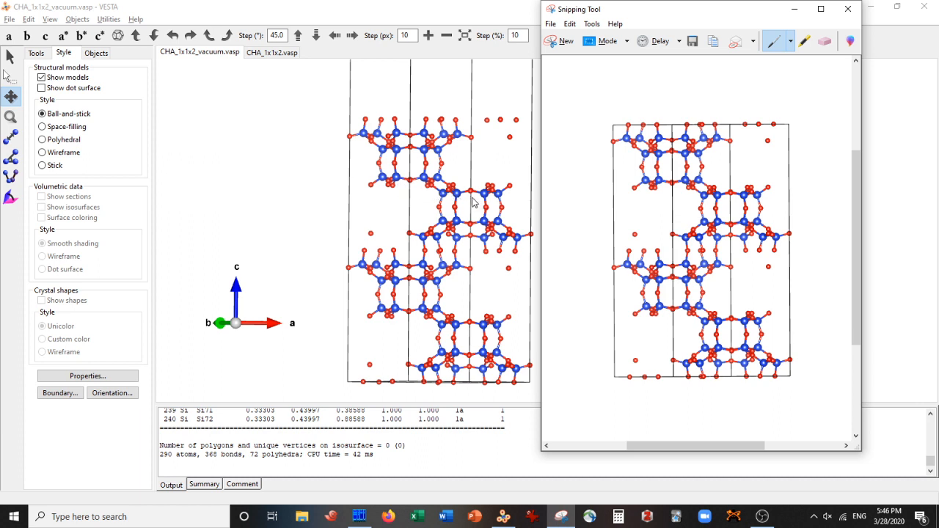
pyautogui.moveTo(490, 192)
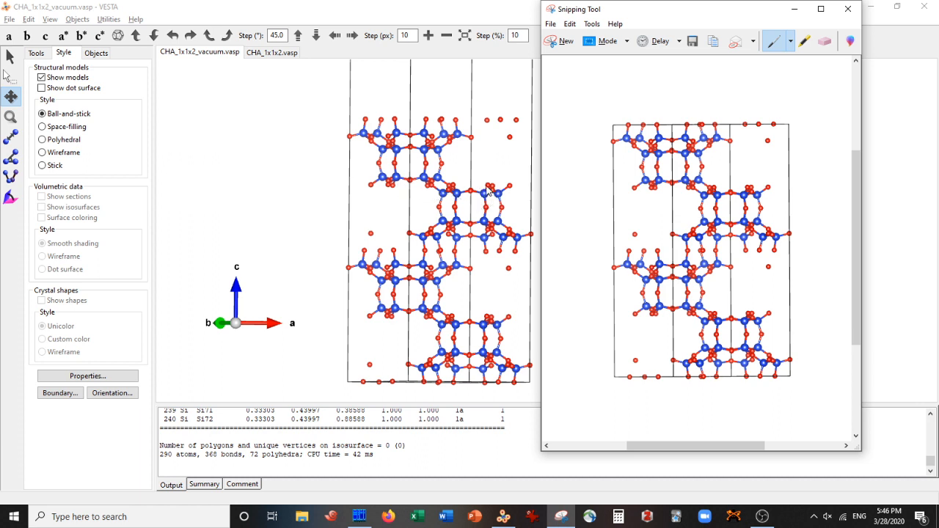
pyautogui.moveTo(517, 226)
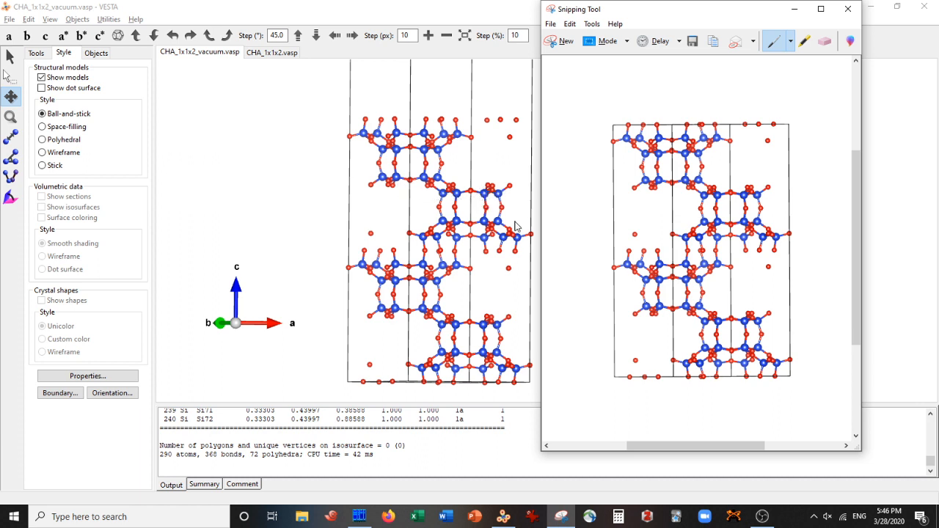
pyautogui.moveTo(454, 346)
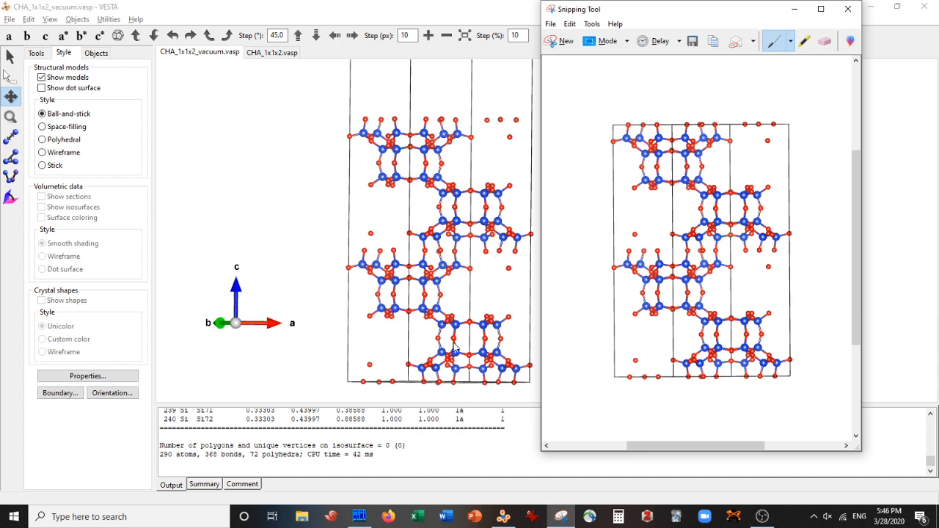
pyautogui.moveTo(446, 349)
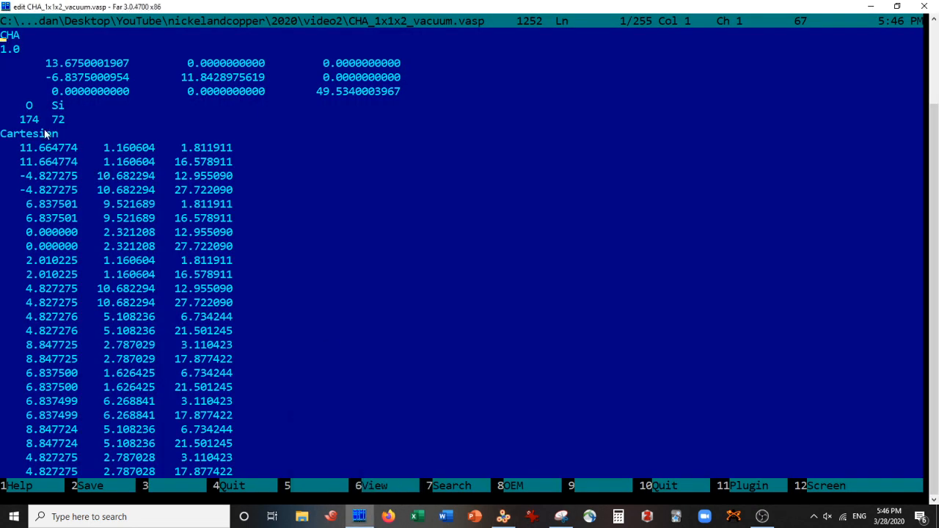
pyautogui.moveTo(598, 217)
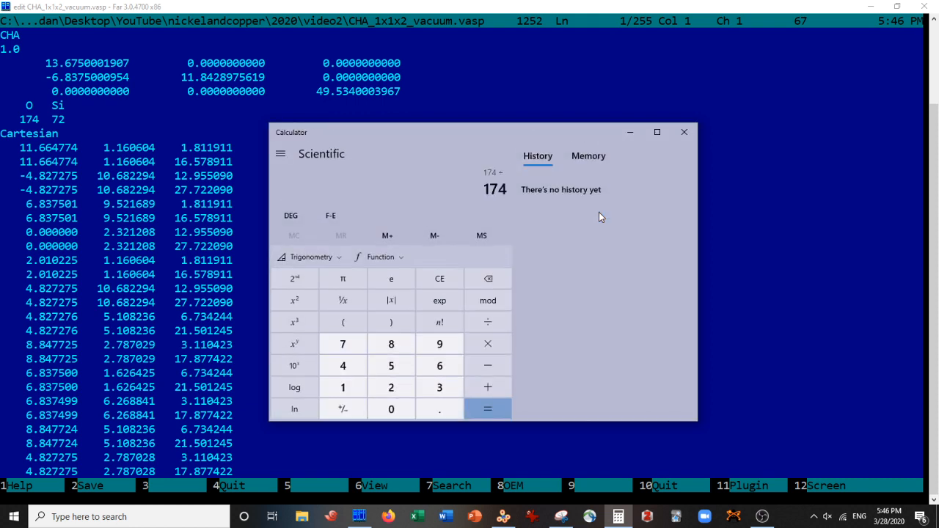
# - Compute the O:Si ratio 174/72 ≈ 2.42 in Calculator and return to VESTA
pyautogui.click(341, 344)
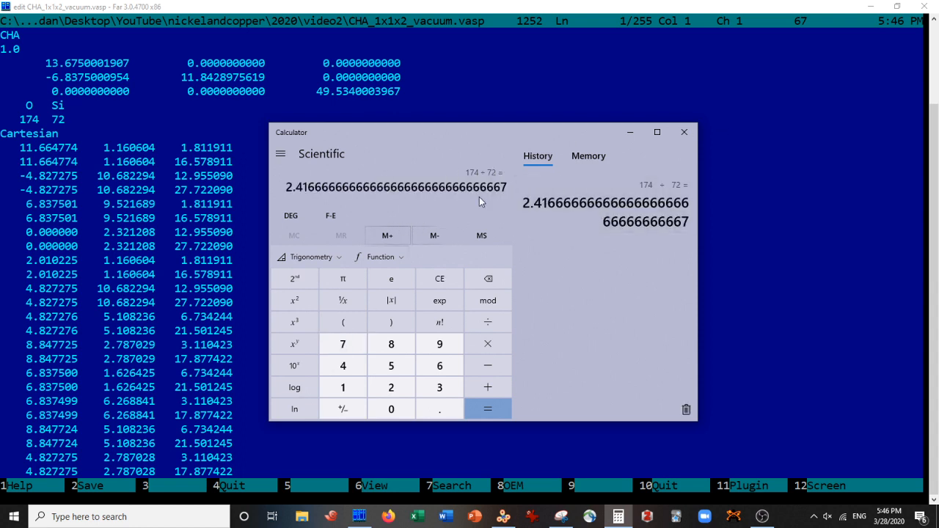
pyautogui.click(684, 132)
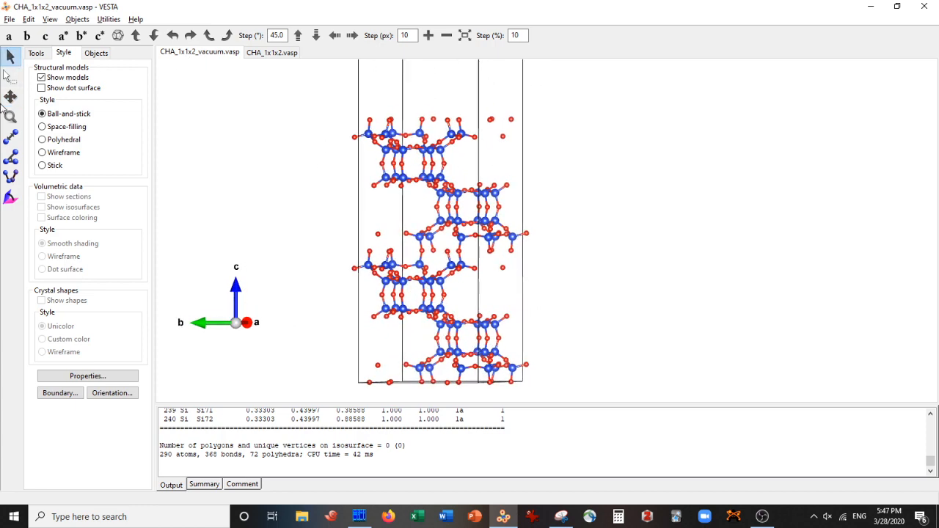
# - Render the slab's atoms as space-filling spheres
pyautogui.click(41, 126)
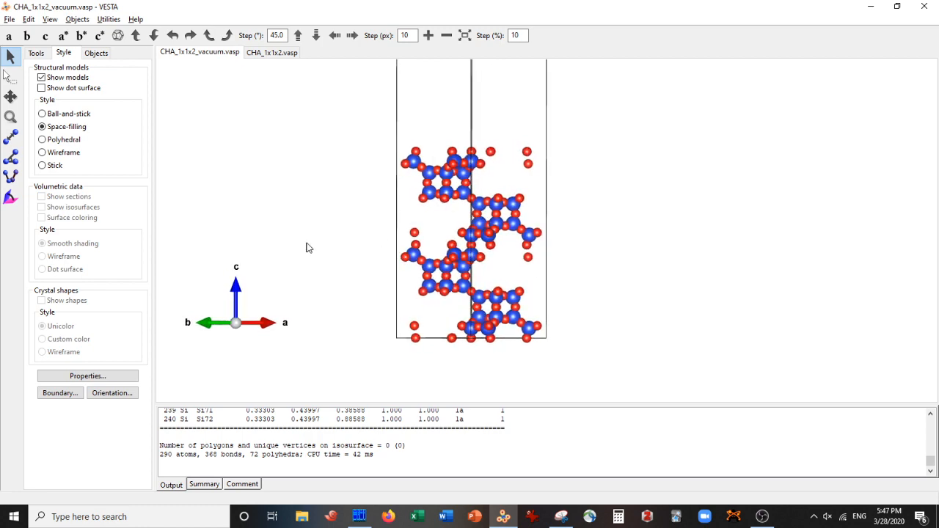
# - Expand the slab to 2×2 cells along a and b via Boundary and inspect it
pyautogui.click(60, 393)
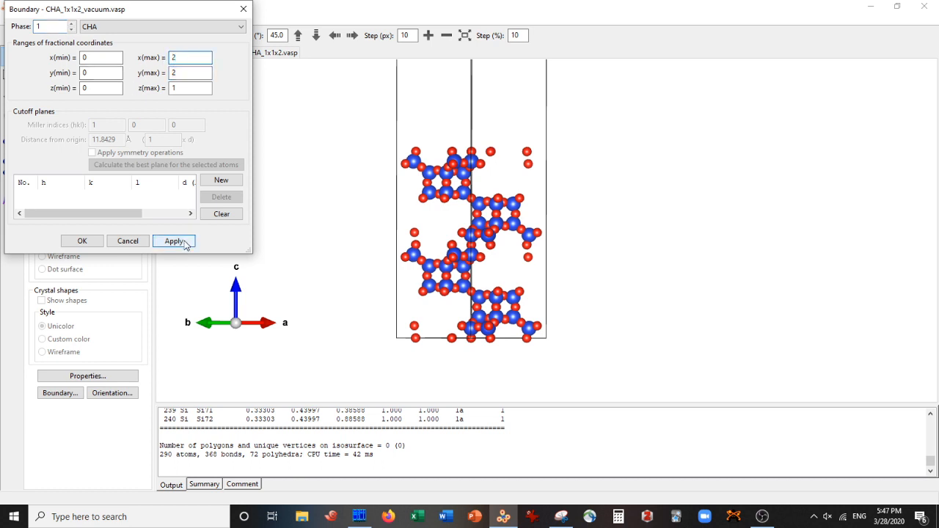
pyautogui.click(173, 241)
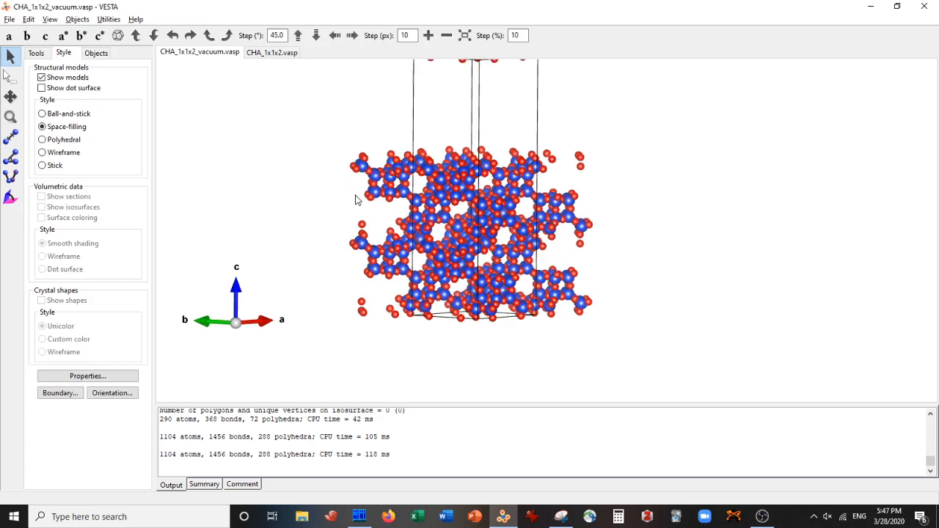
pyautogui.moveTo(355, 200); pyautogui.dragTo(463, 214)
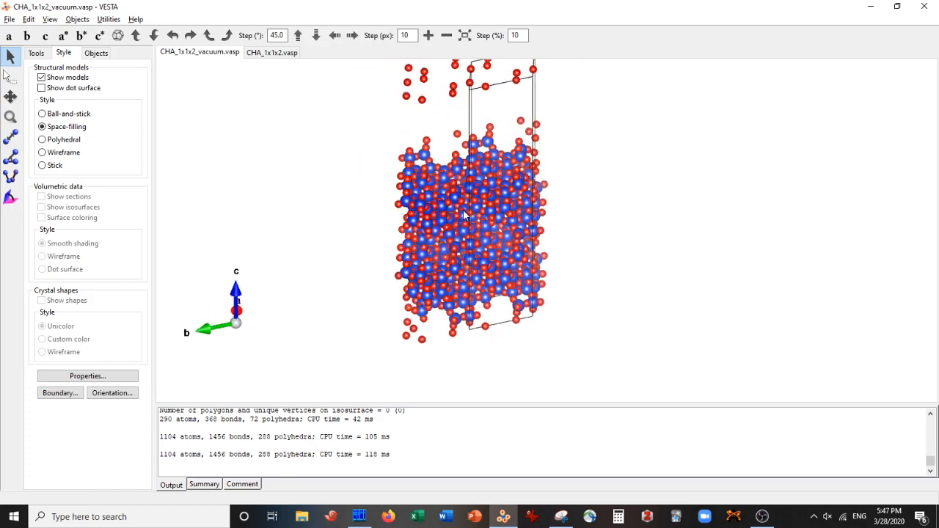
pyautogui.moveTo(463, 216); pyautogui.dragTo(704, 237)
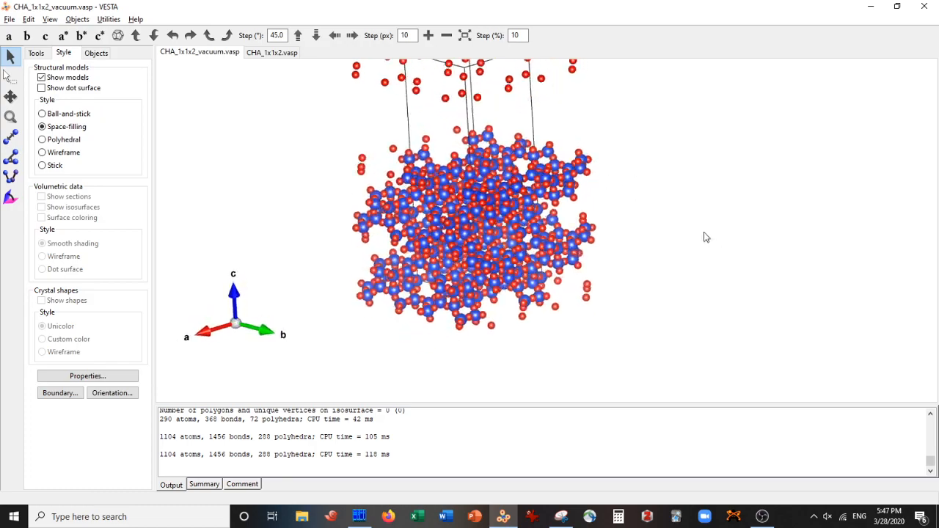
# - Expand further to 3×3 cells (2412 atoms) and toggle between ball-and-stick and space-filling
pyautogui.click(60, 393)
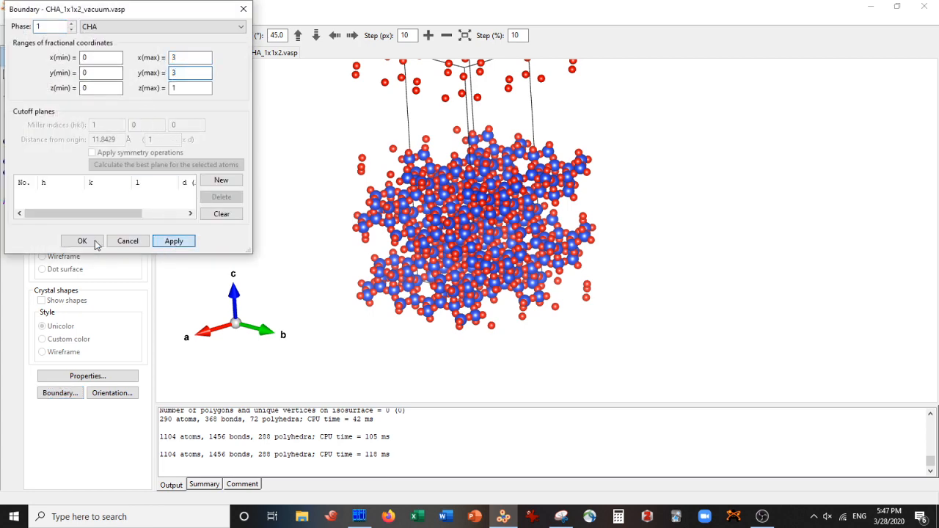
pyautogui.click(82, 241)
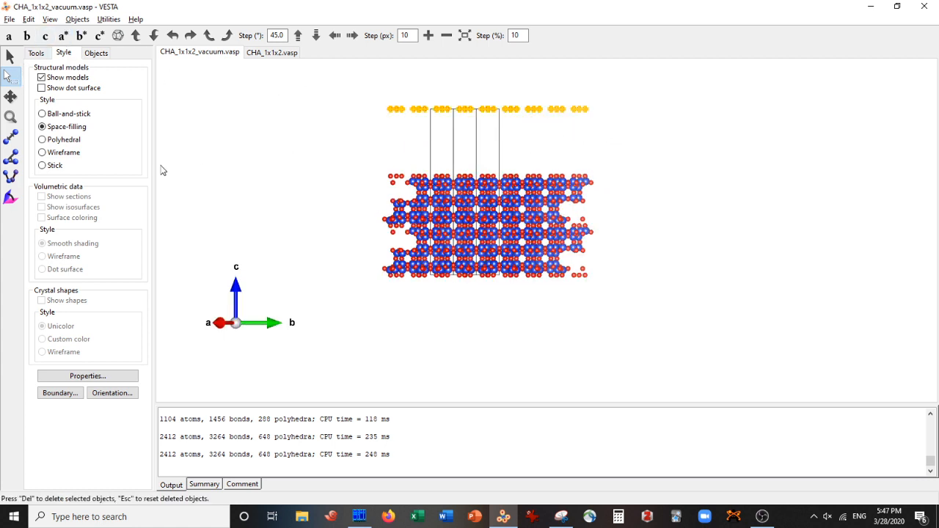
pyautogui.click(41, 113)
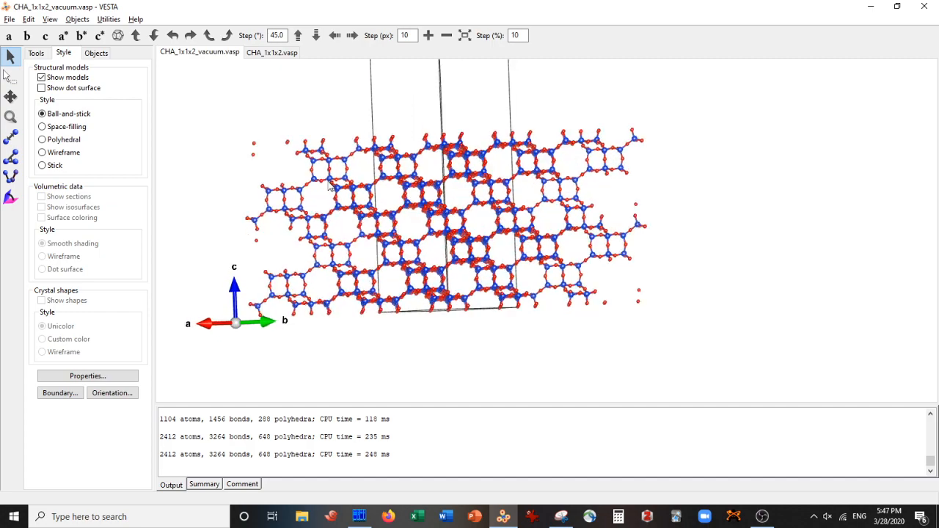
pyautogui.click(41, 127)
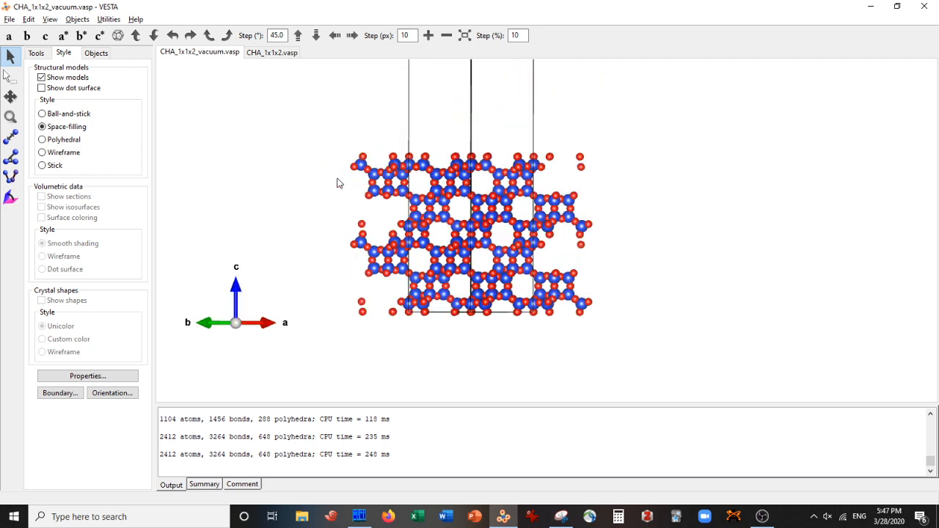
pyautogui.click(41, 113)
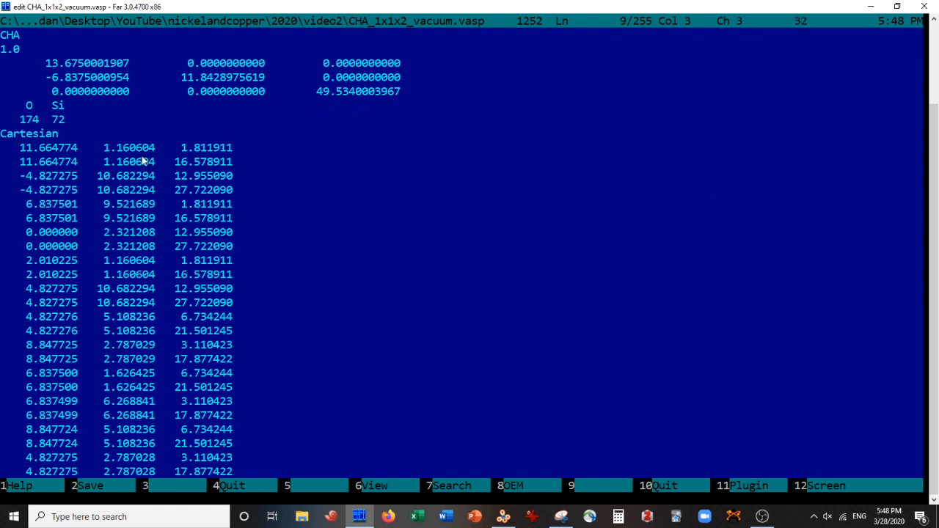
pyautogui.moveTo(519, 513)
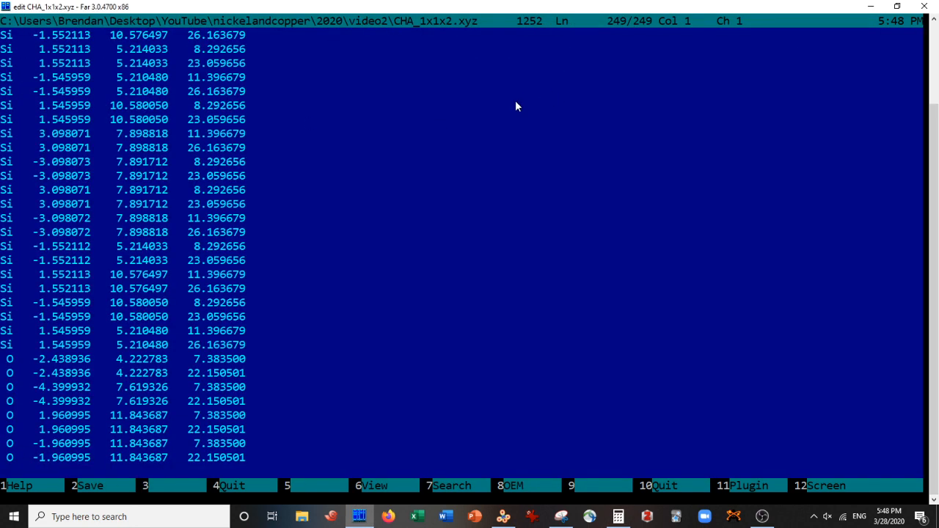
# - Check CHA_1x1x2.xyz lists 246 atoms at its top, then move to CHA_1x1x2.vasp in the panels
pyautogui.press('ctrl+Home')
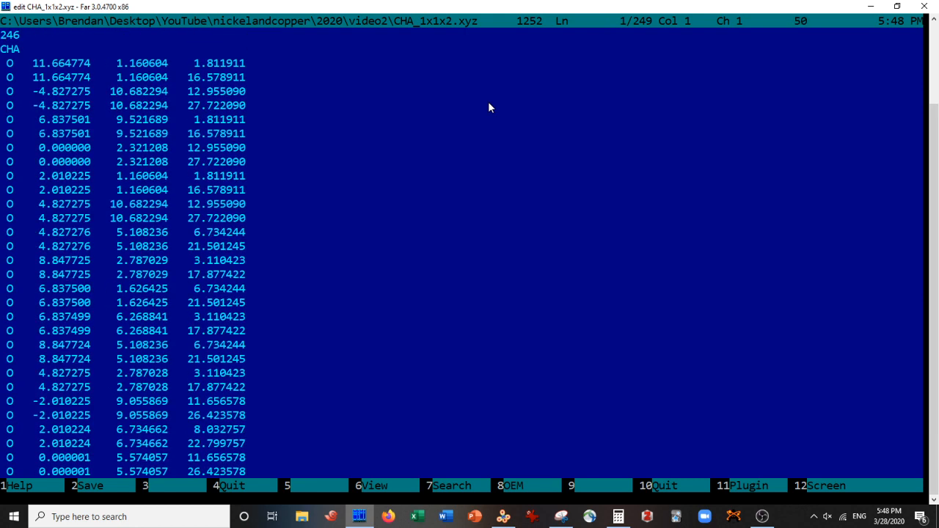
pyautogui.moveTo(477, 7)
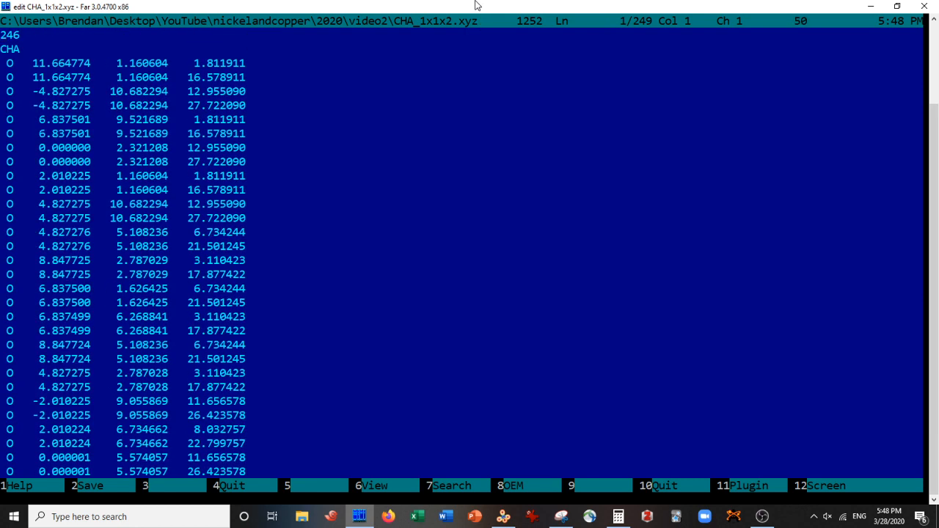
pyautogui.moveTo(458, 188)
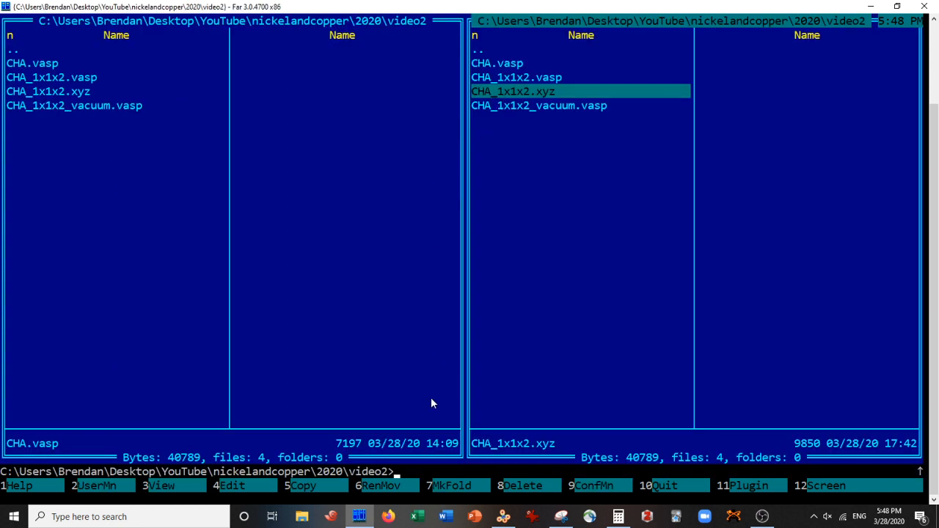
pyautogui.moveTo(494, 81)
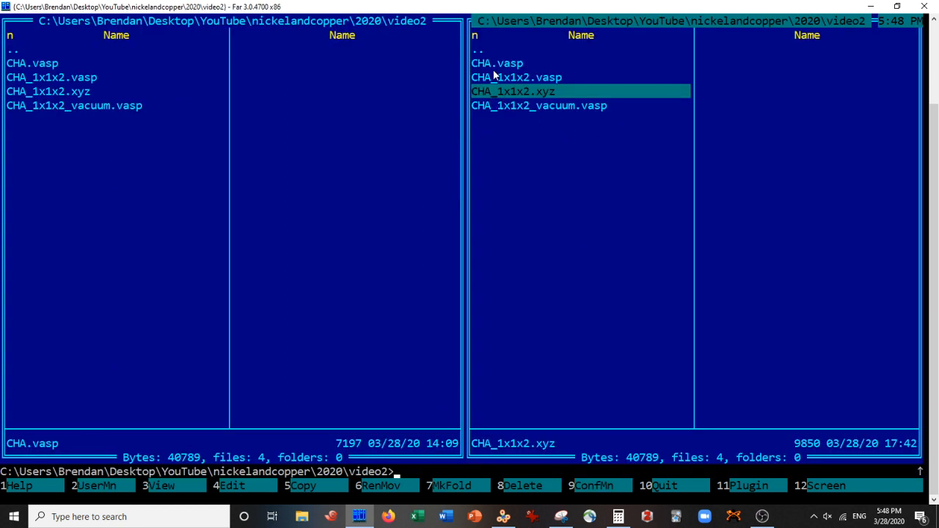
pyautogui.press('Up')
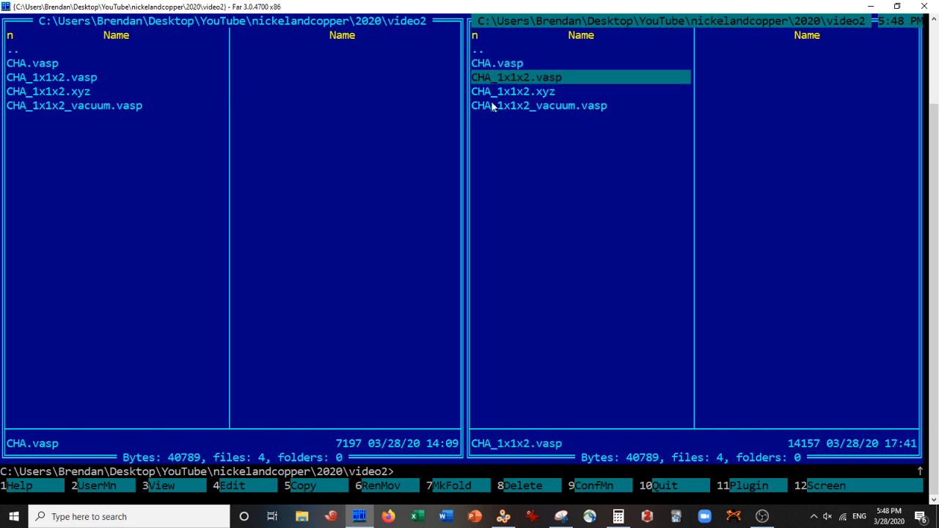
pyautogui.moveTo(619, 416)
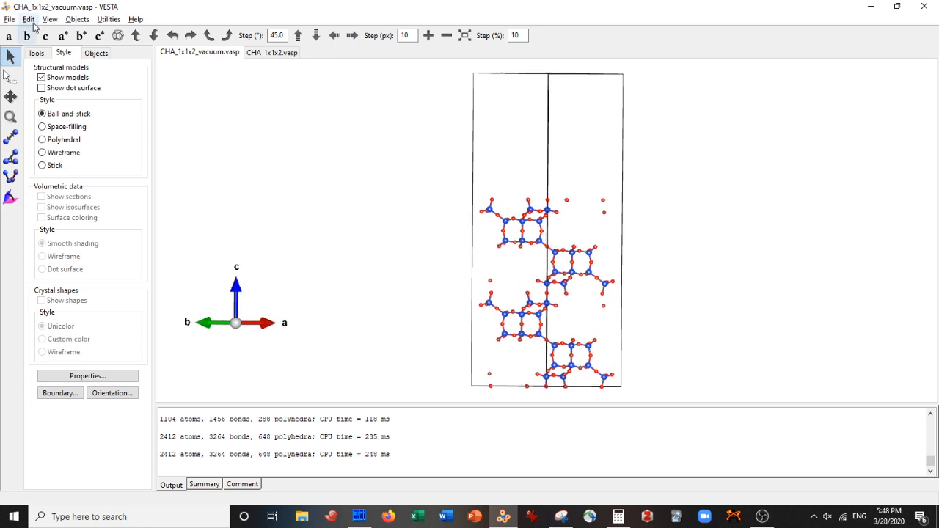
# - Add a new (0 0 1) lattice plane to the slab via Edit > Lattice Planes
pyautogui.click(30, 19)
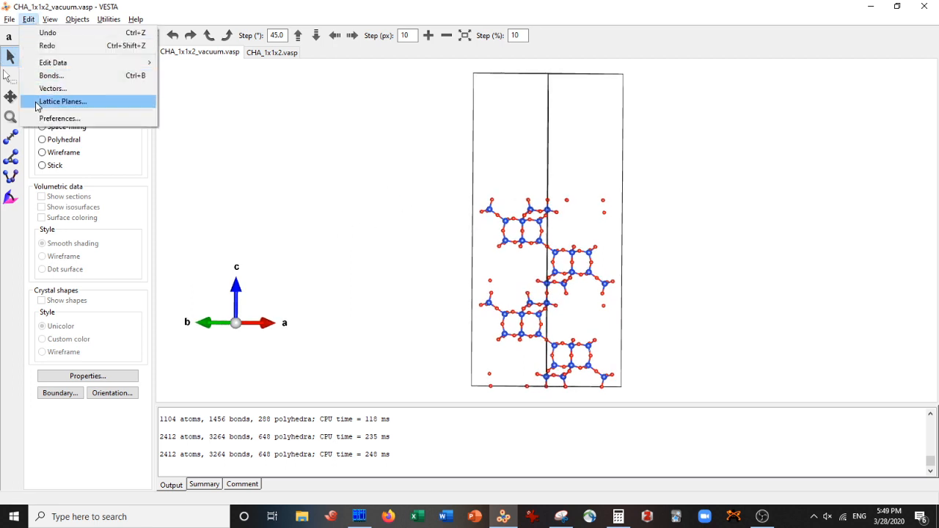
pyautogui.click(66, 102)
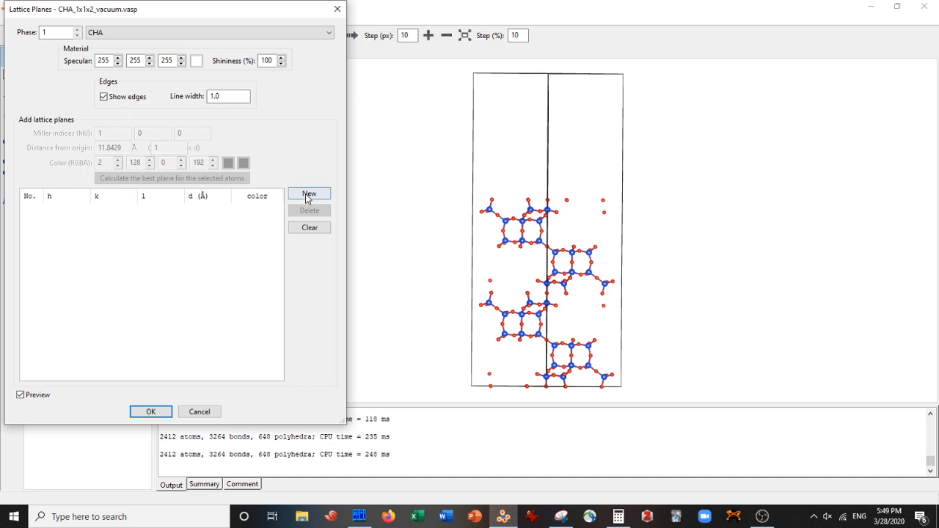
pyautogui.click(308, 194)
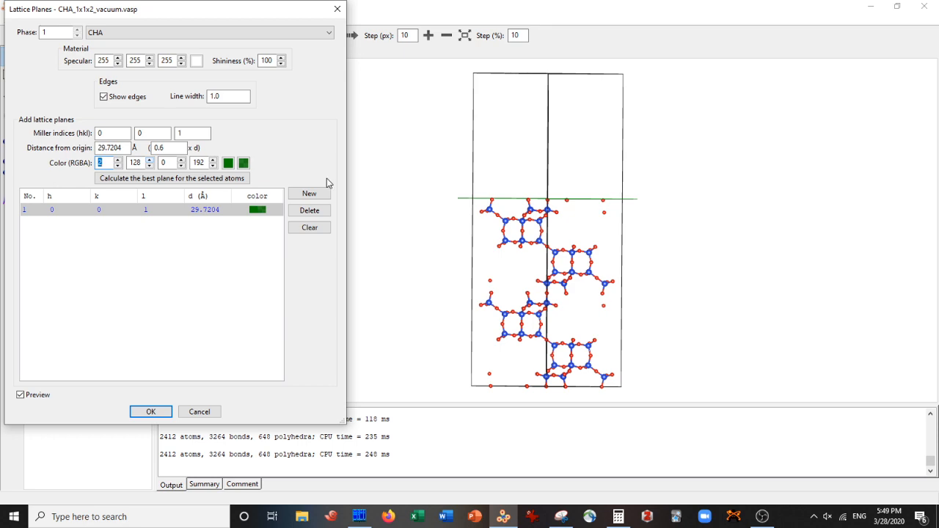
pyautogui.moveTo(319, 27)
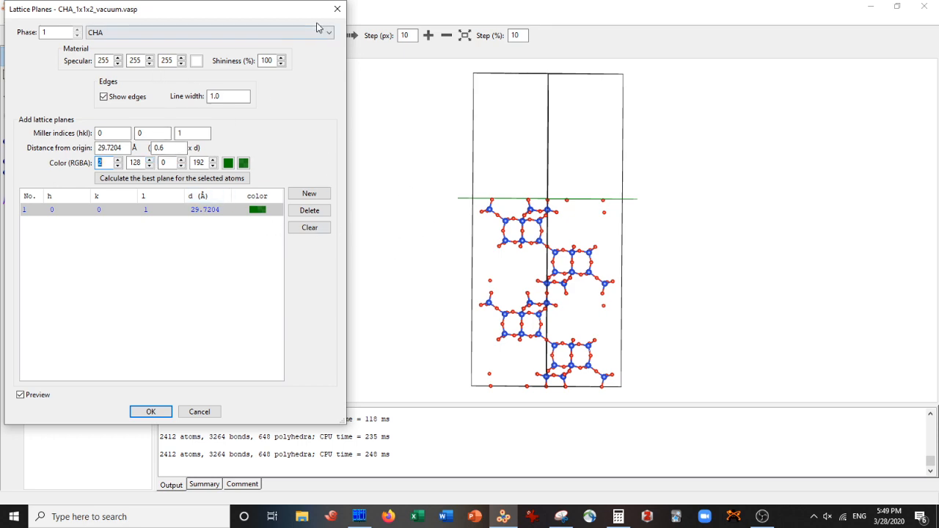